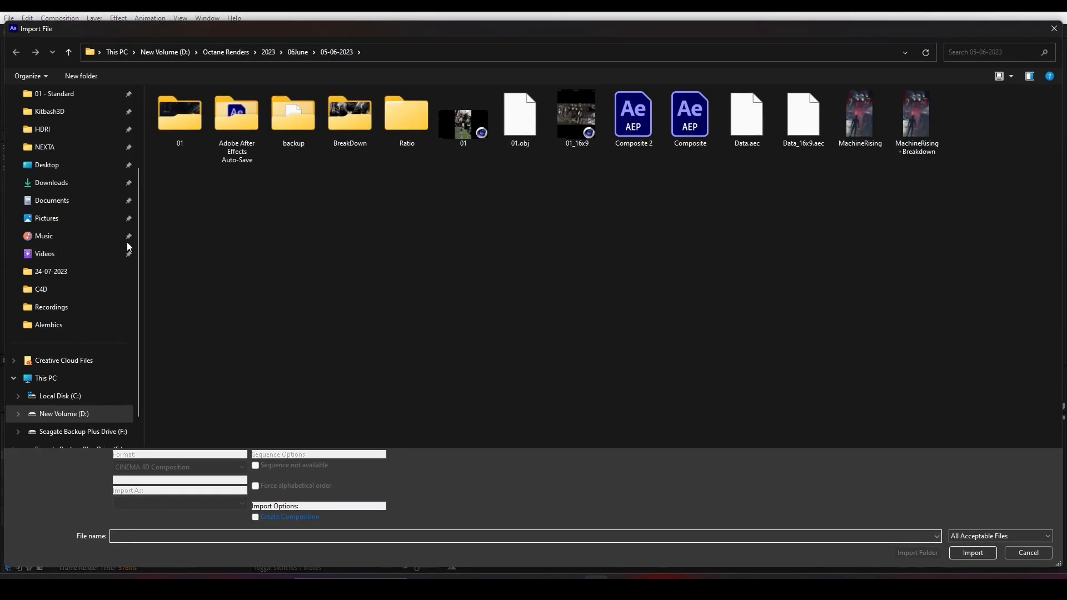
- Import Data_16x9.aec to build composition 01 with the Octane camera and lights
left_click(802, 113)
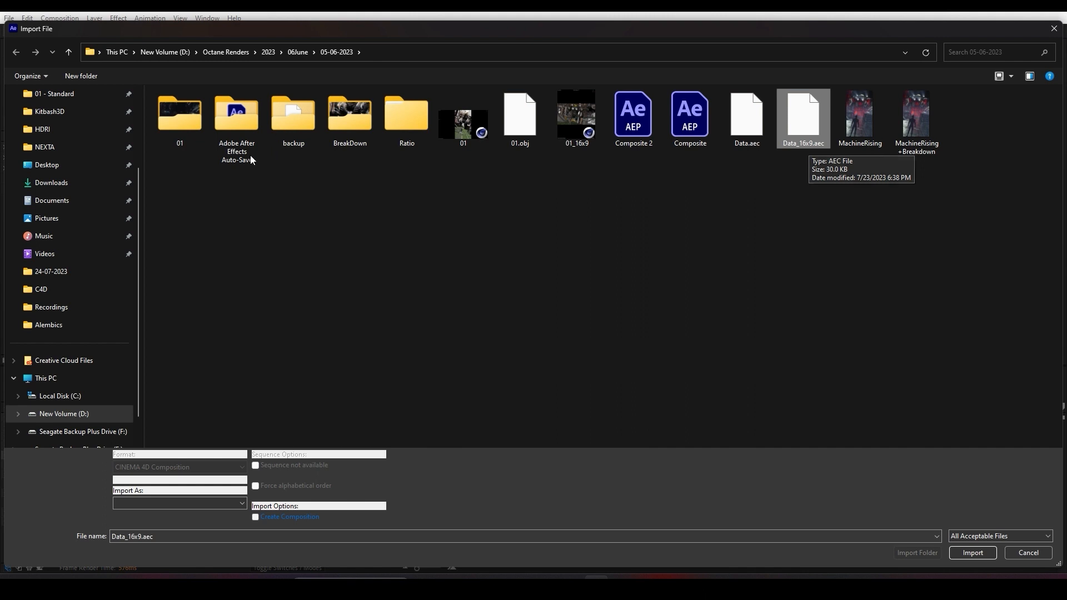
left_click(972, 552)
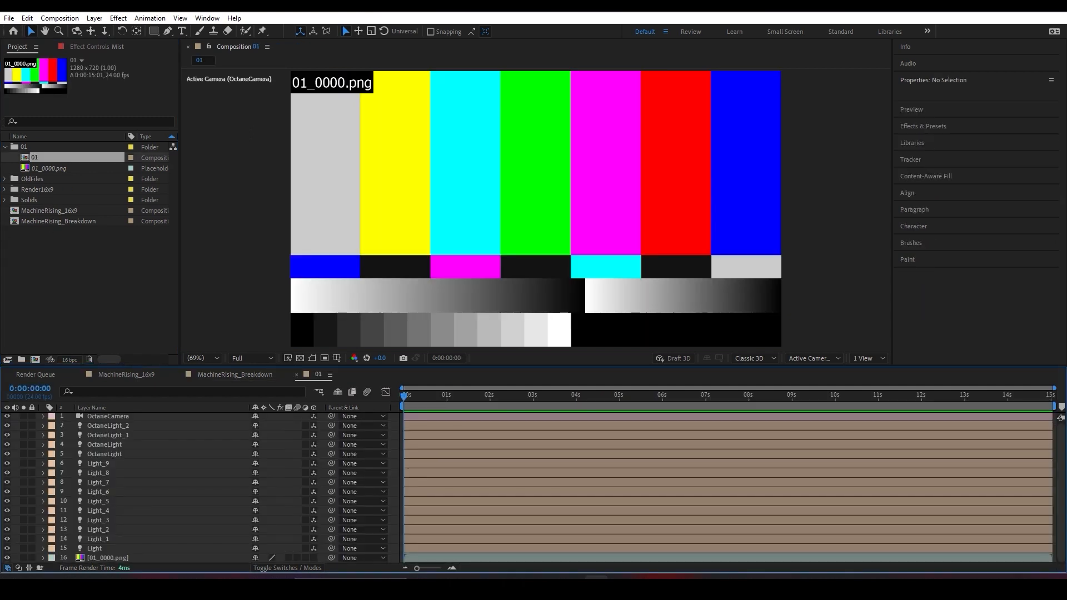
- Swap the colour-bar placeholder for the 01_DeMain_[0000-0360].png sequence from Render16x9
left_click(109, 558)
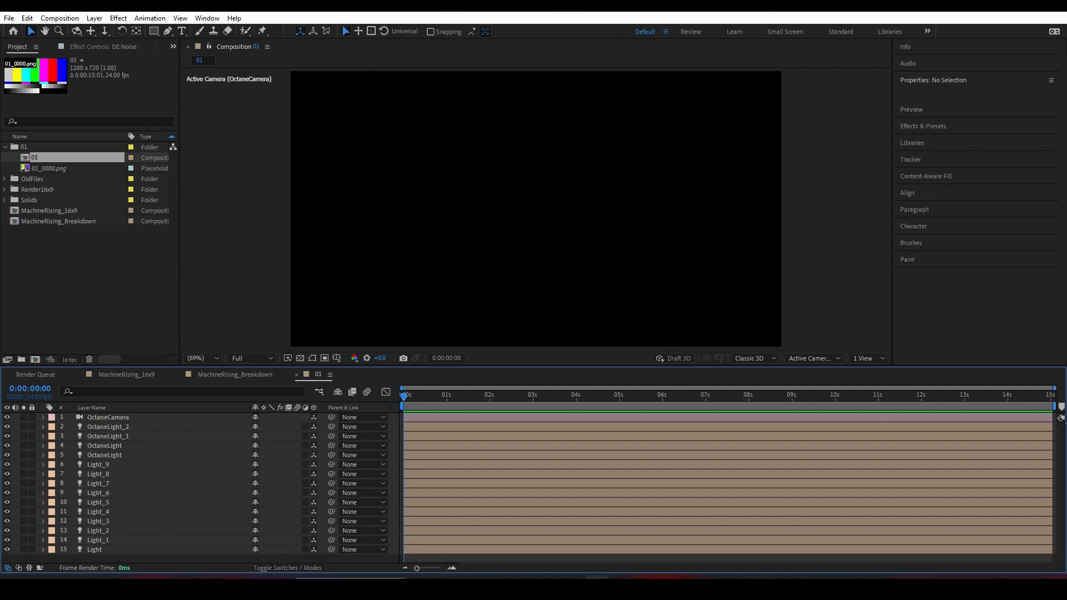
left_click(5, 189)
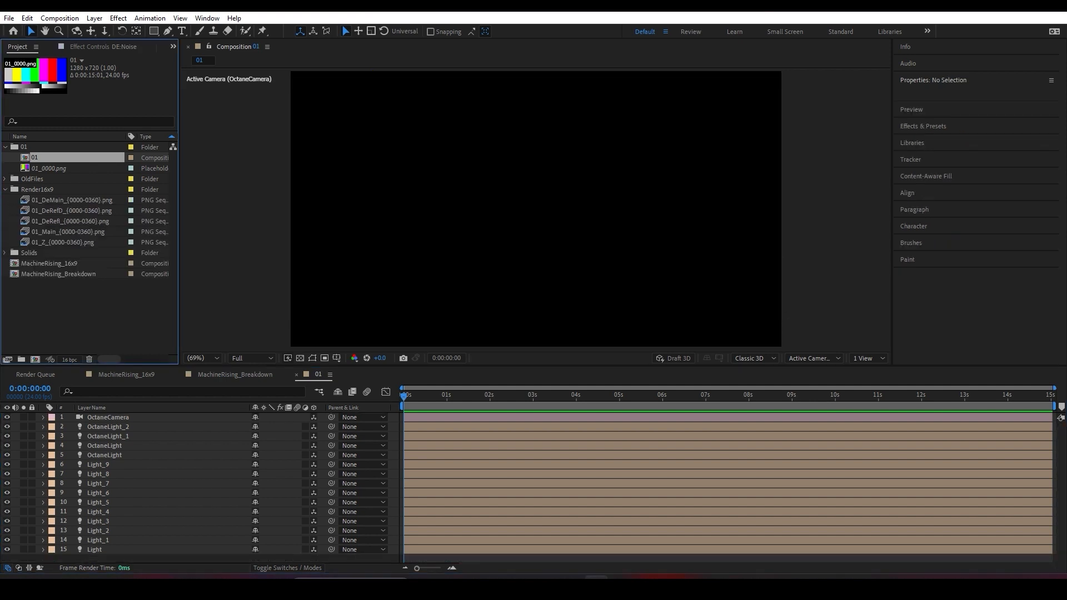
left_click(71, 199)
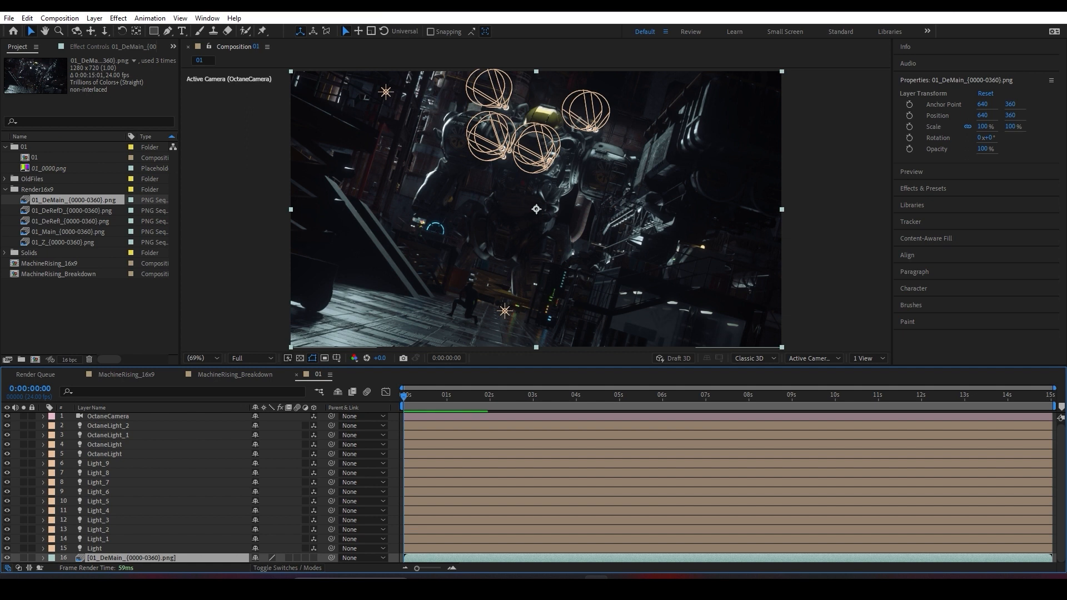
- Expand the OctaneCamera keyframes and delete the OctaneLight layers
left_click(107, 416)
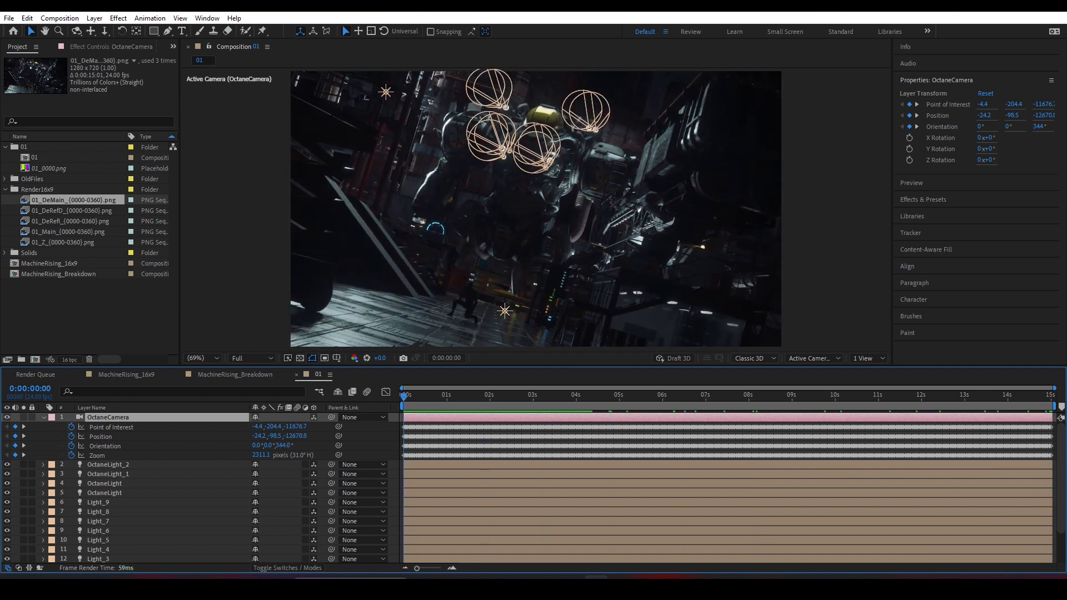
left_click(22, 418)
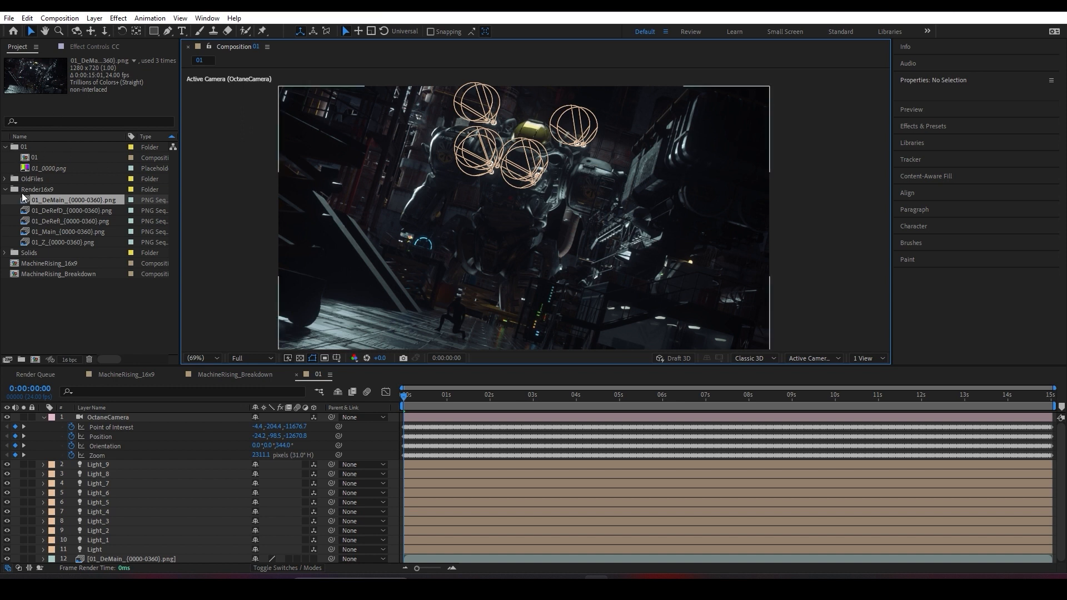
left_click(97, 464)
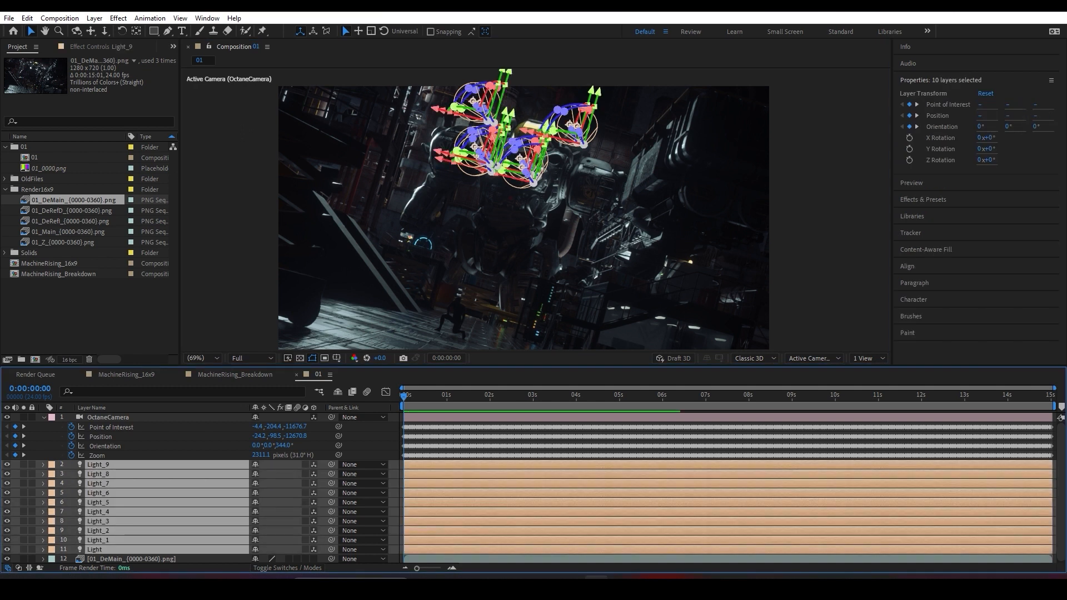
left_click(108, 417)
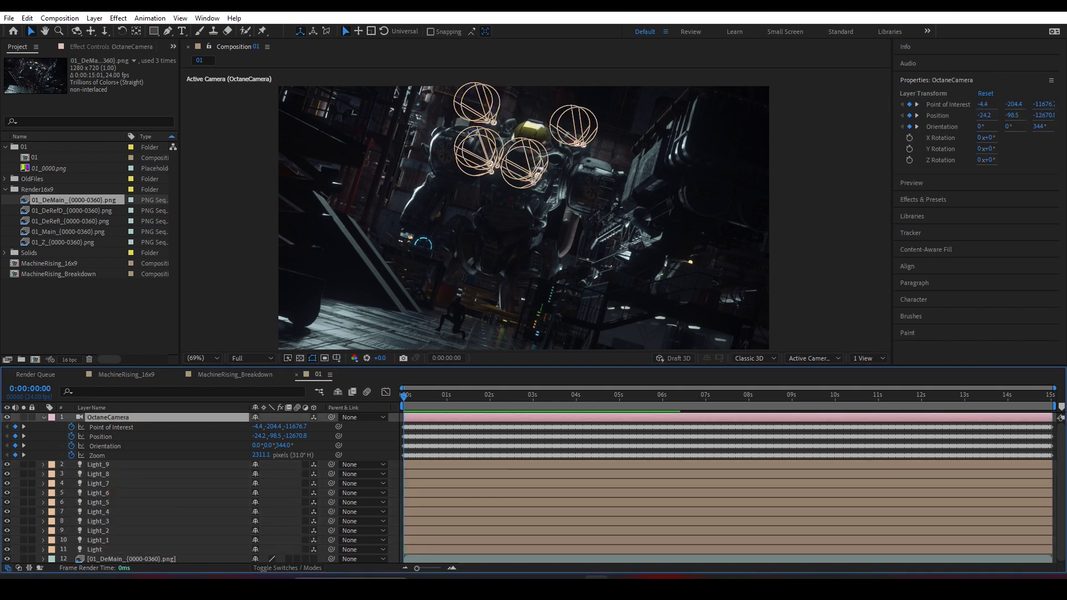
- Scrub the camera move and open the DeMain render in its footage viewer
left_click(621, 395)
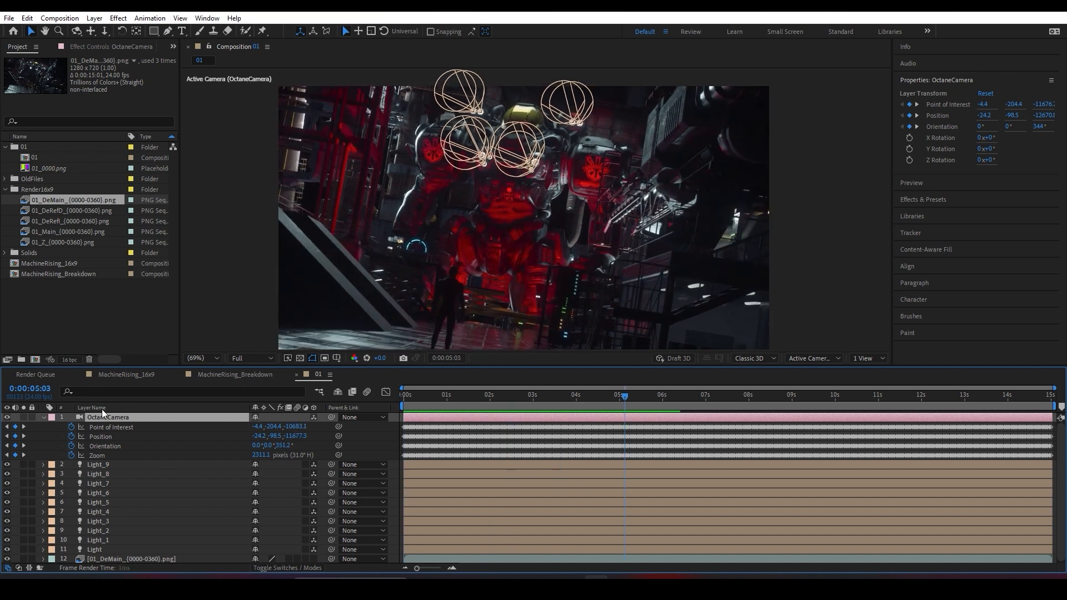
left_click(746, 395)
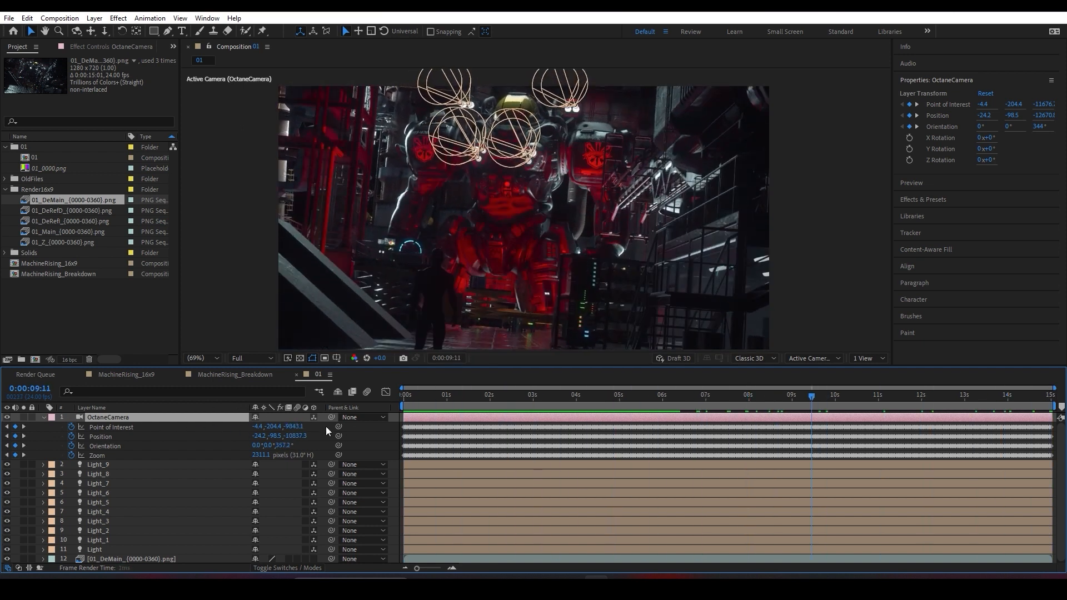
left_click(754, 394)
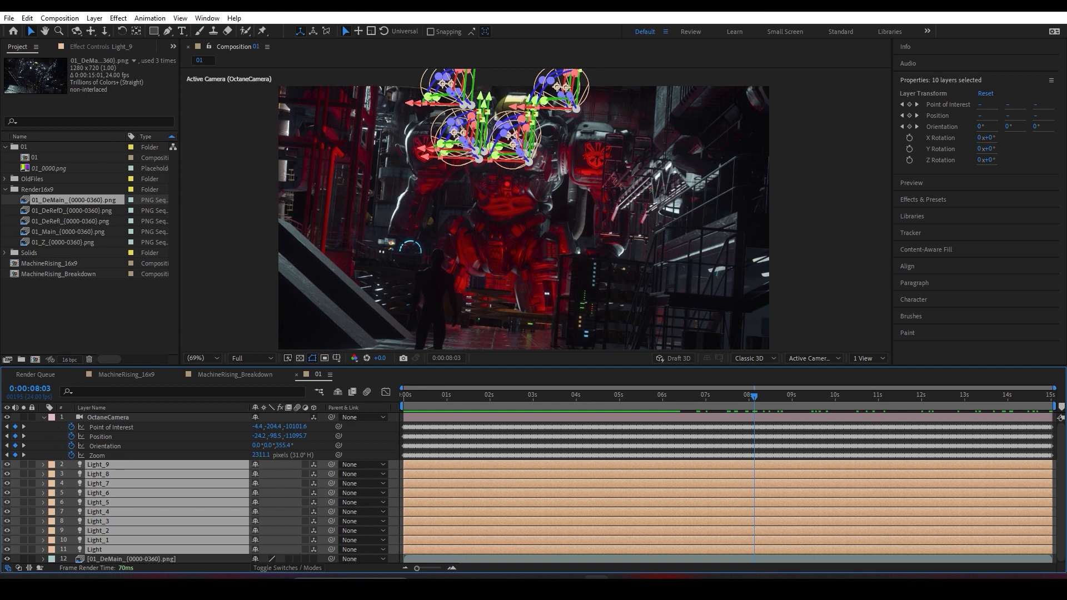
left_click(97, 483)
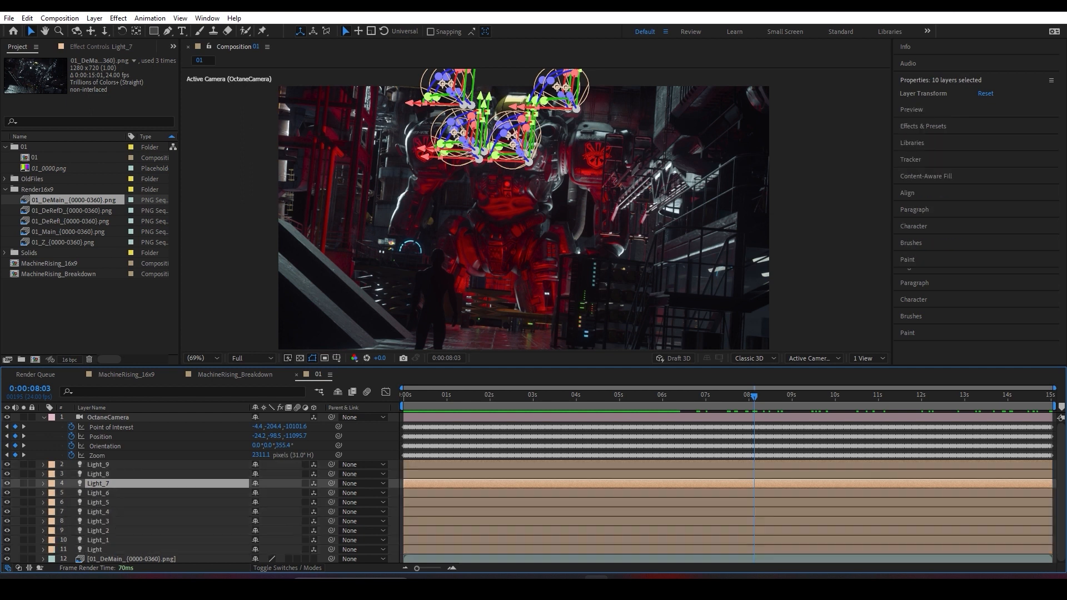
left_click(98, 483)
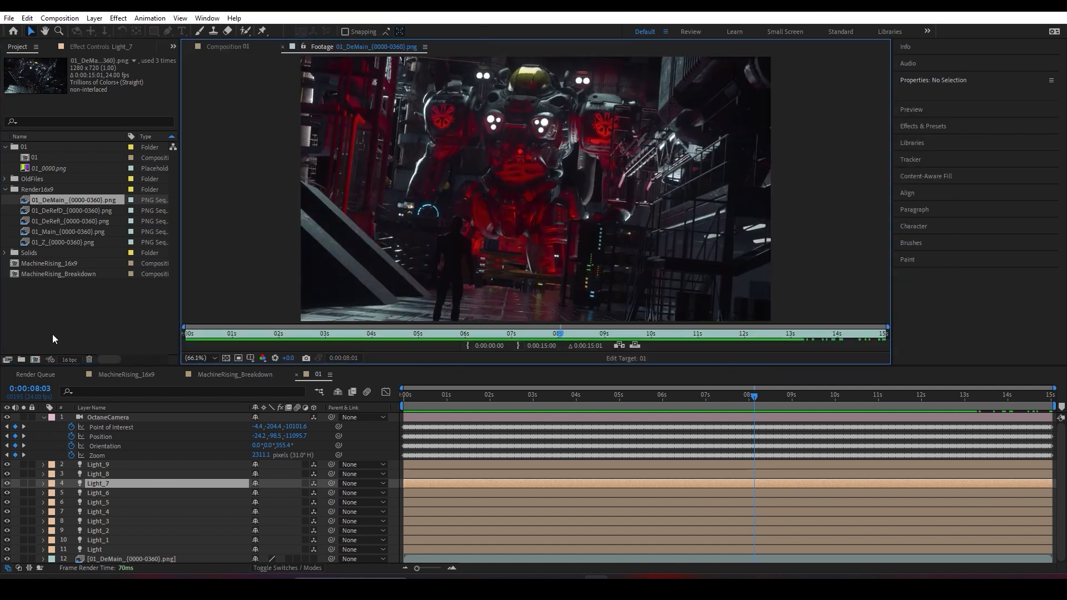
- Preview the 01_DeRefl and 01_Z passes, ending on the Z-depth pass
left_click(73, 210)
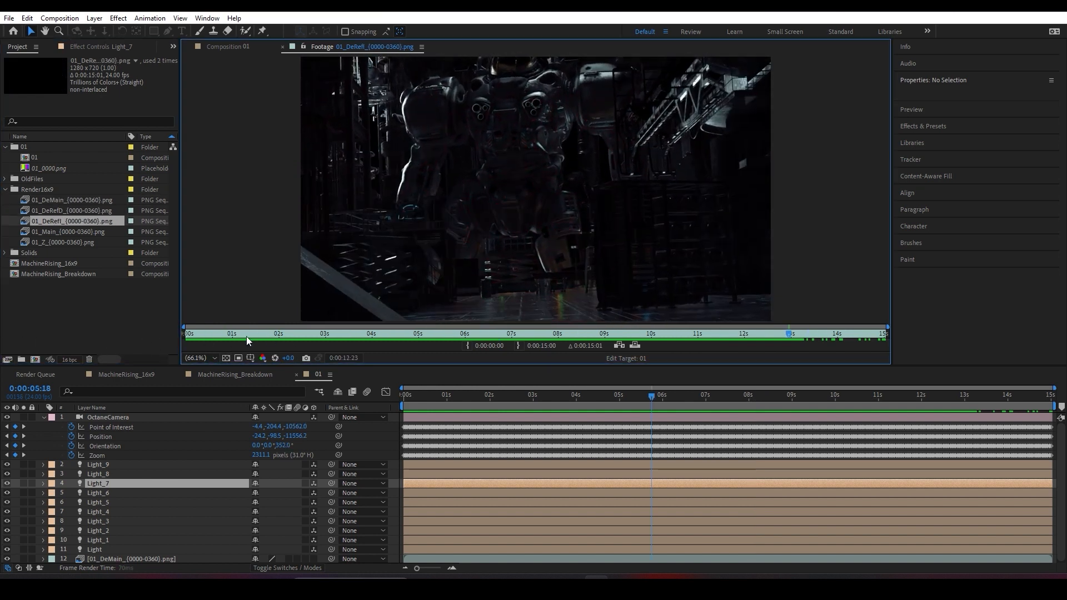
left_click(67, 242)
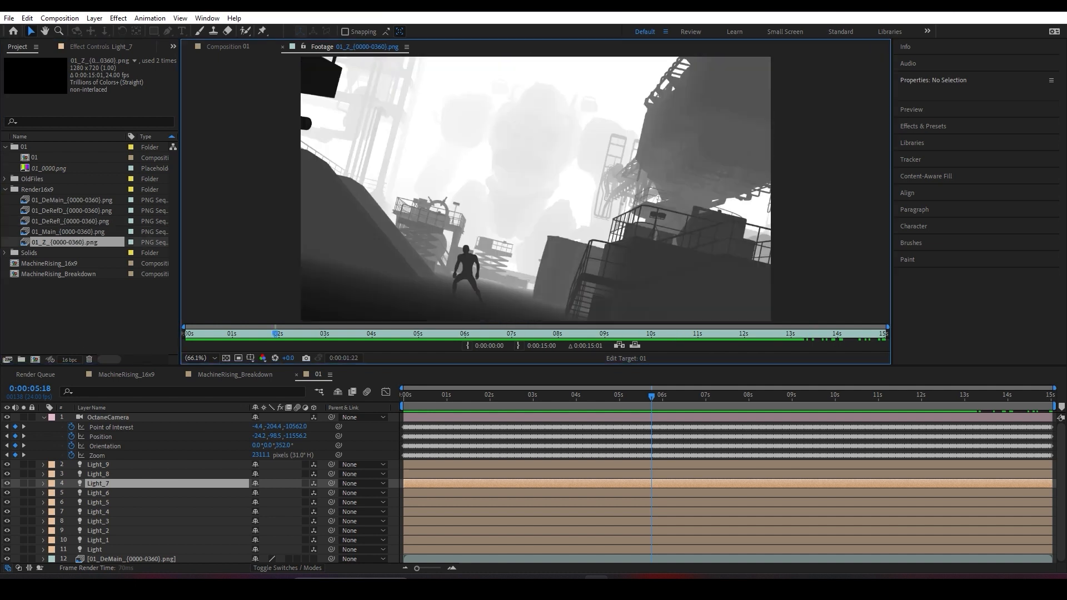
left_click(472, 334)
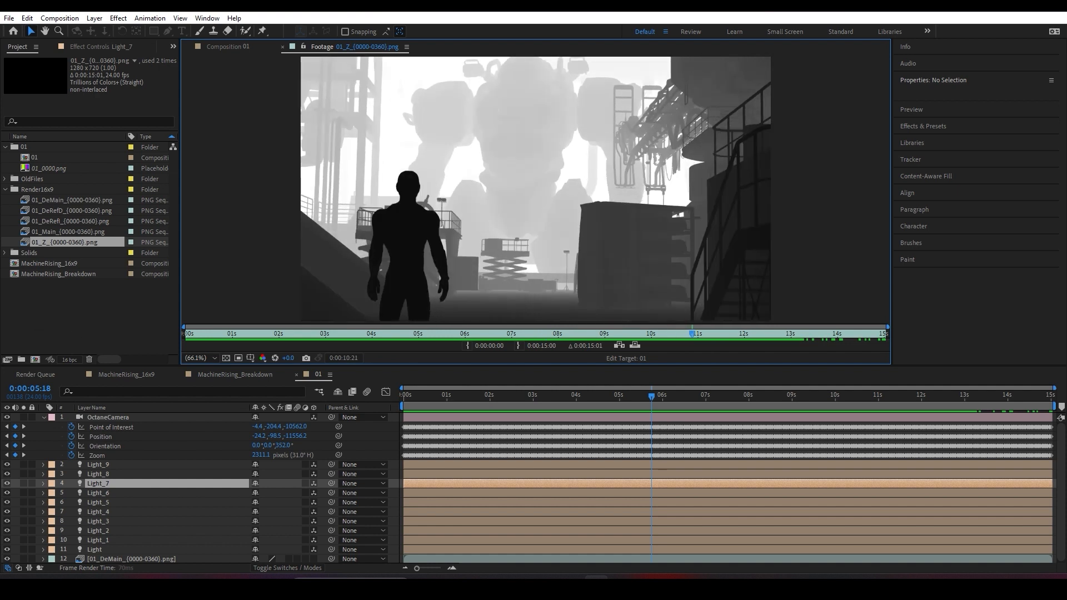
left_click(74, 221)
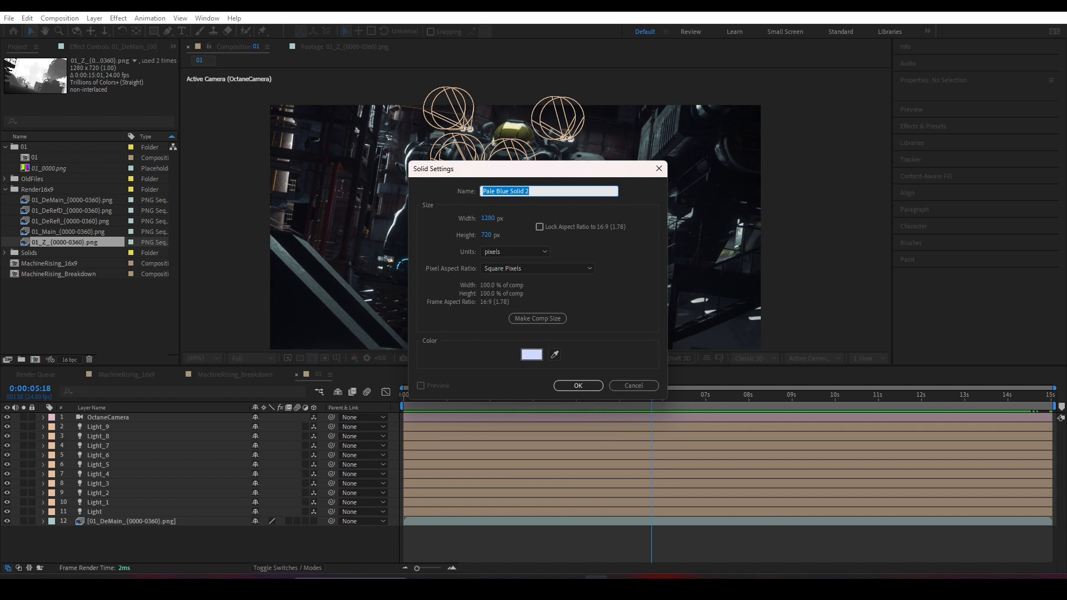
- Create a VolumetricLights solid and apply Trapcode Lux to it
type("V")
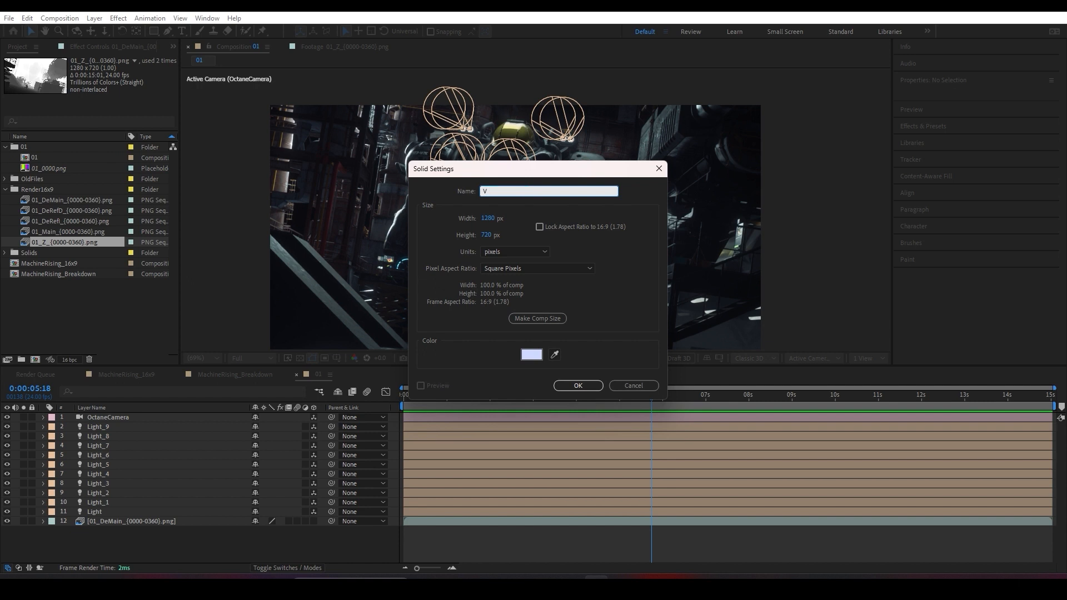
left_click(577, 385)
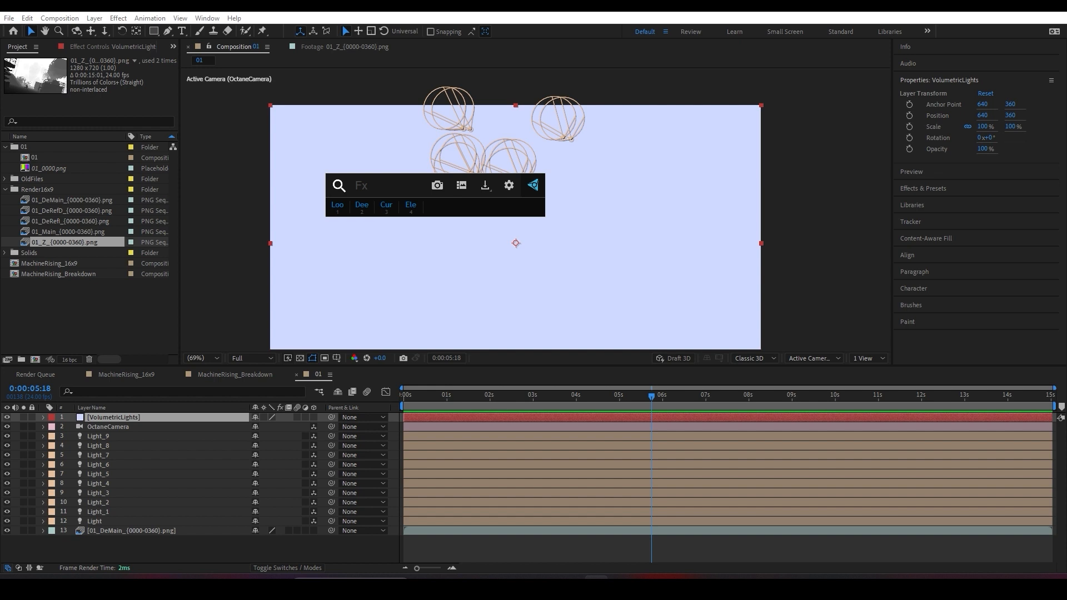
type("lux")
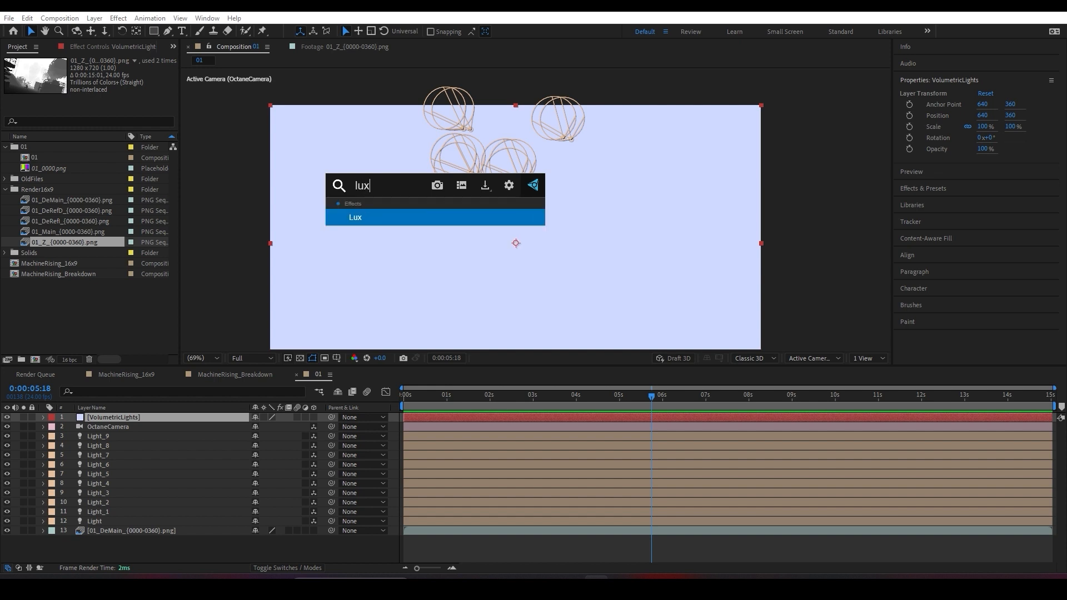
left_click(355, 218)
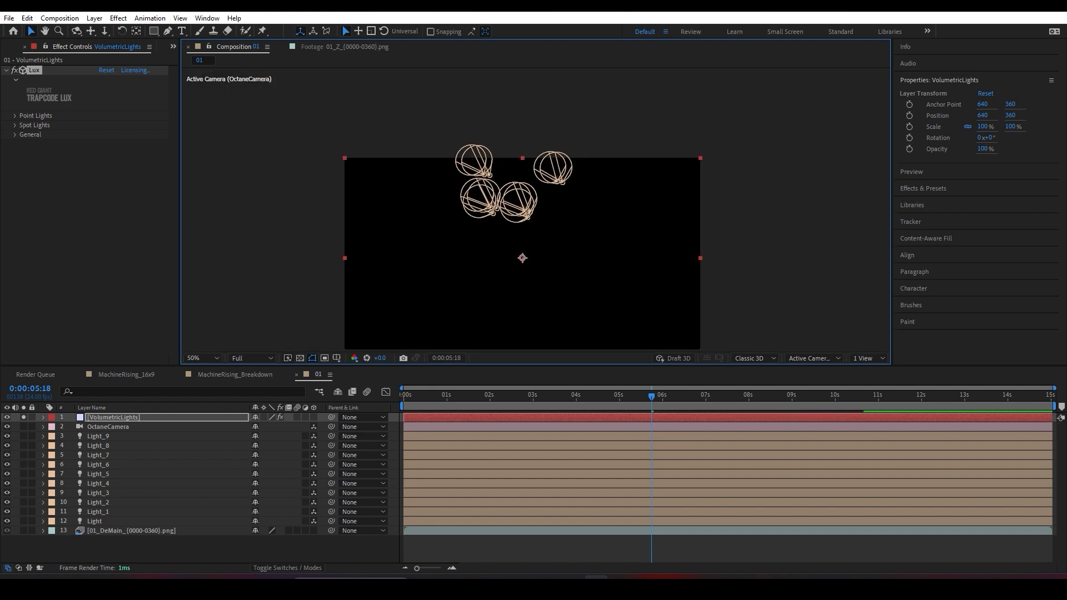
- Zoom in on the Lux glows and blend VolumetricLights in Add mode over the render
left_click(212, 358)
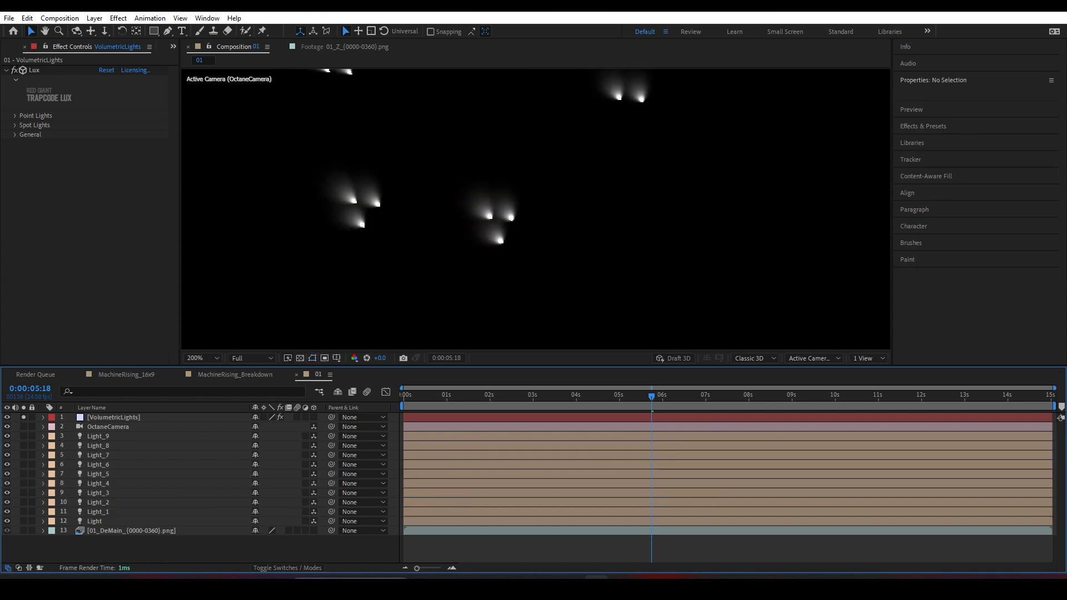
left_click(195, 358)
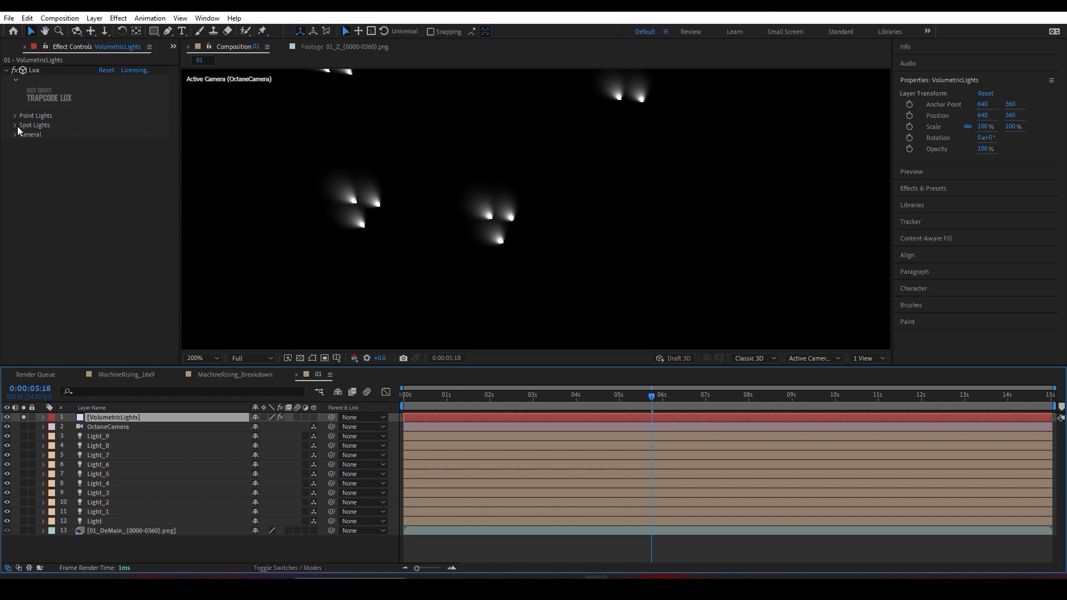
mouse_move(19, 132)
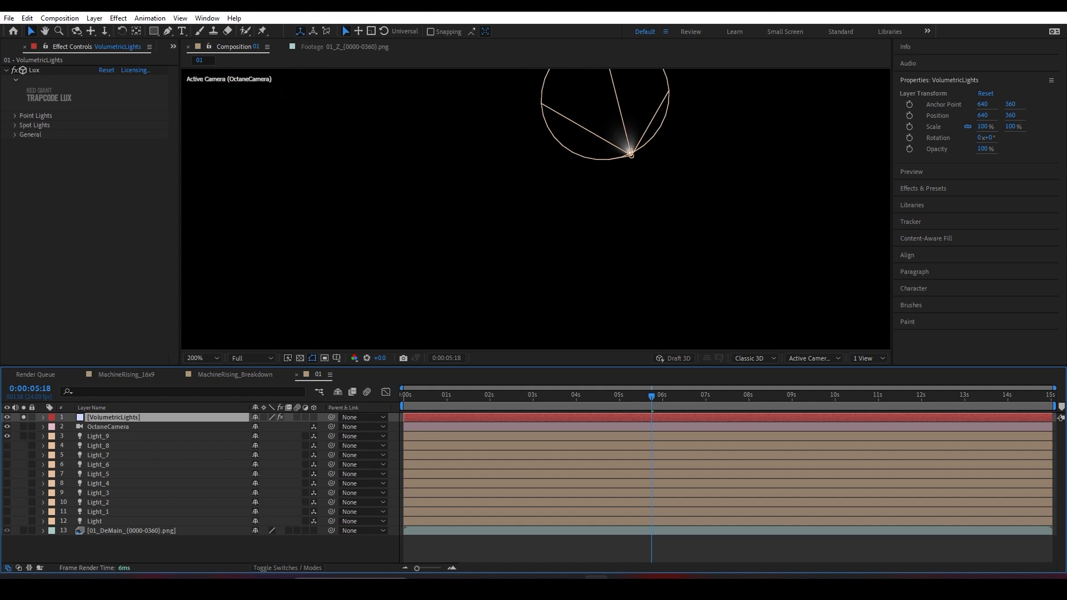
left_click(193, 358)
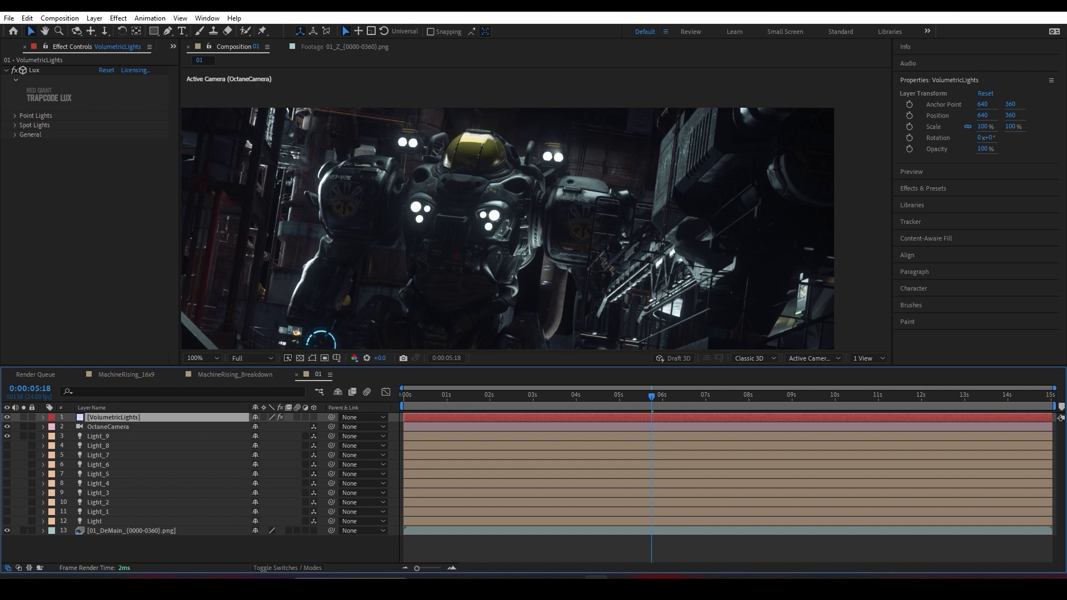
- Set Lux Spot Lights Intensity to 352 and Reach to 3030 on VolumetricLights
double_click(113, 417)
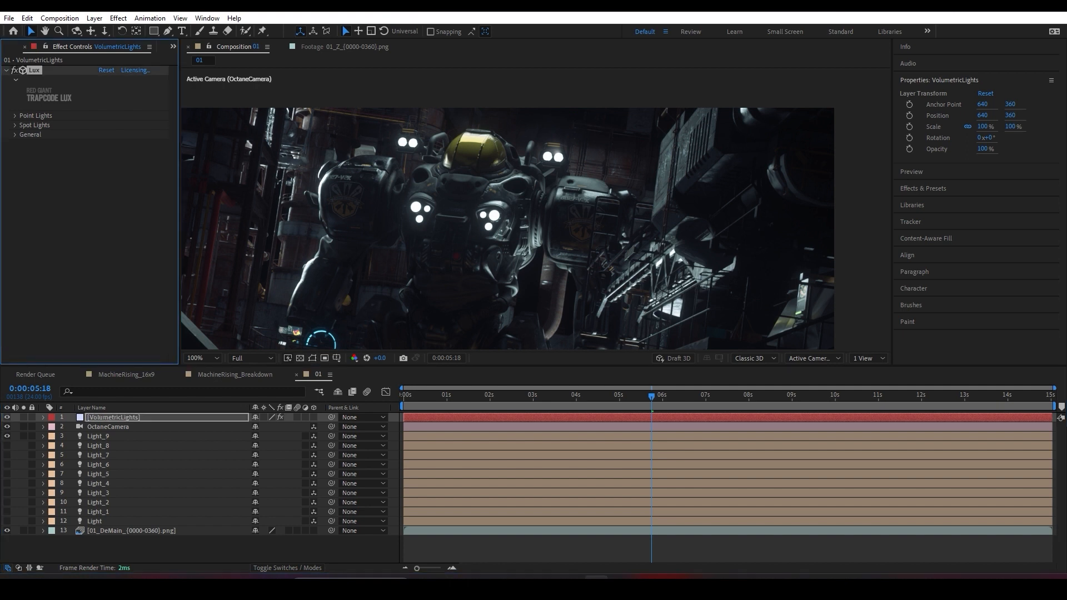
left_click(15, 125)
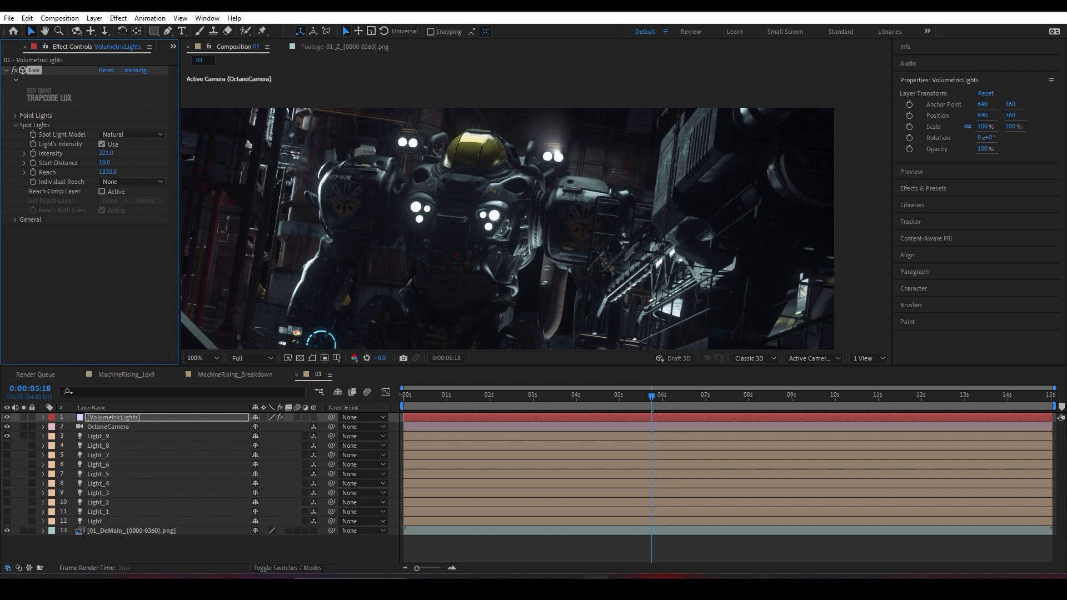
left_click_drag(108, 171, 111, 171)
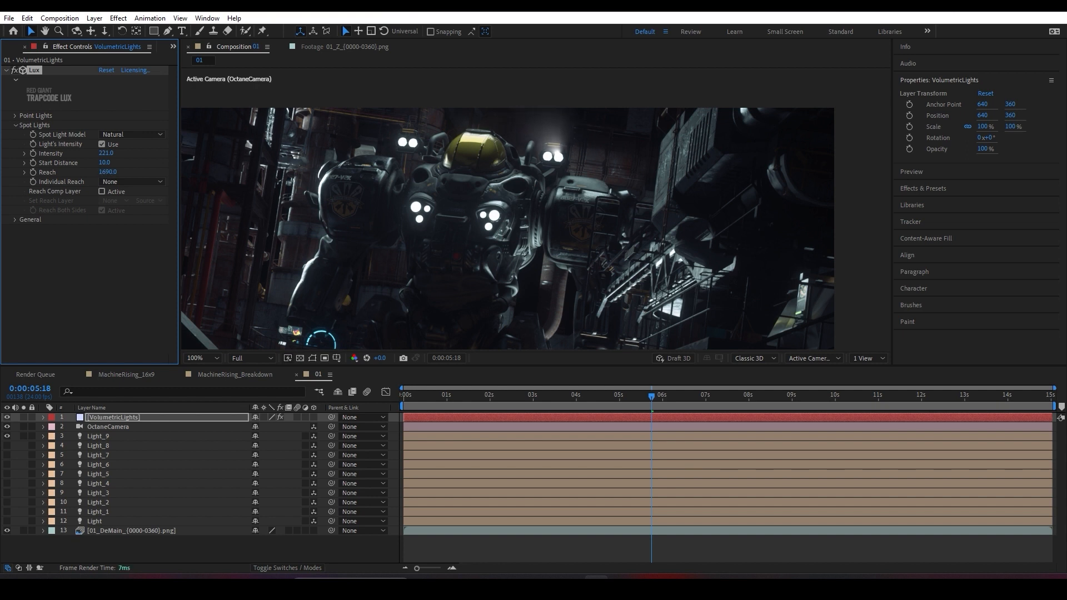
left_click(107, 171)
type("3470")
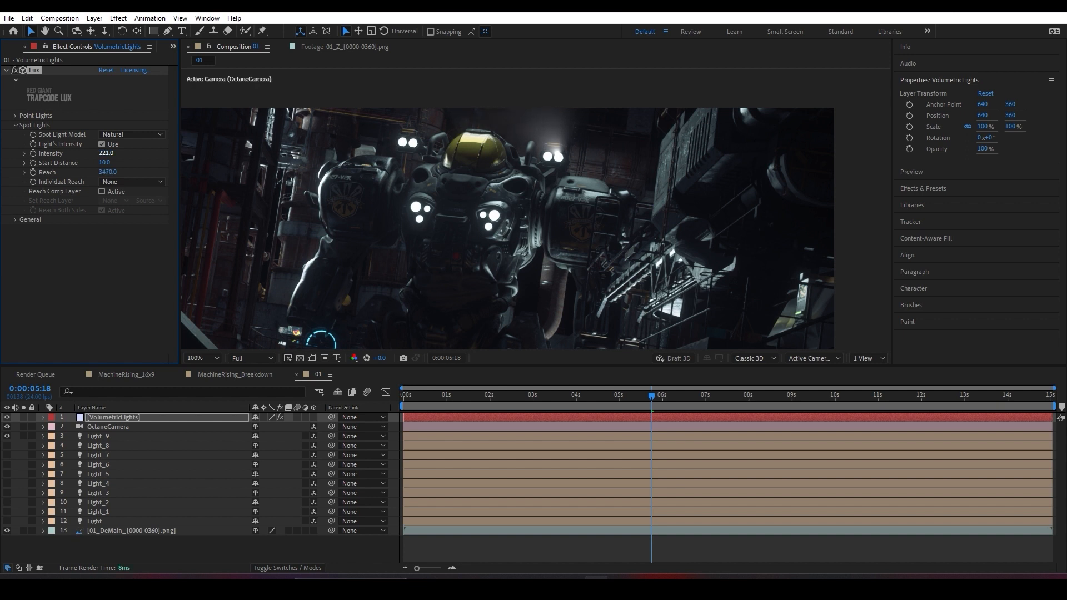
type("313.0")
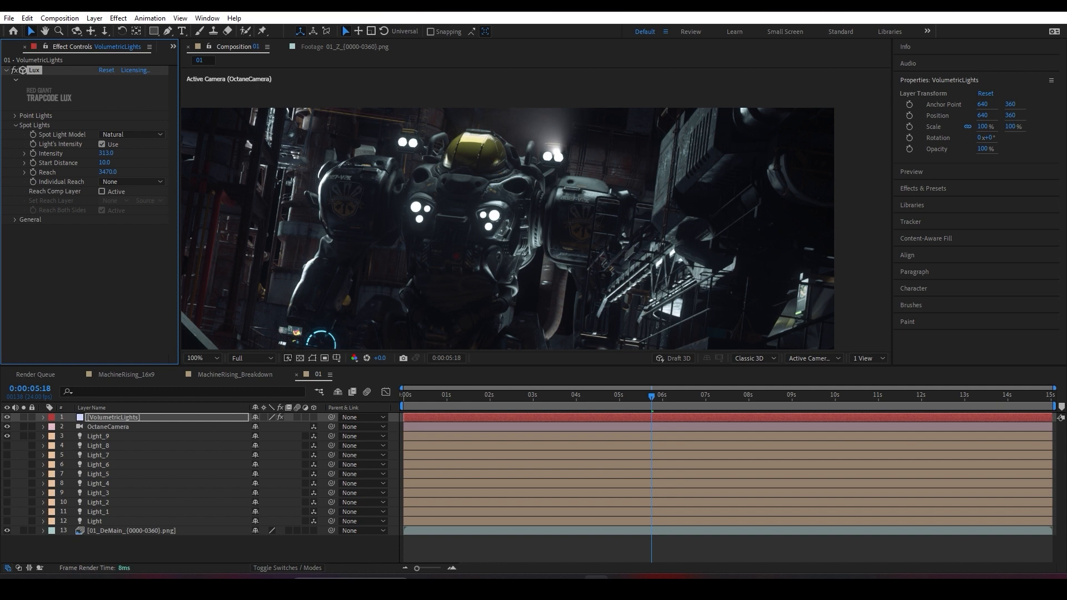
left_click_drag(107, 172, 82, 172)
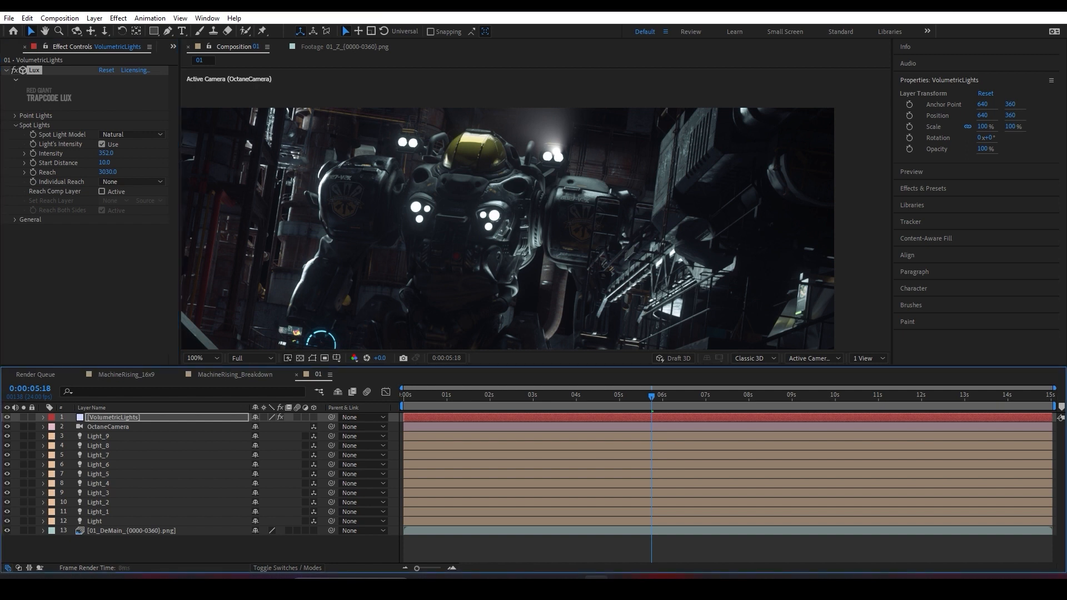
left_click(93, 521)
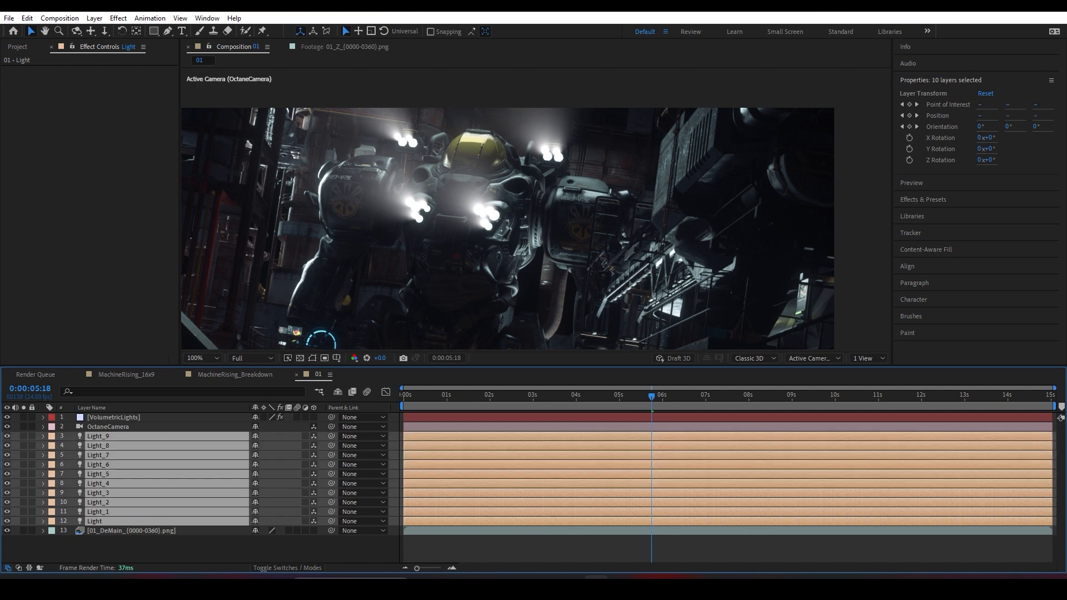
- Widen the selected lights' cone angle to 24° and tint them blue
left_click(43, 417)
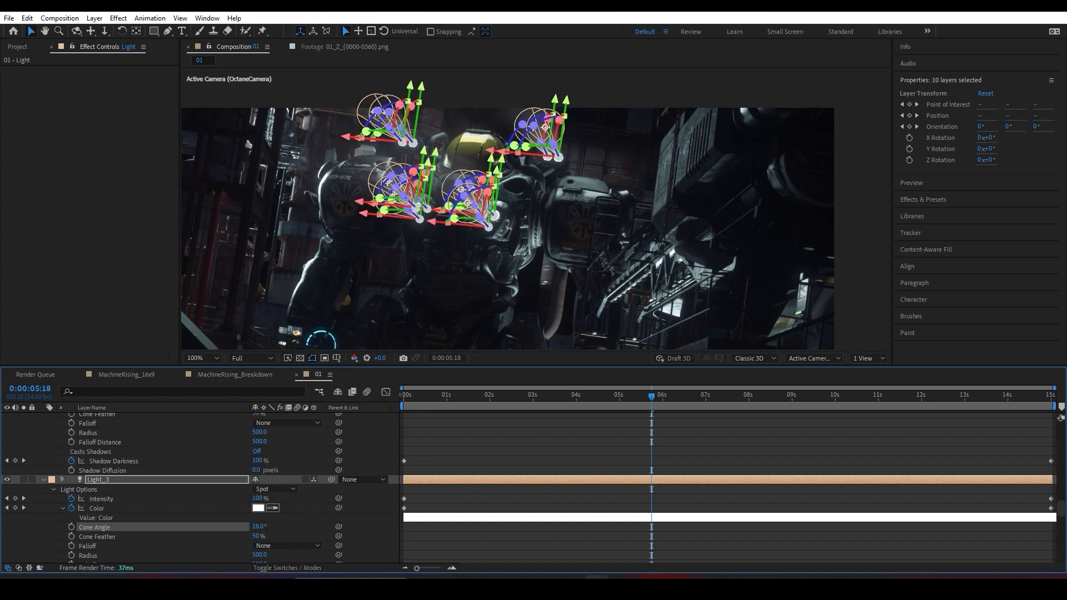
left_click_drag(257, 526, 272, 527)
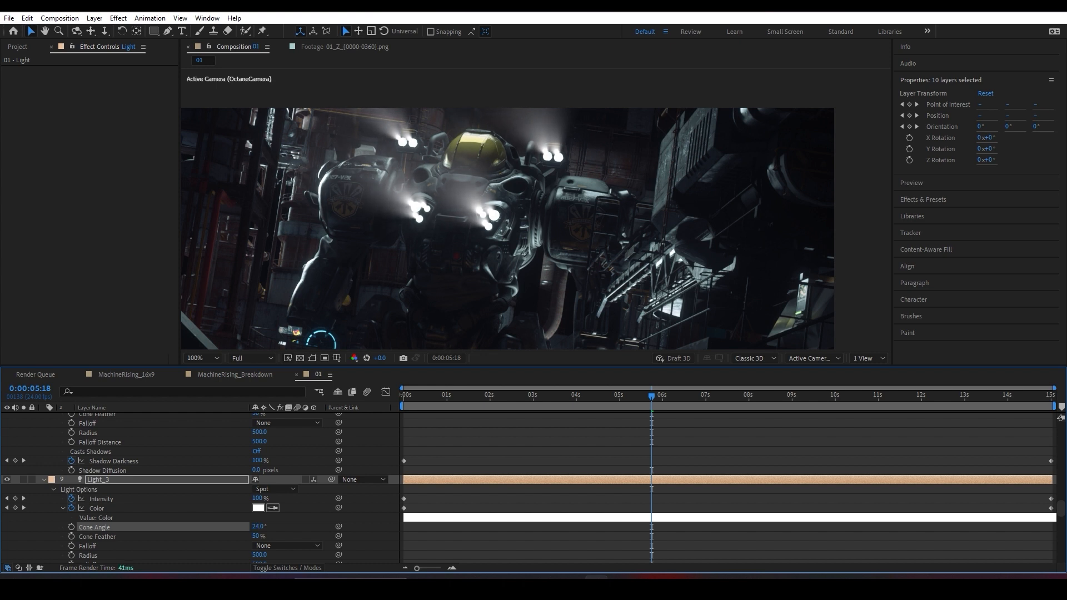
left_click(258, 508)
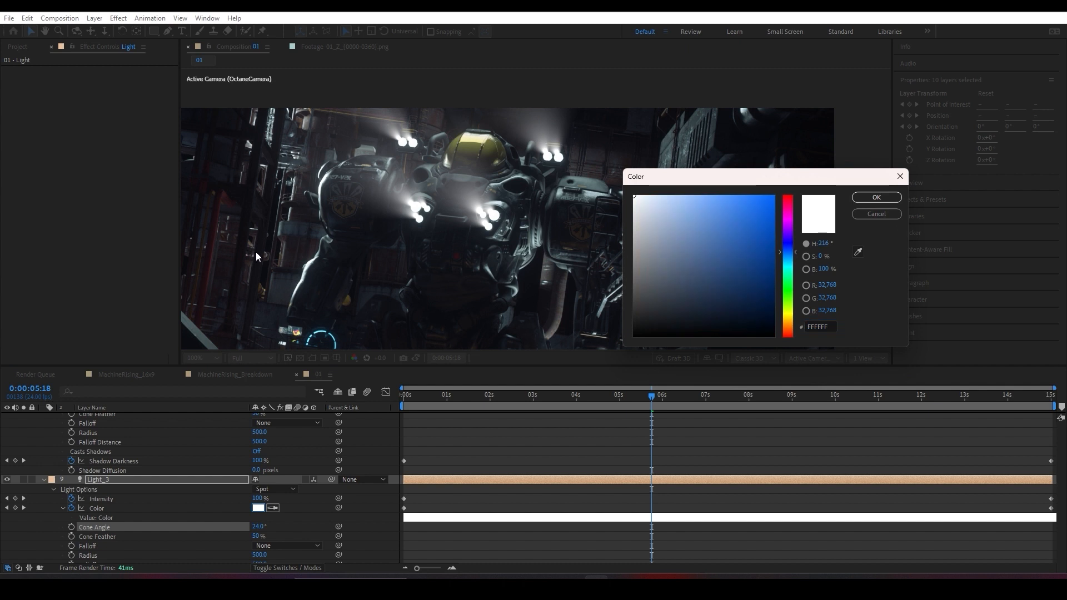
left_click(876, 197)
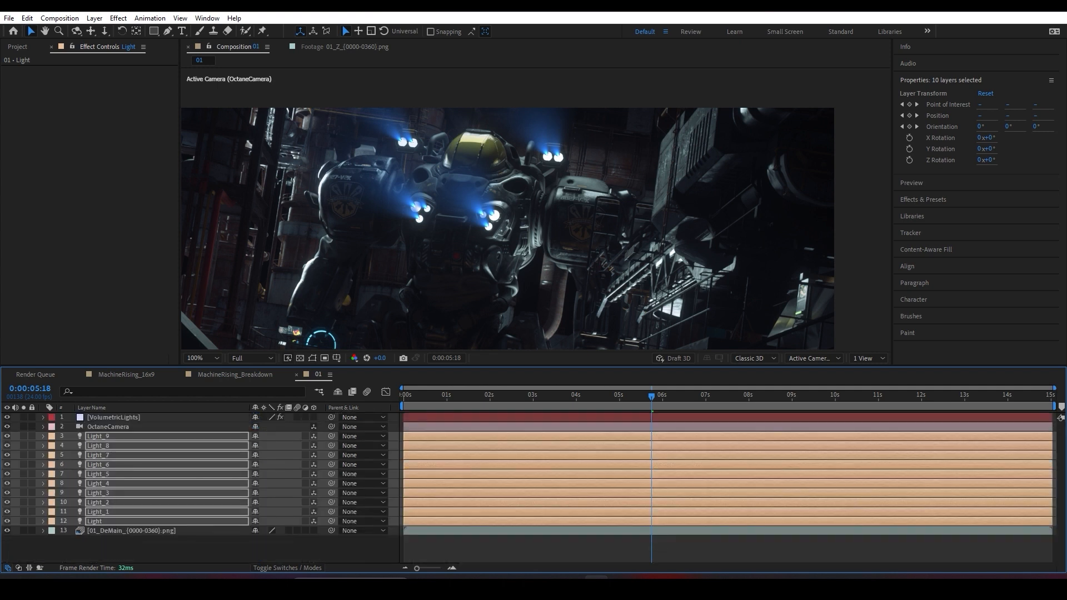
- Set the Lux start distance to 310 and scrub the shot to preview the beams
left_click(112, 417)
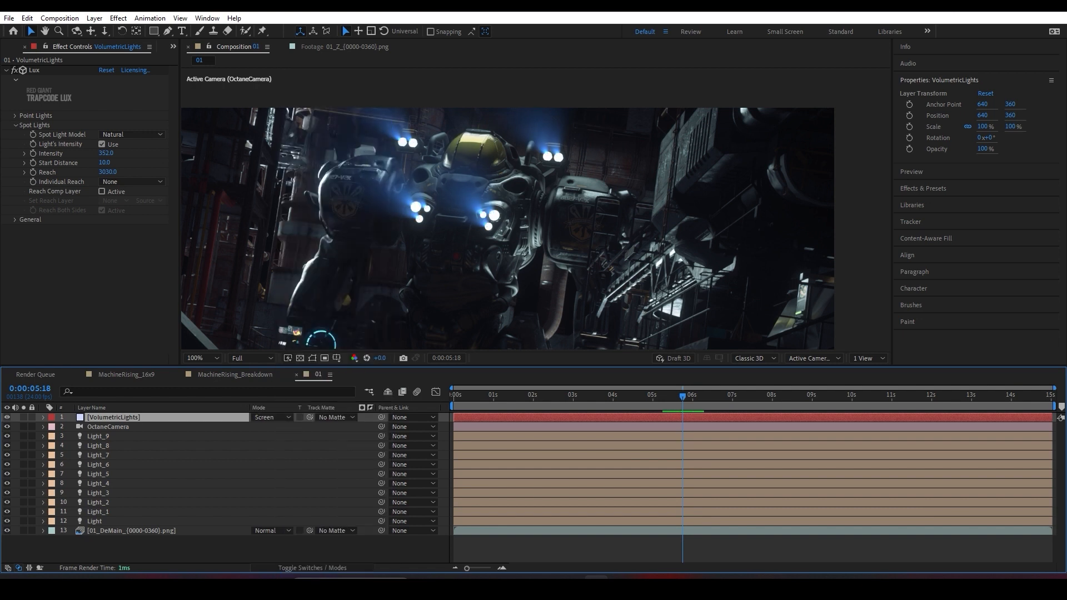
left_click(197, 358)
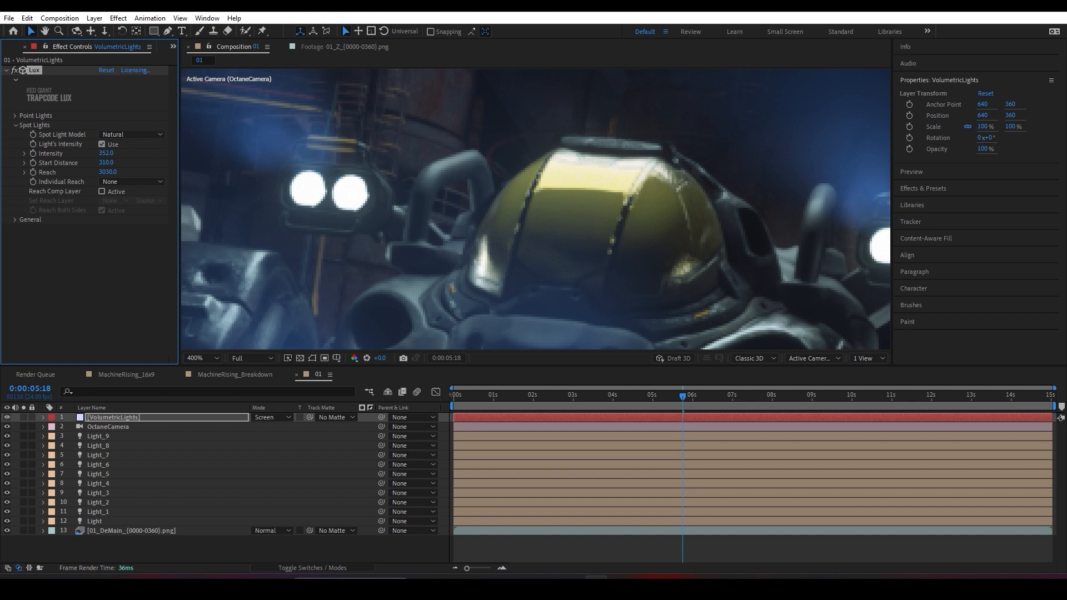
left_click(213, 358)
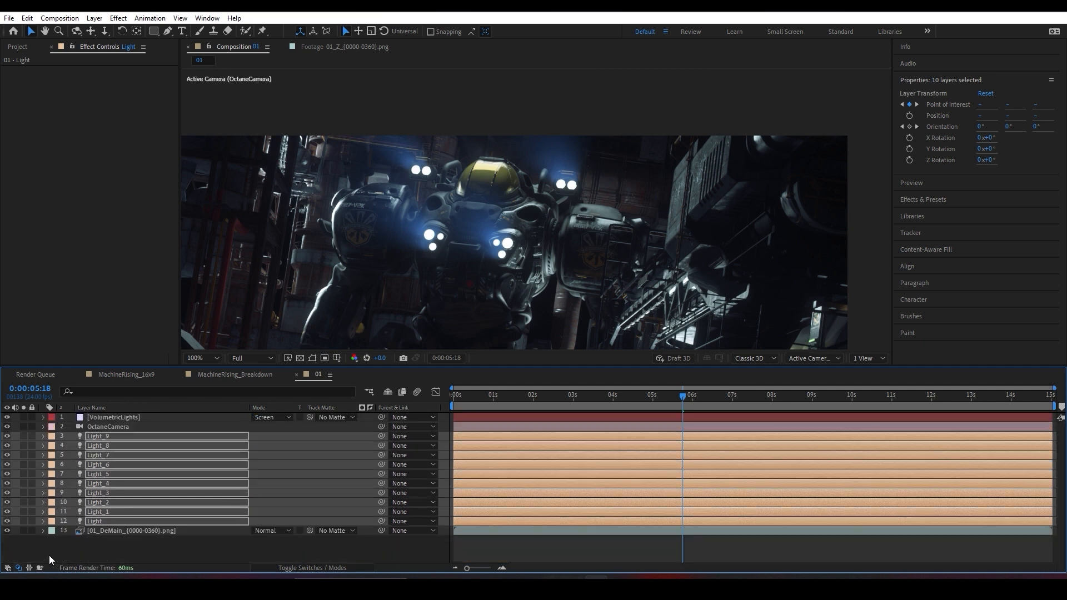
left_click(997, 394)
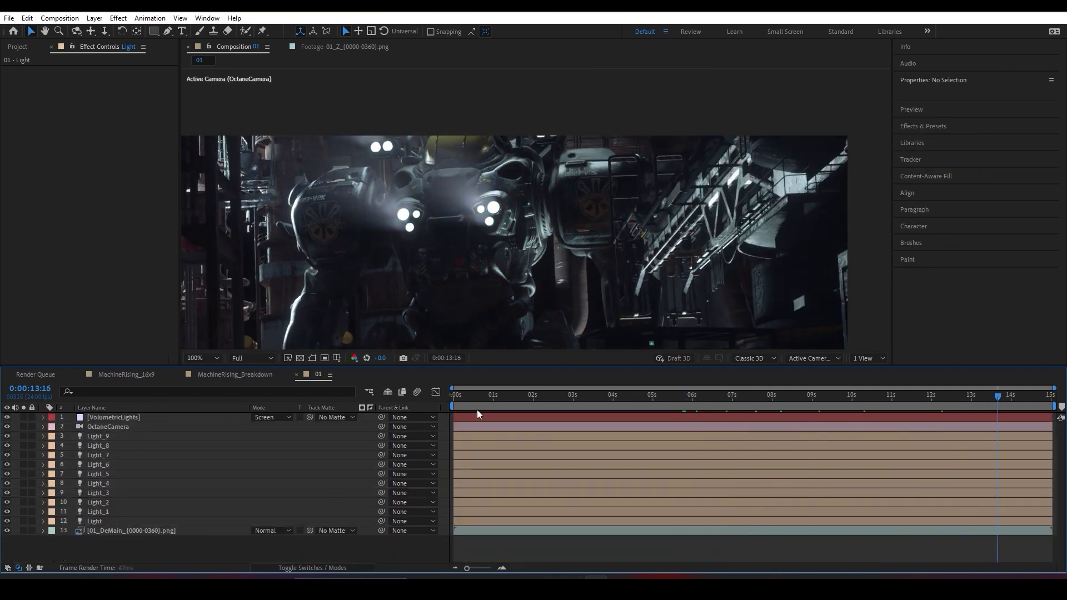
left_click(473, 394)
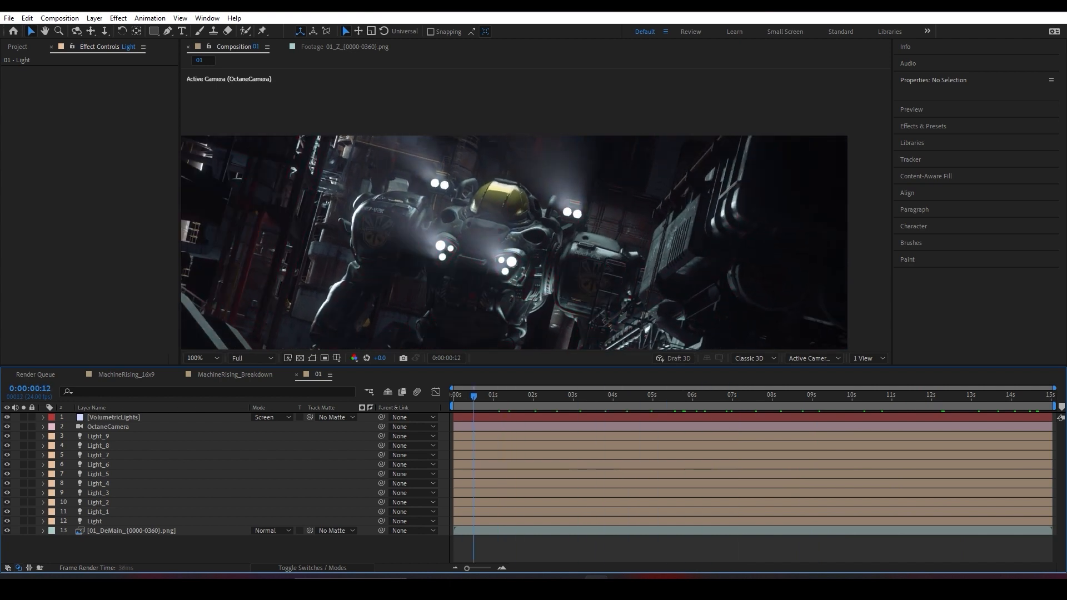
left_click_drag(473, 394, 1012, 394)
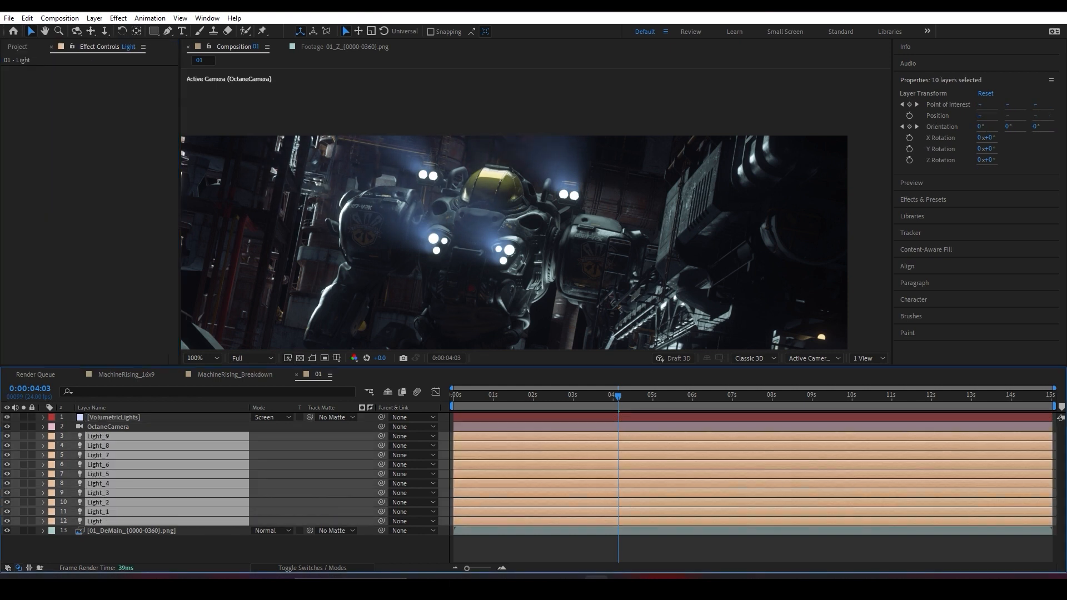
- Narrow light cones to 9°, then set Lux intensity 1000, reach 3720, start distance 180
left_click(42, 416)
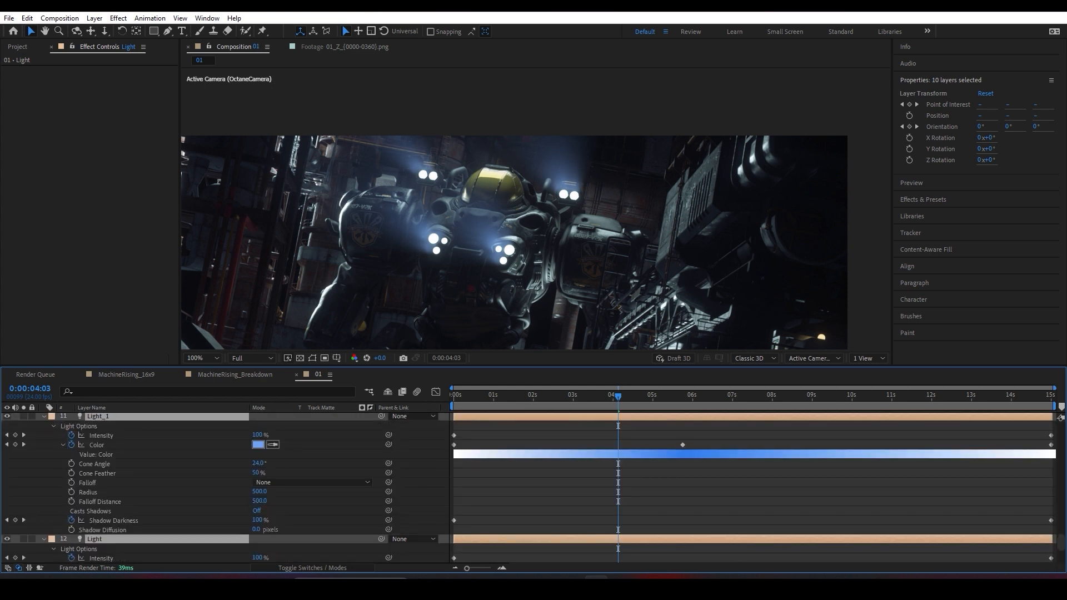
left_click(260, 463)
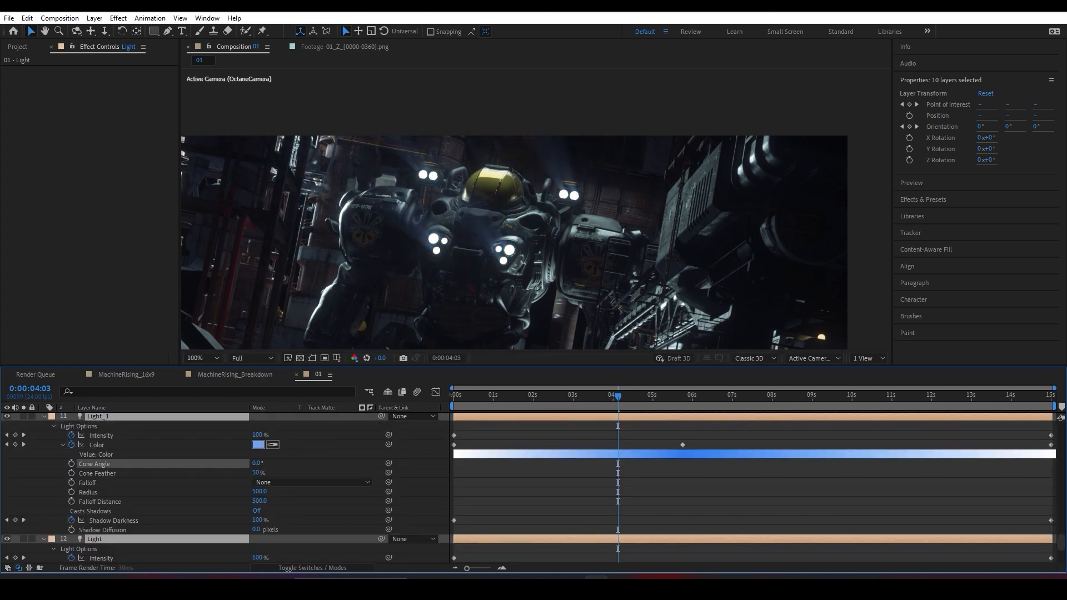
type("6.0")
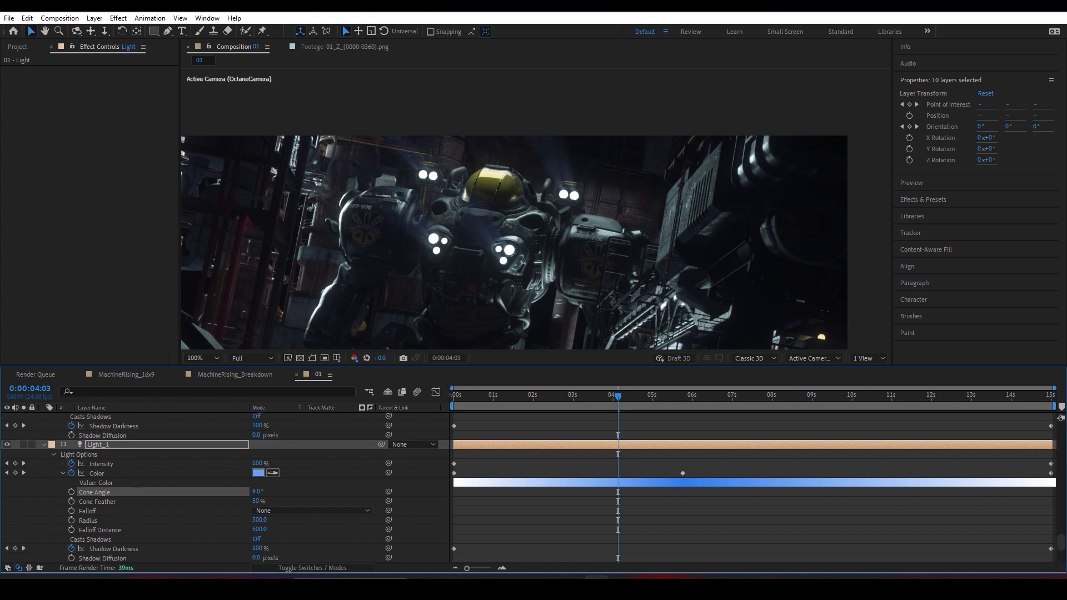
scroll("down", 3)
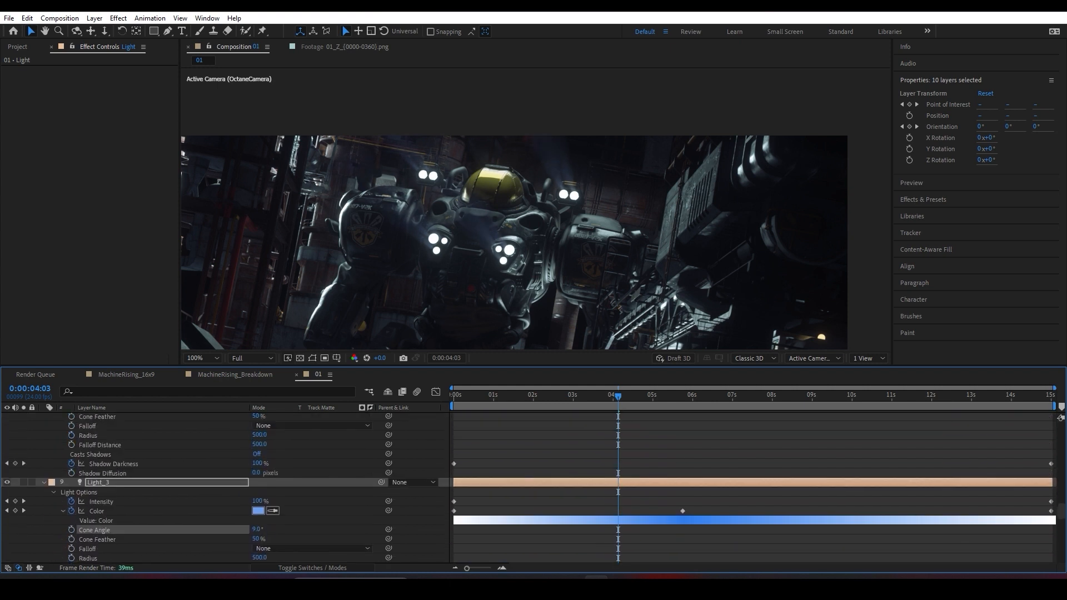
left_click(112, 418)
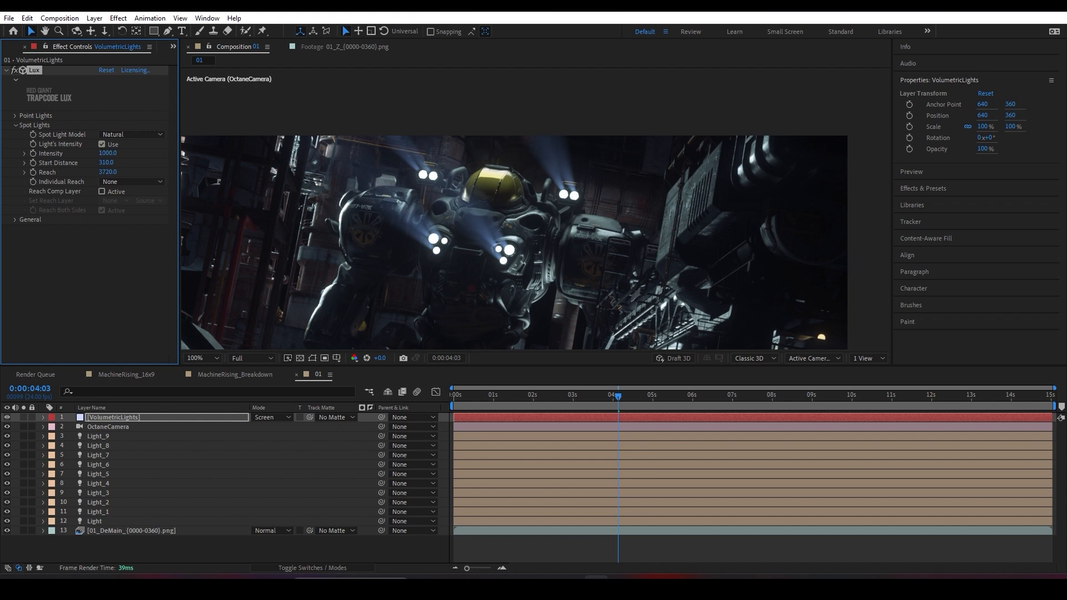
mouse_move(171, 464)
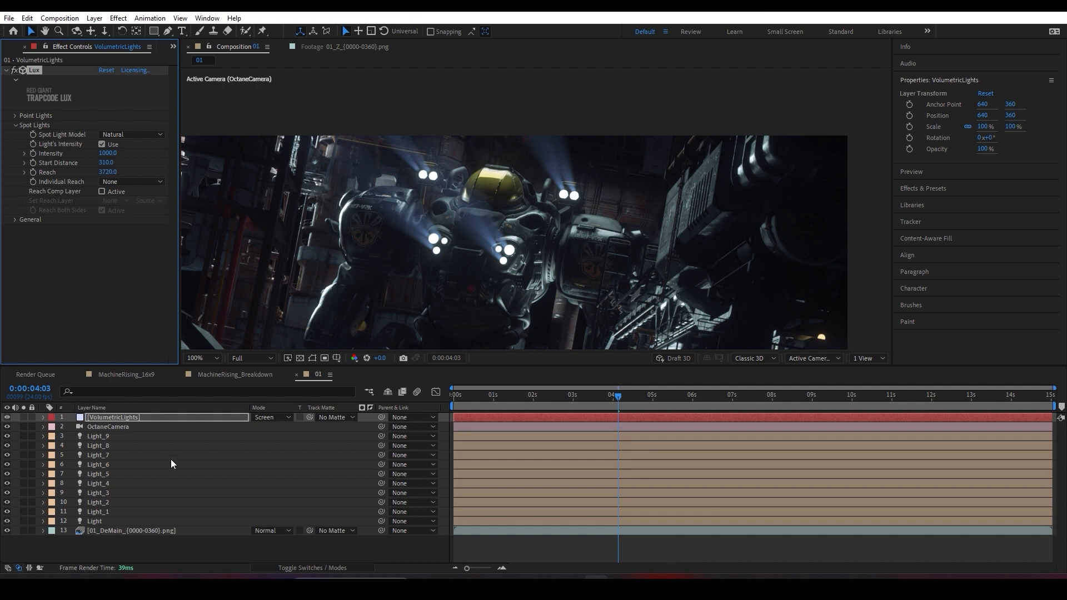
left_click(1017, 395)
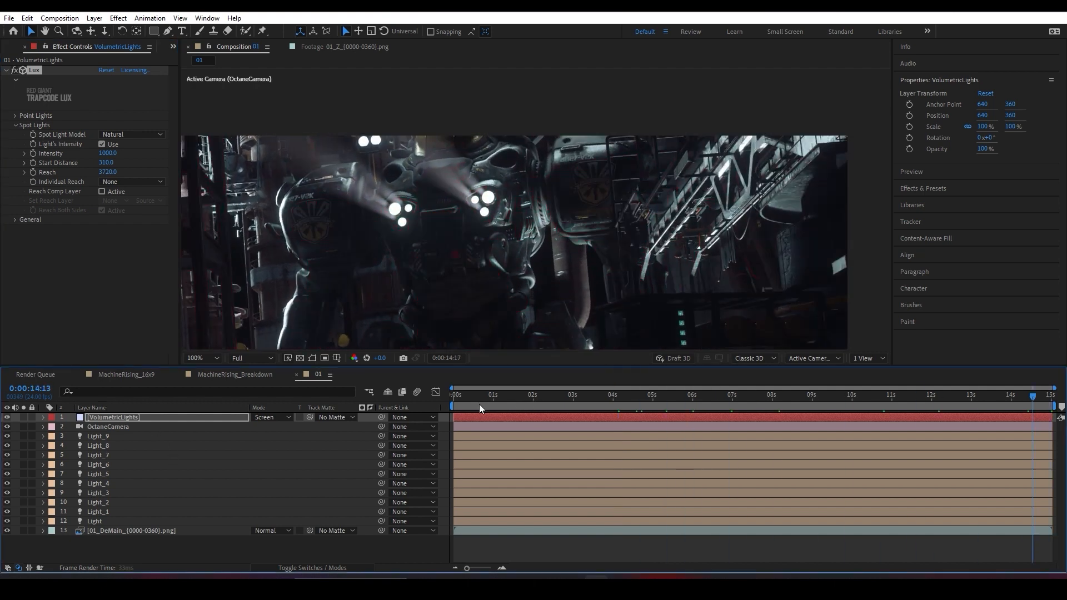
left_click(592, 395)
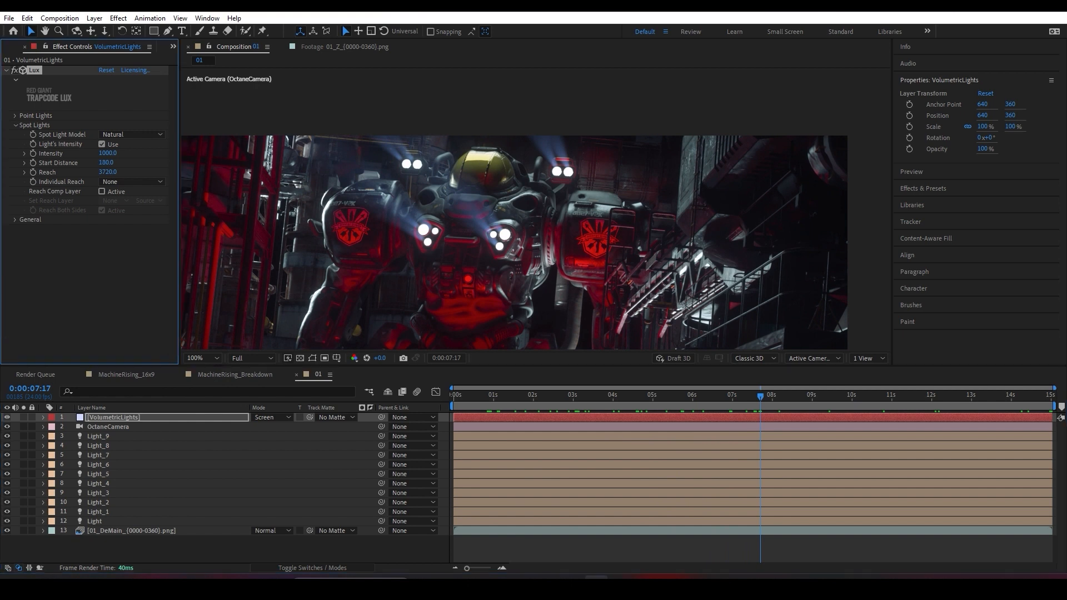
left_click(107, 162)
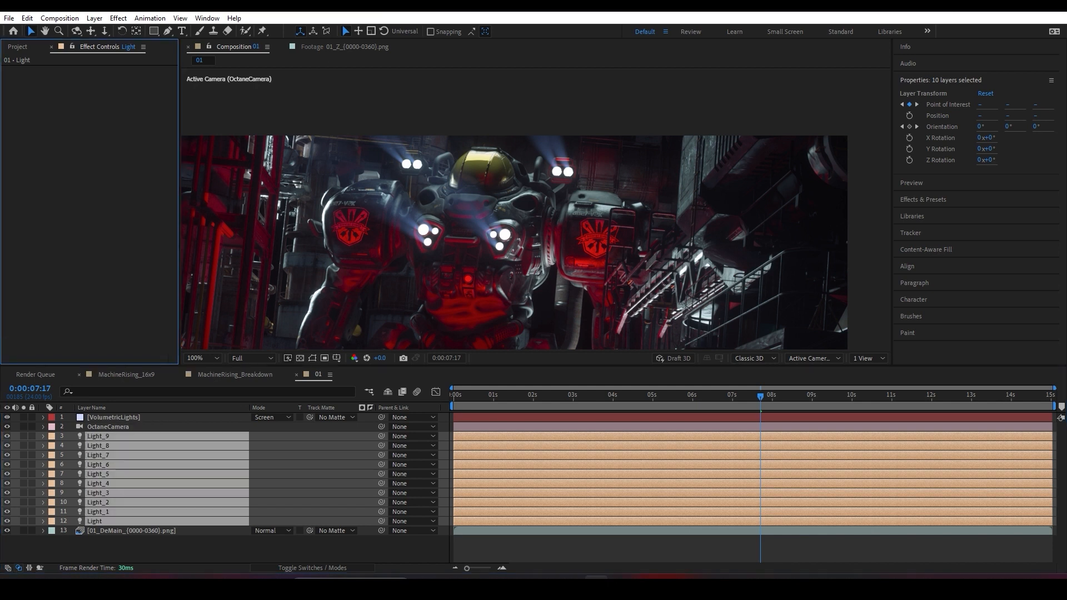
- Add 01_DeRefD_[0000-0360].png at the top of the comp, blended Screen at 30% opacity
left_click(18, 46)
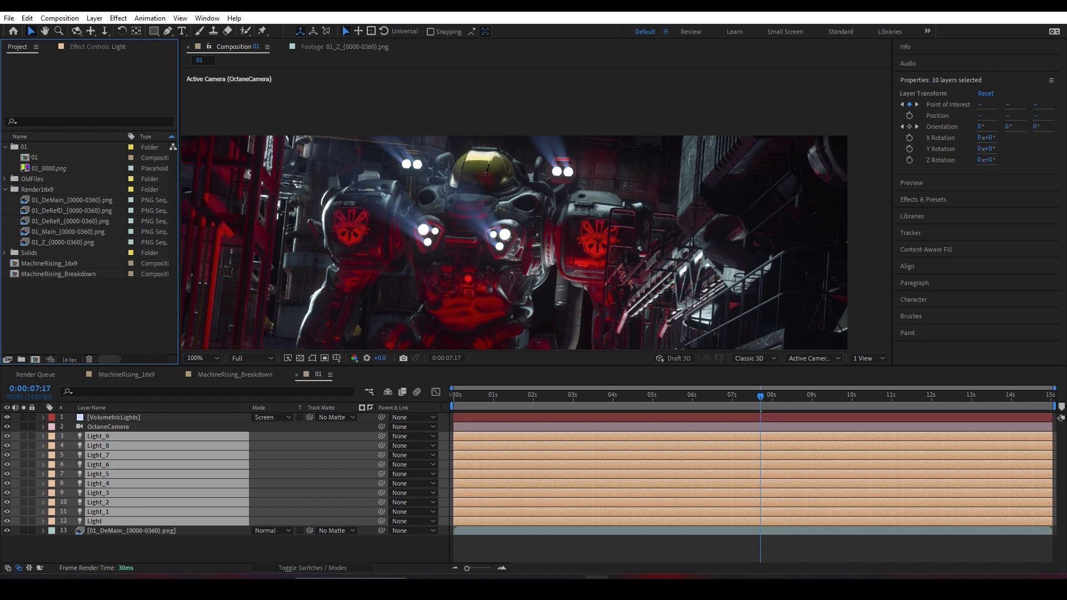
left_click(71, 210)
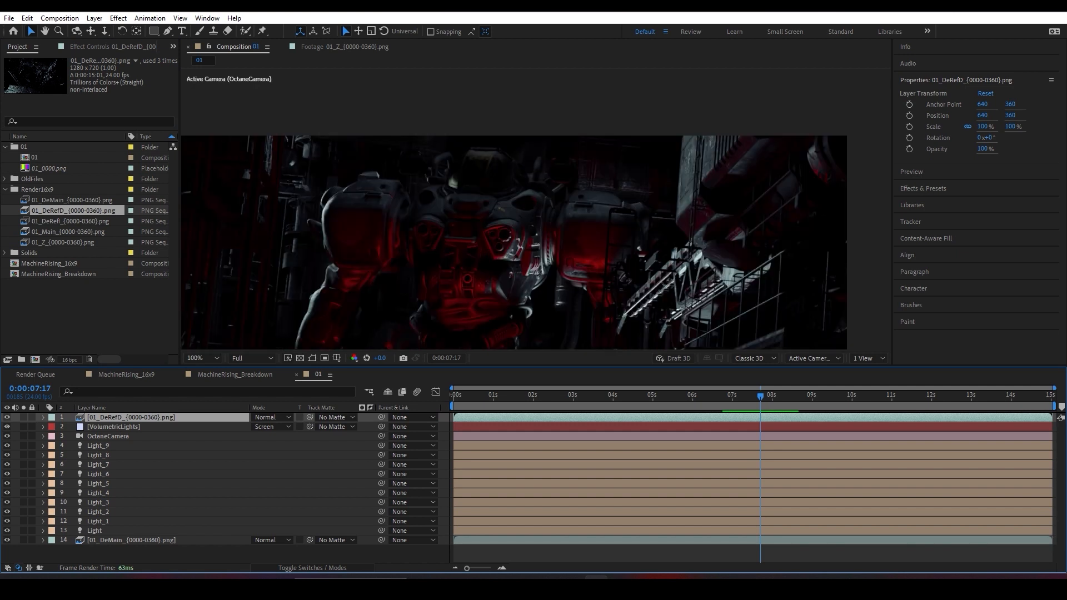
left_click(271, 426)
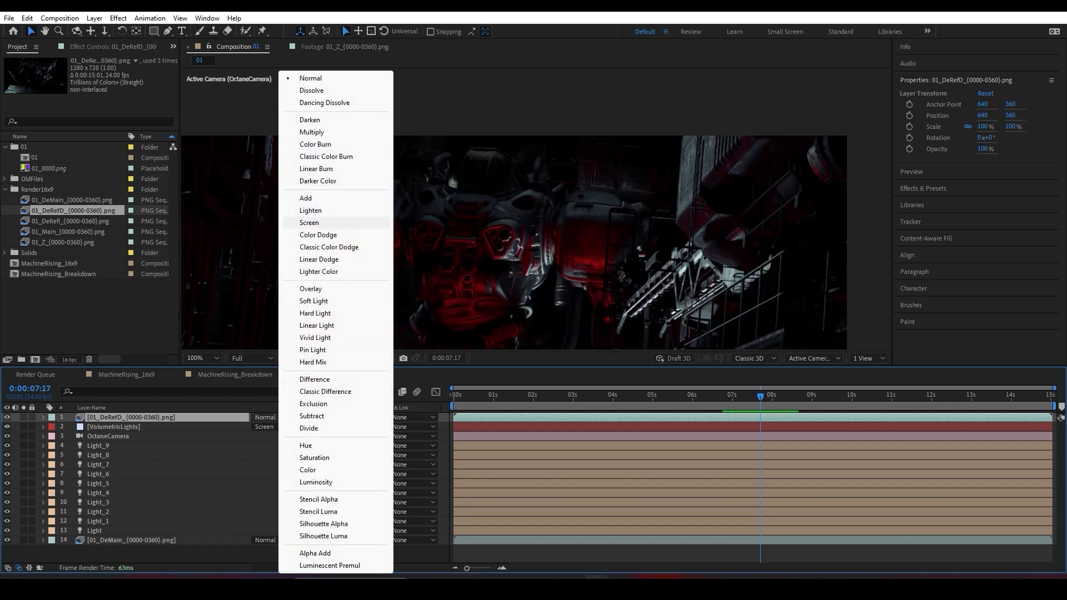
left_click(309, 223)
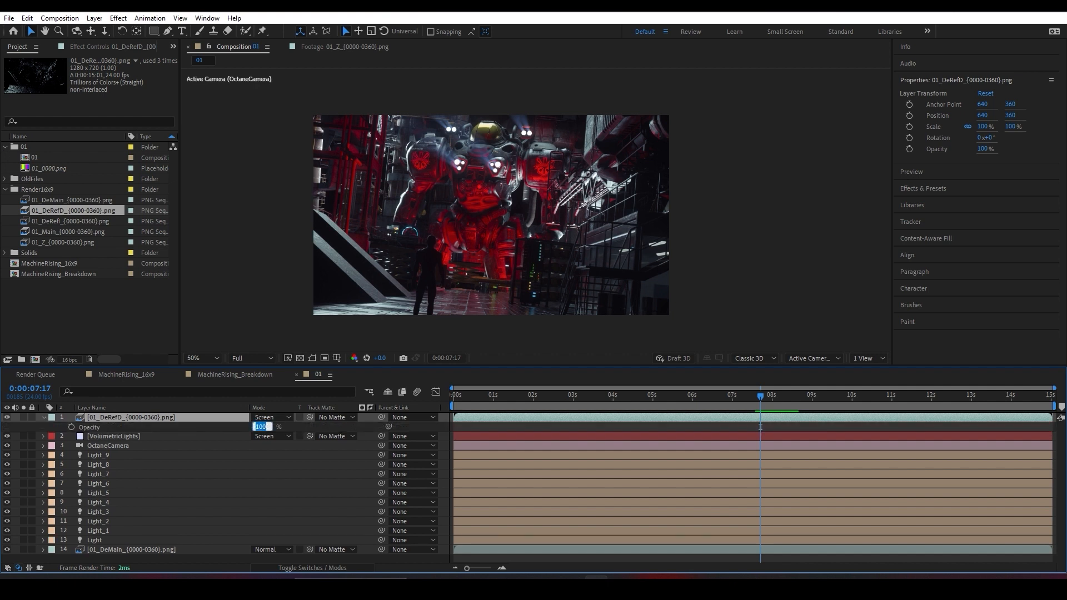
type("30")
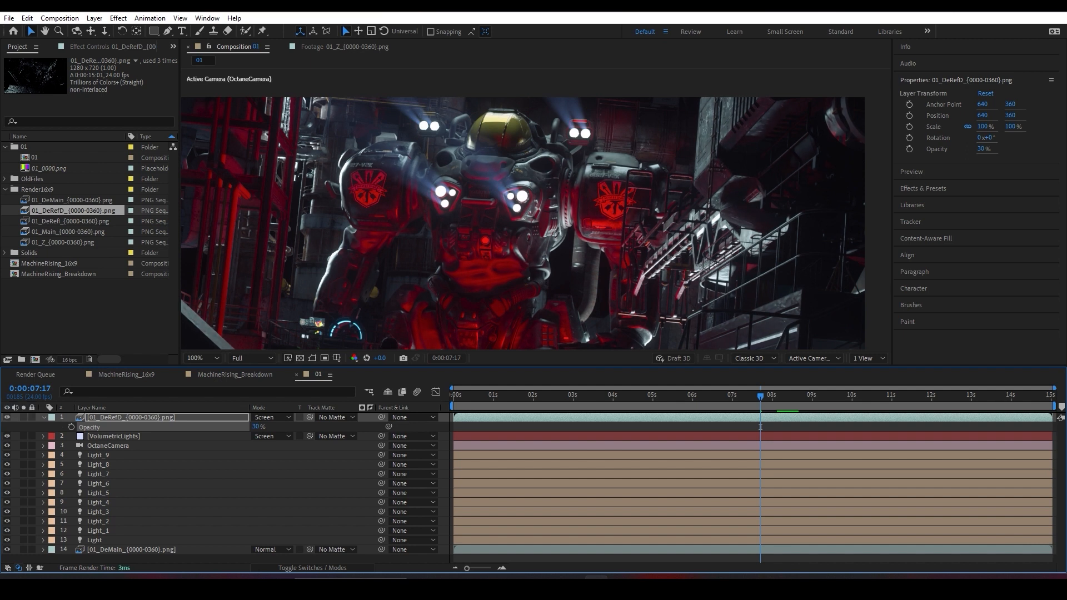
left_click(71, 417)
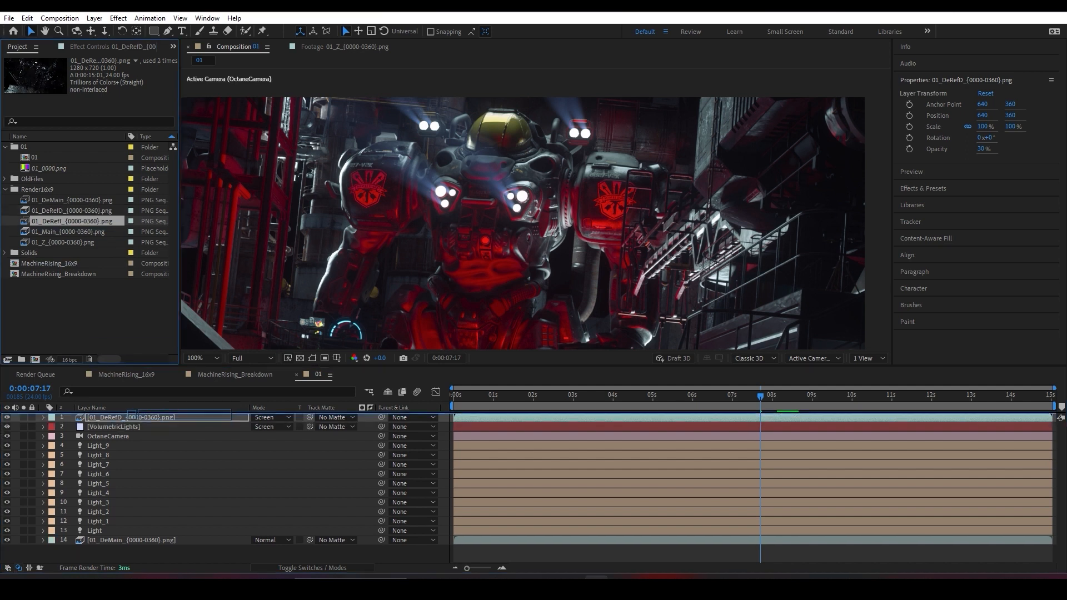
- Set the 01_DeRefl reflection layer to 30% opacity and zoom the viewer to 100%
left_click(271, 417)
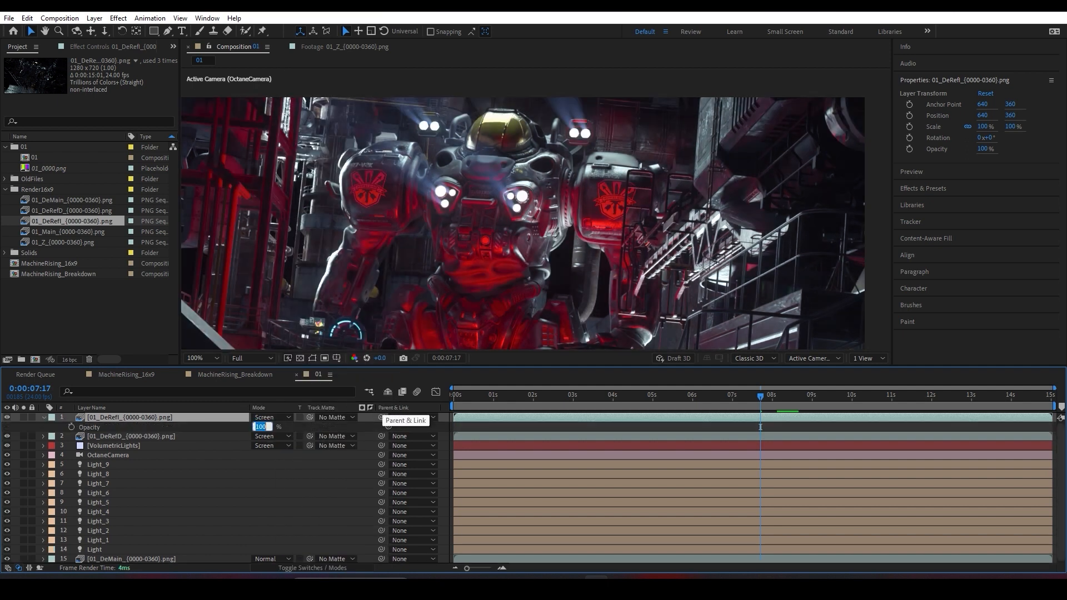
type("30")
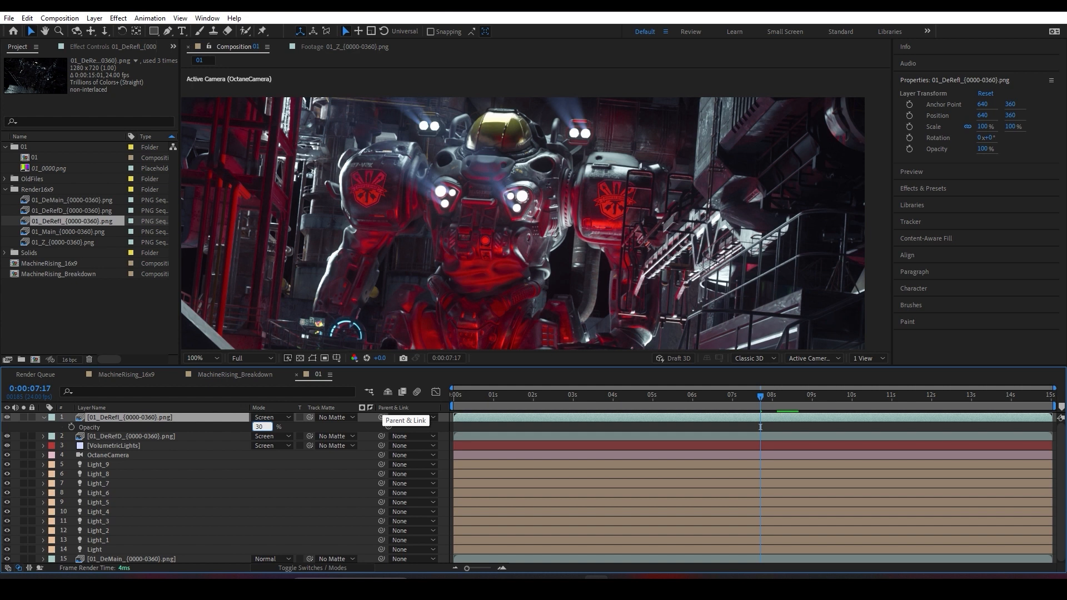
type("30")
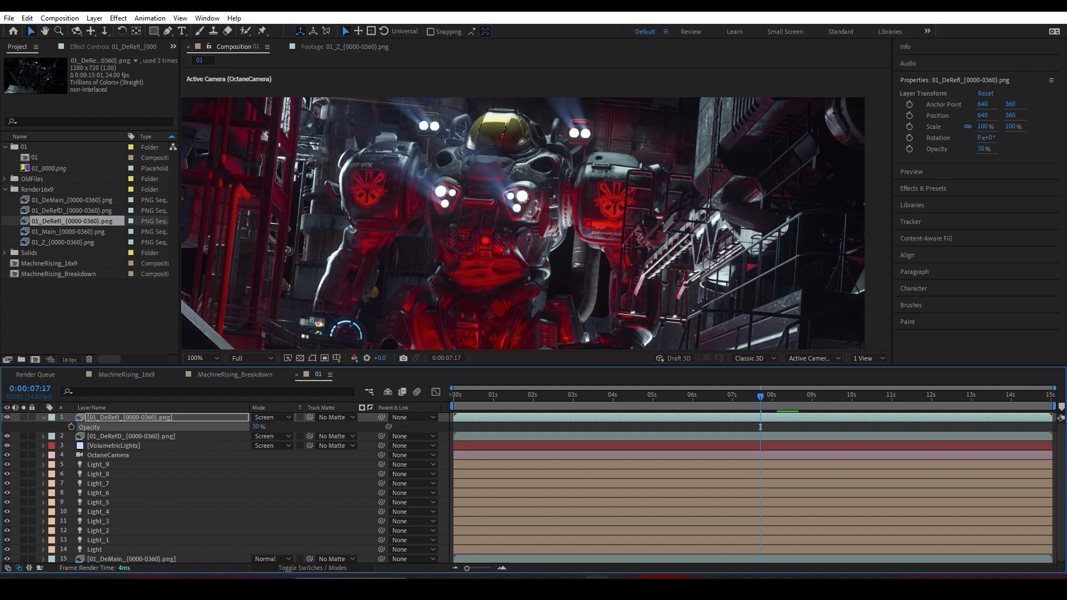
left_click(199, 358)
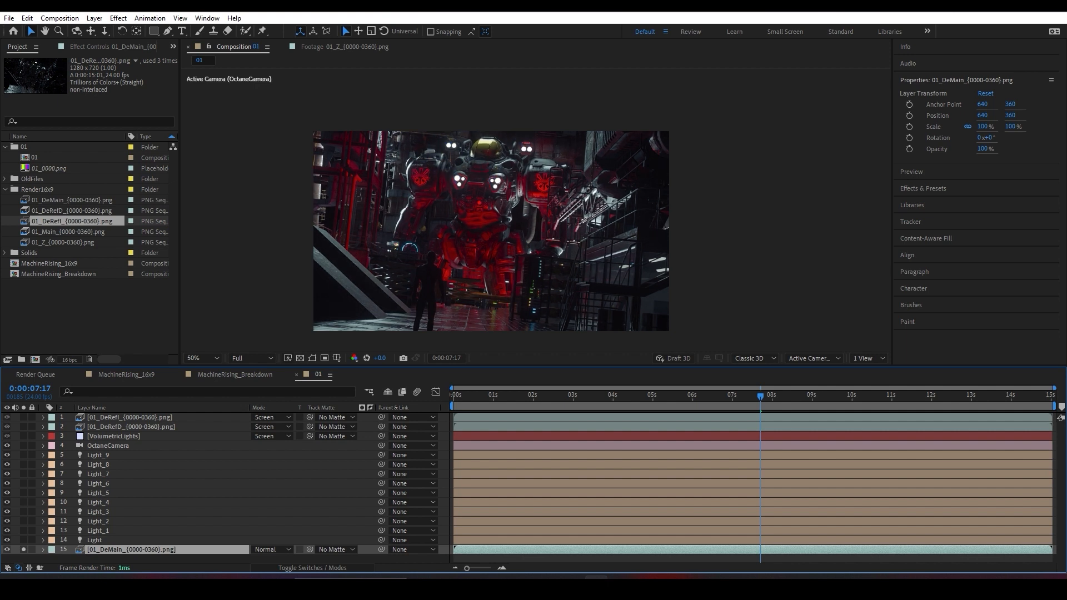
left_click(192, 358)
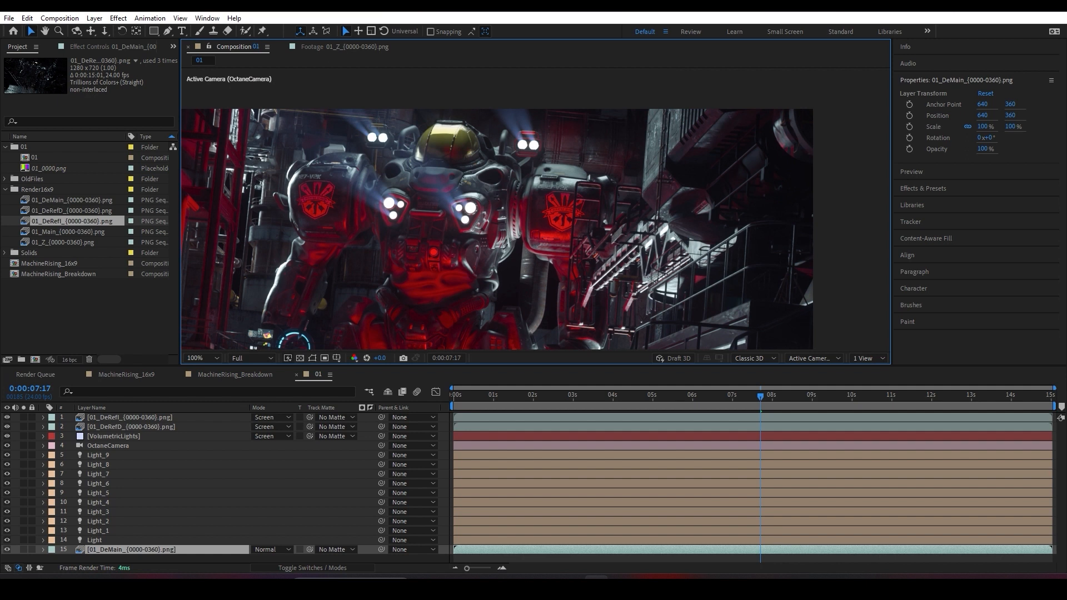
mouse_move(160, 126)
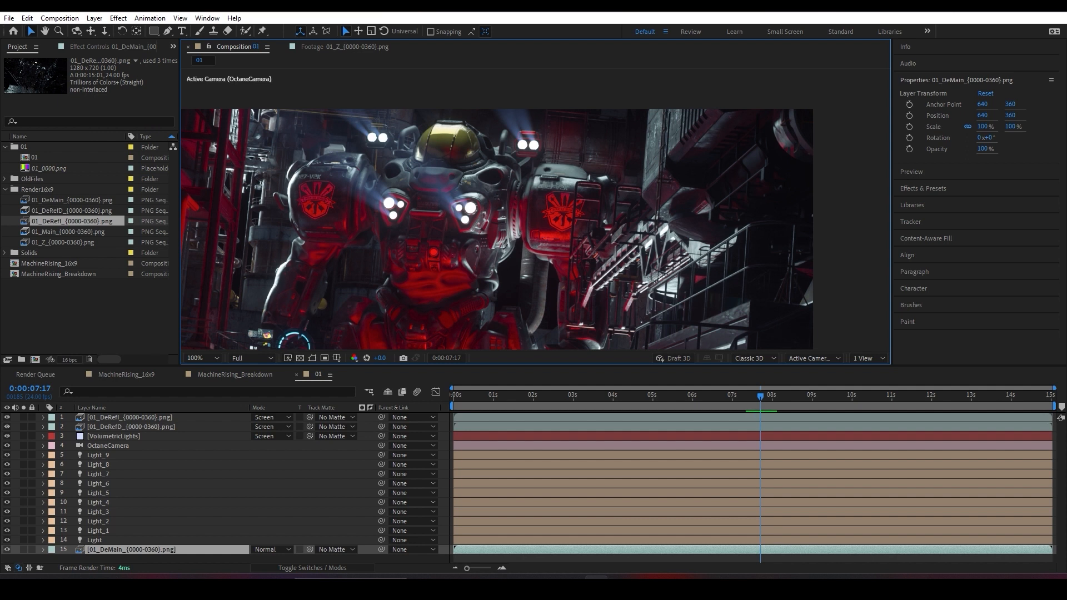
- Place the 01_Z_(0000-0360).png depth pass at the top and start a new solid
left_click(95, 539)
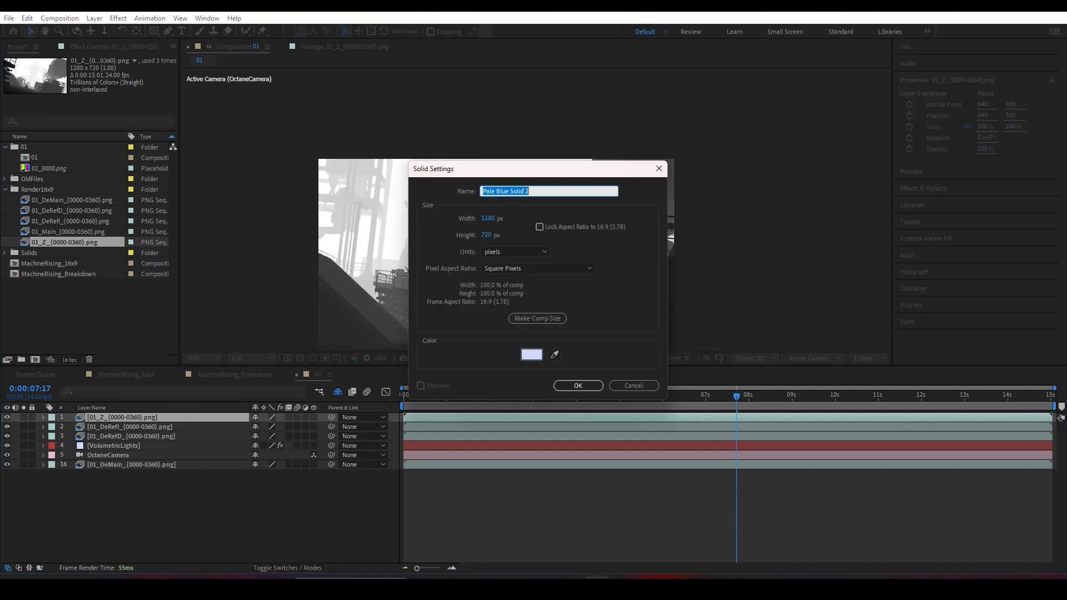
- Create a blue 1280×720 solid and reveal Switches/Modes to matte it with 01_Z
left_click(531, 354)
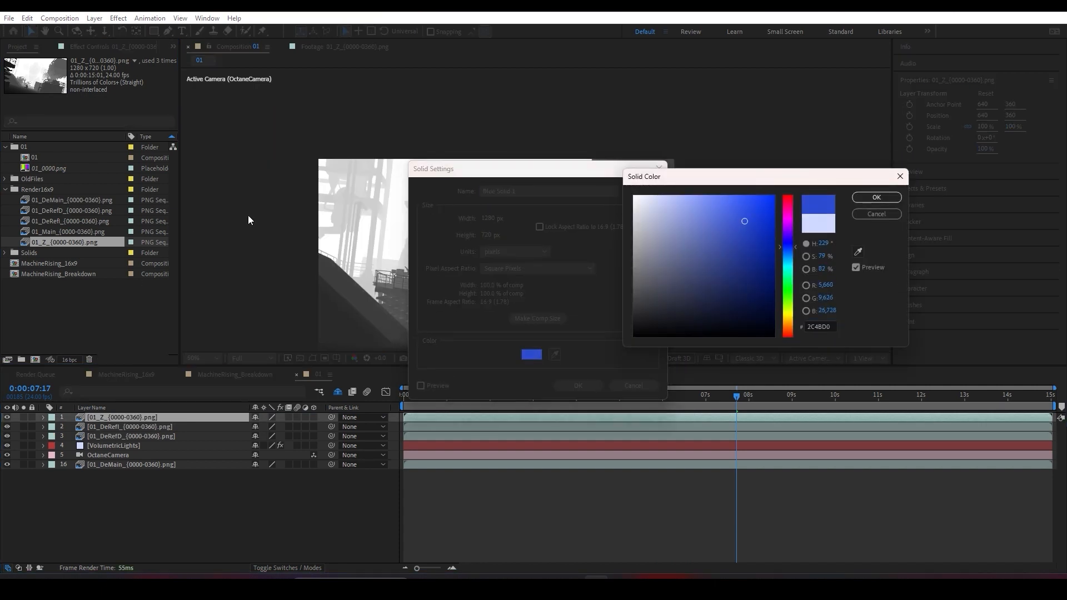
left_click(876, 198)
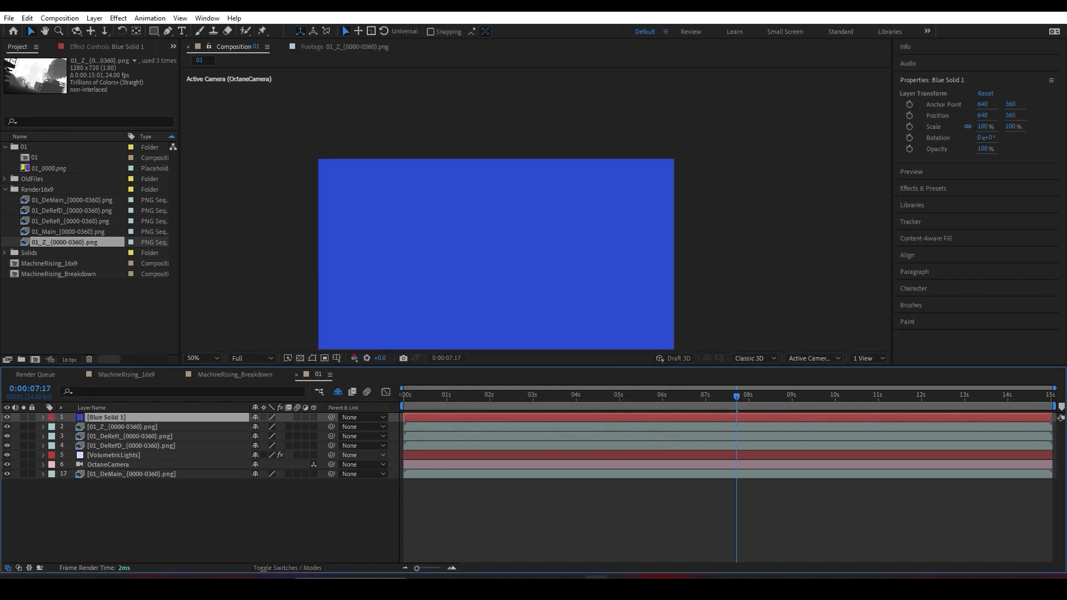
left_click(213, 358)
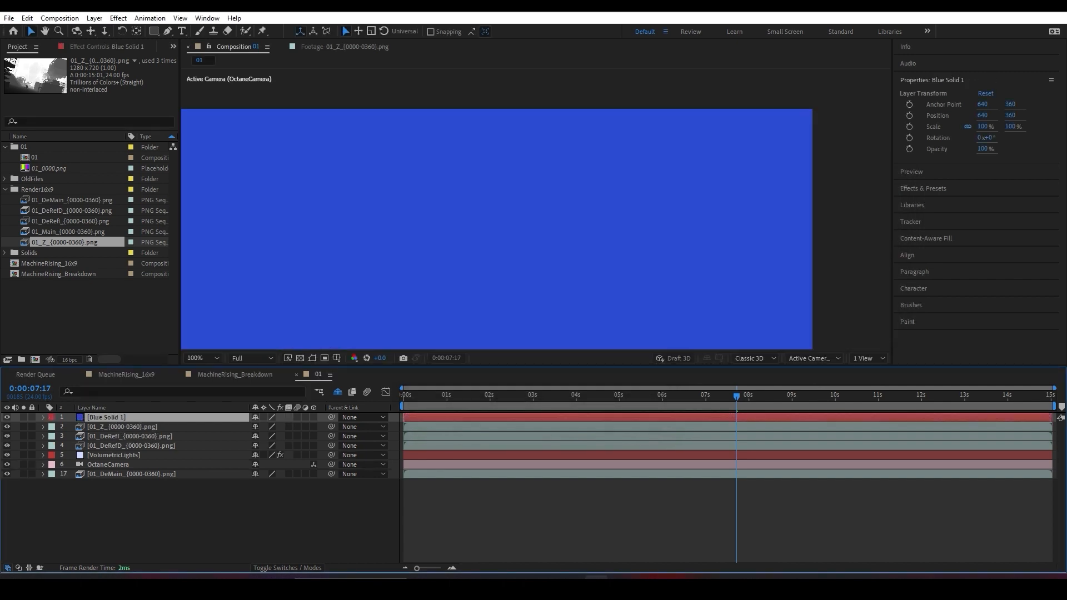
left_click(287, 567)
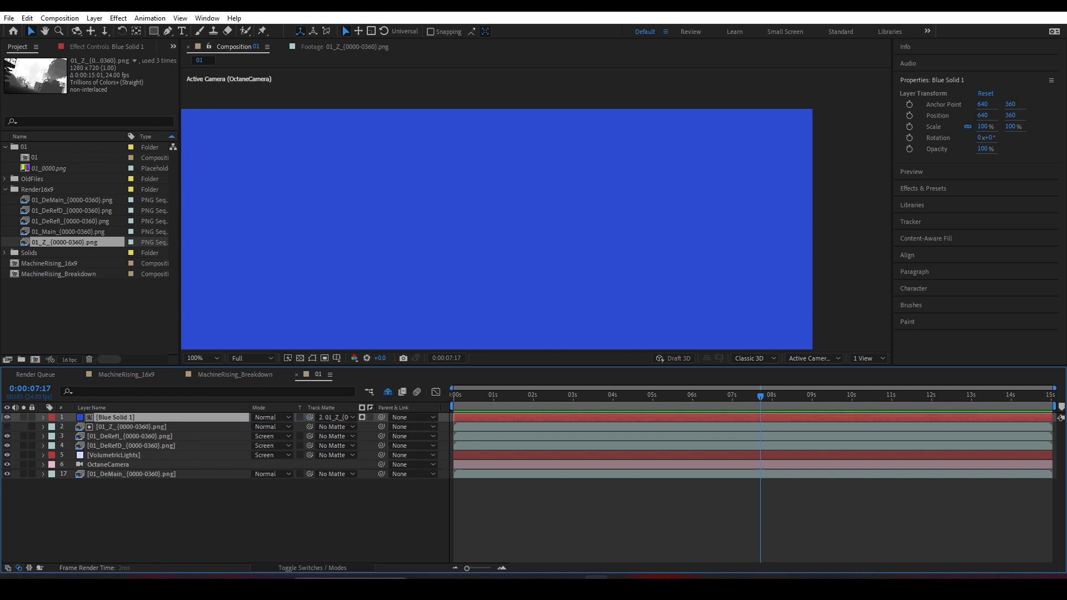
mouse_move(381, 418)
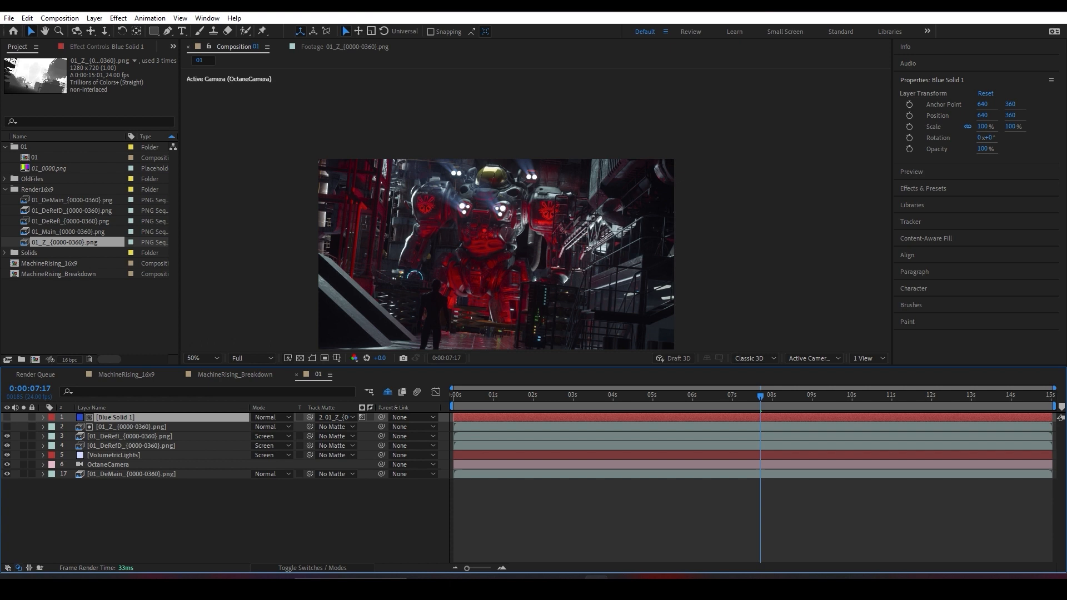
- Apply Linear Wipe to Blue Solid 1: 180° angle, 54% completion, 500 feather
left_click(130, 427)
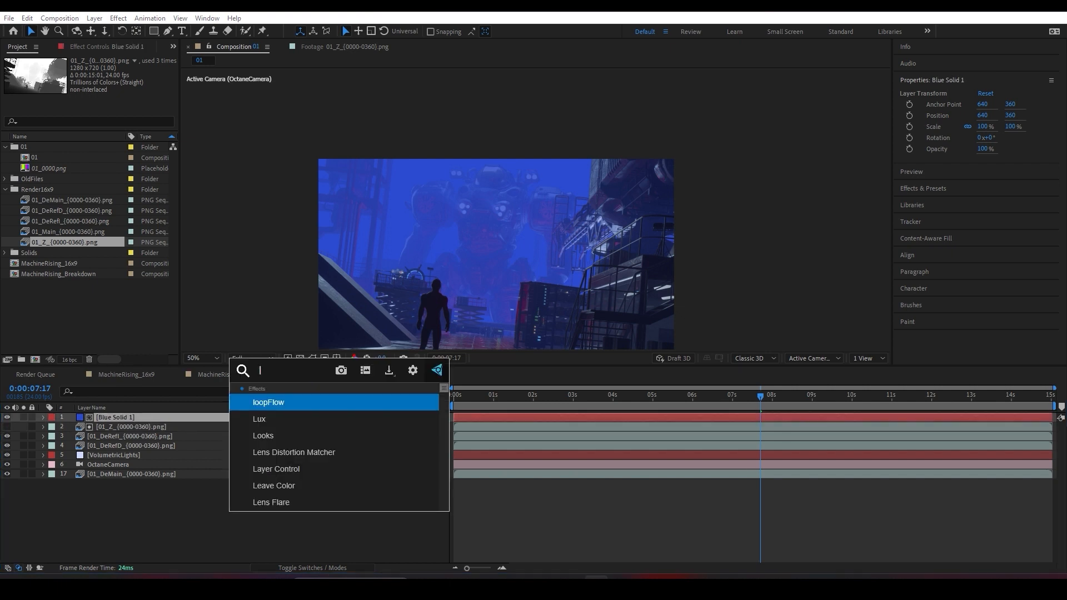
type("linea")
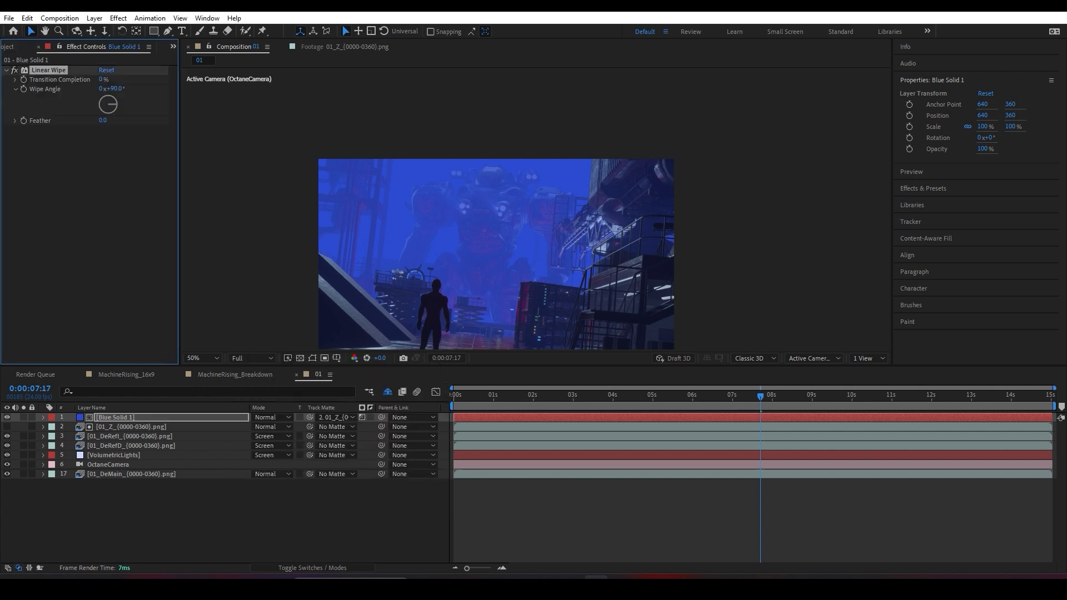
double_click(116, 89)
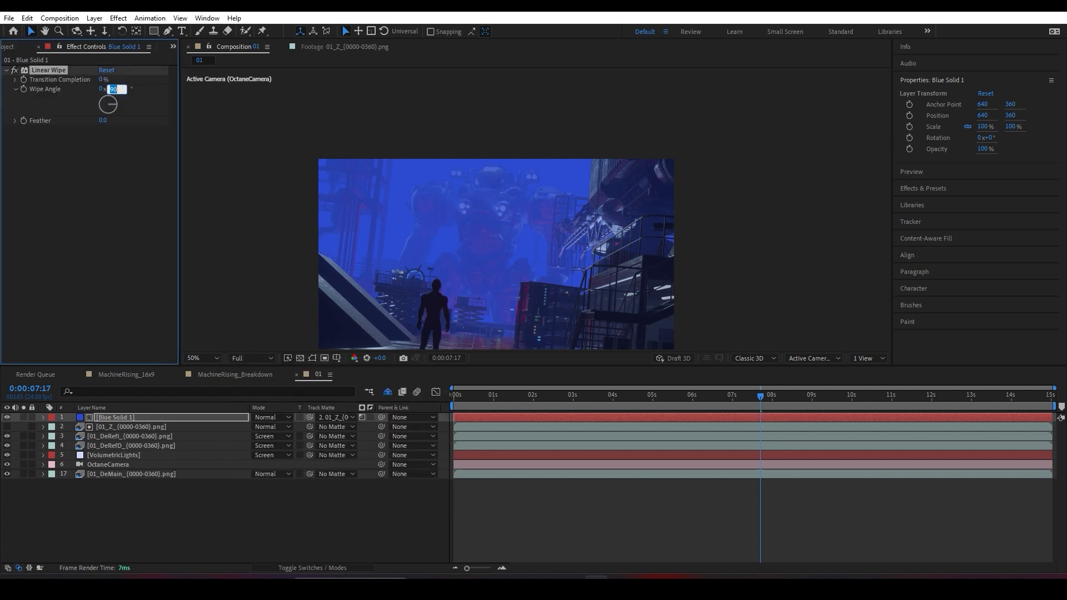
type("180.0°")
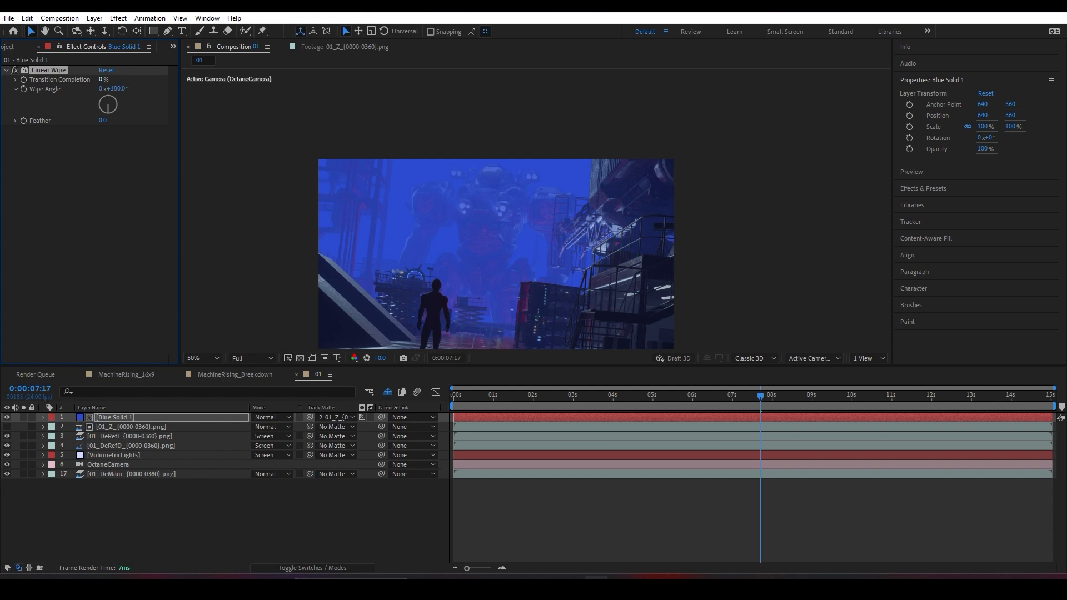
type("100")
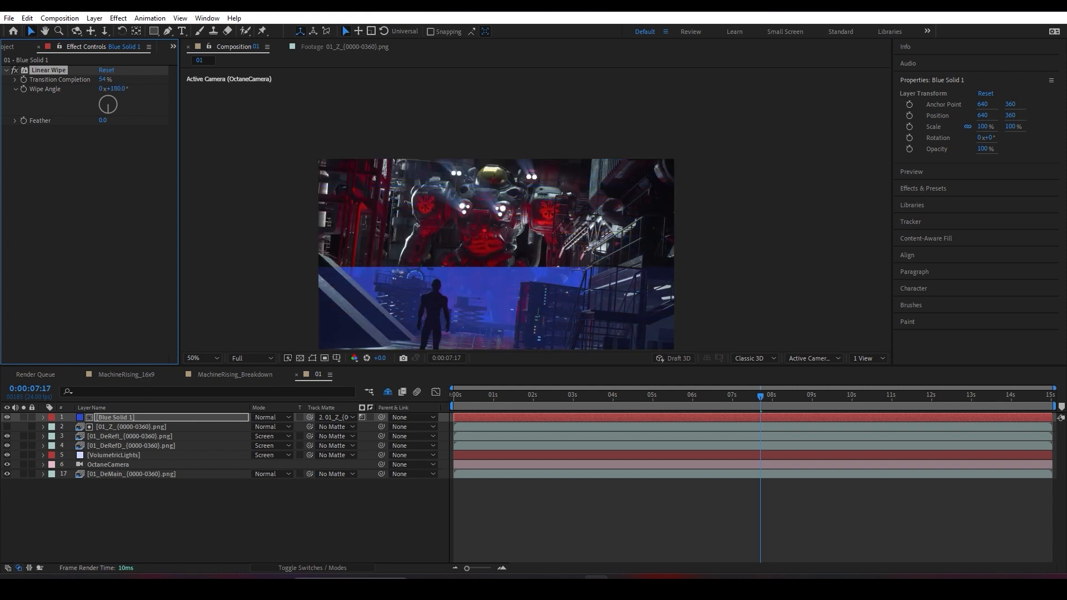
type("124.0")
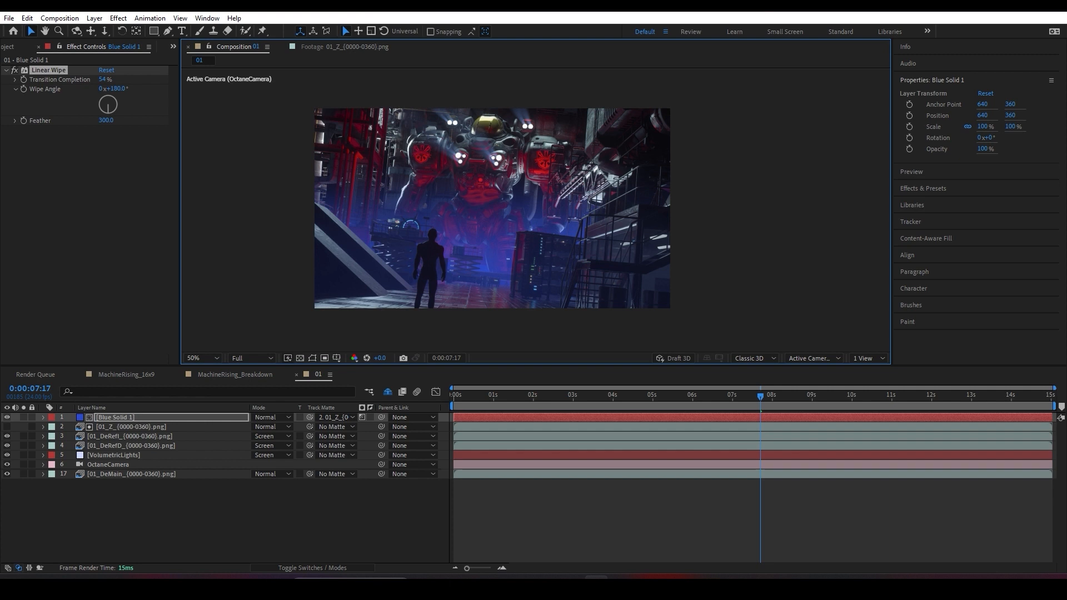
- Change the mist solid's colour in Solid Settings to light royal blue 759CF3
left_click(94, 18)
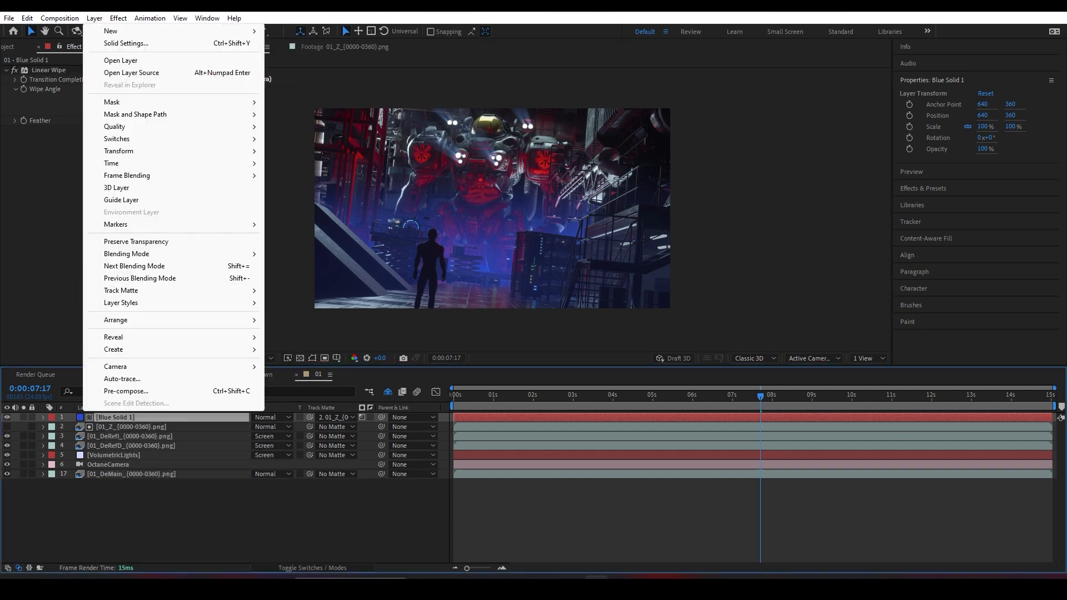
left_click(125, 44)
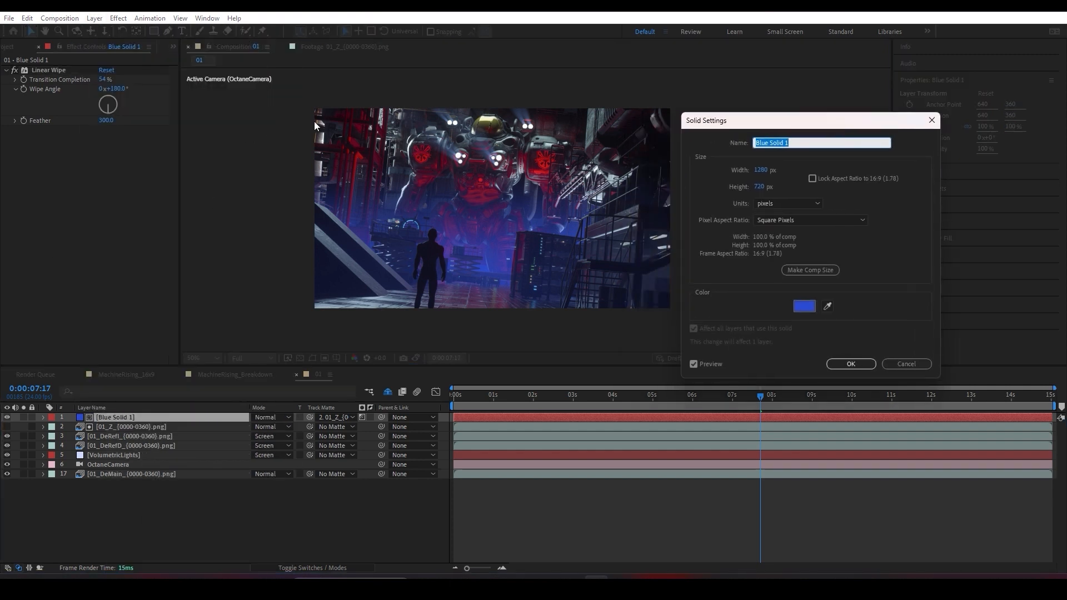
left_click(803, 306)
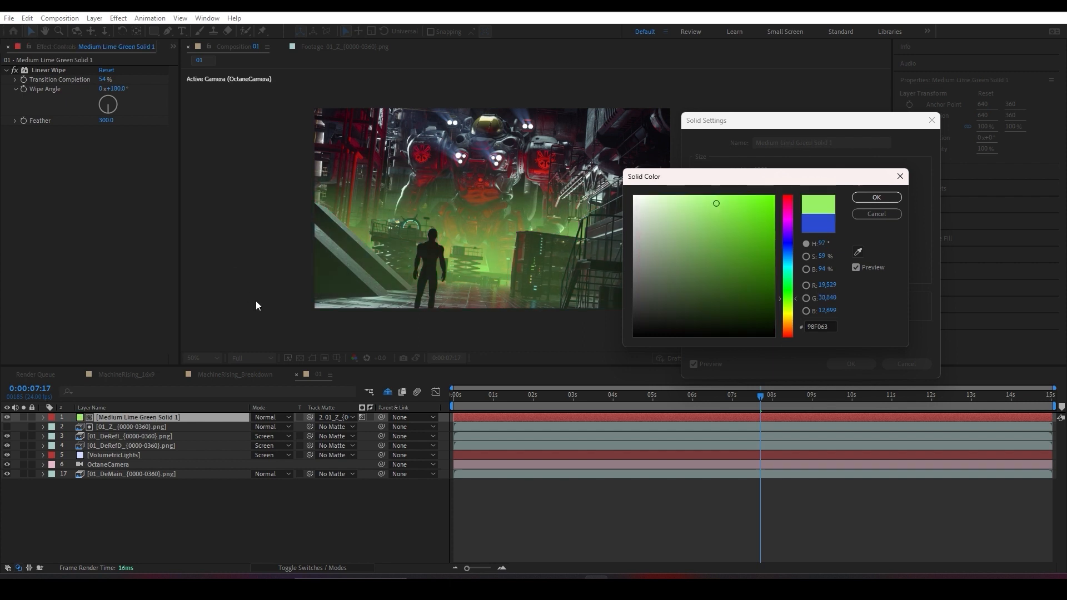
mouse_move(256, 305)
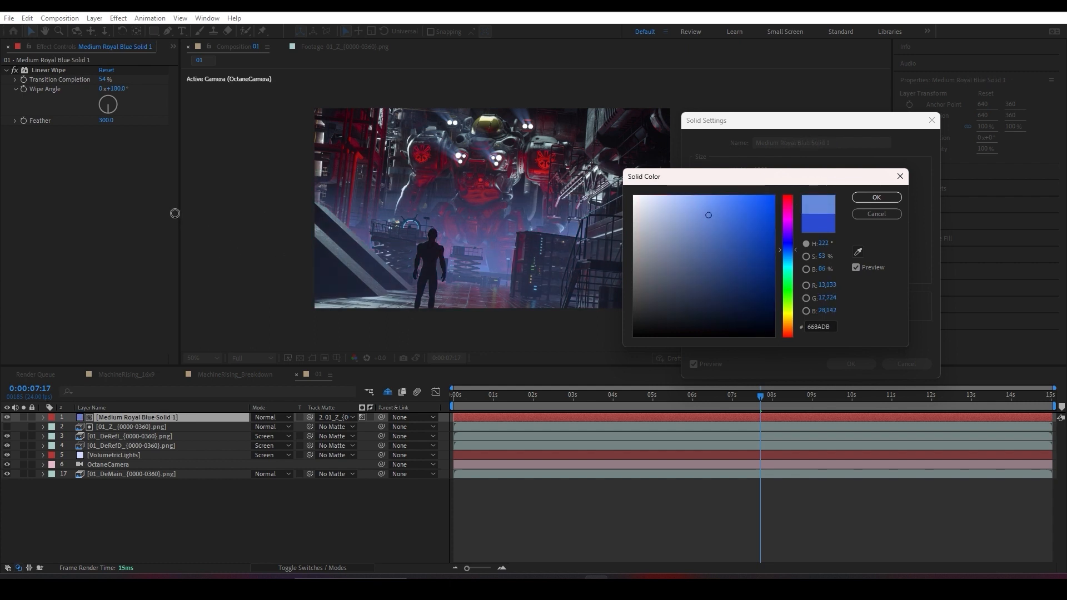
left_click_drag(709, 215, 706, 207)
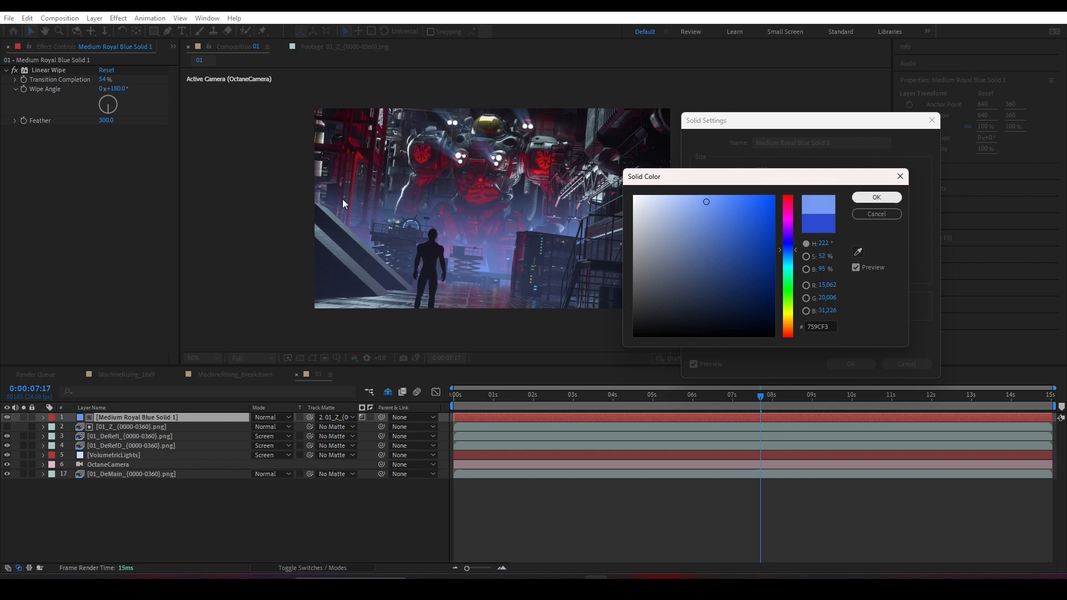
left_click(876, 197)
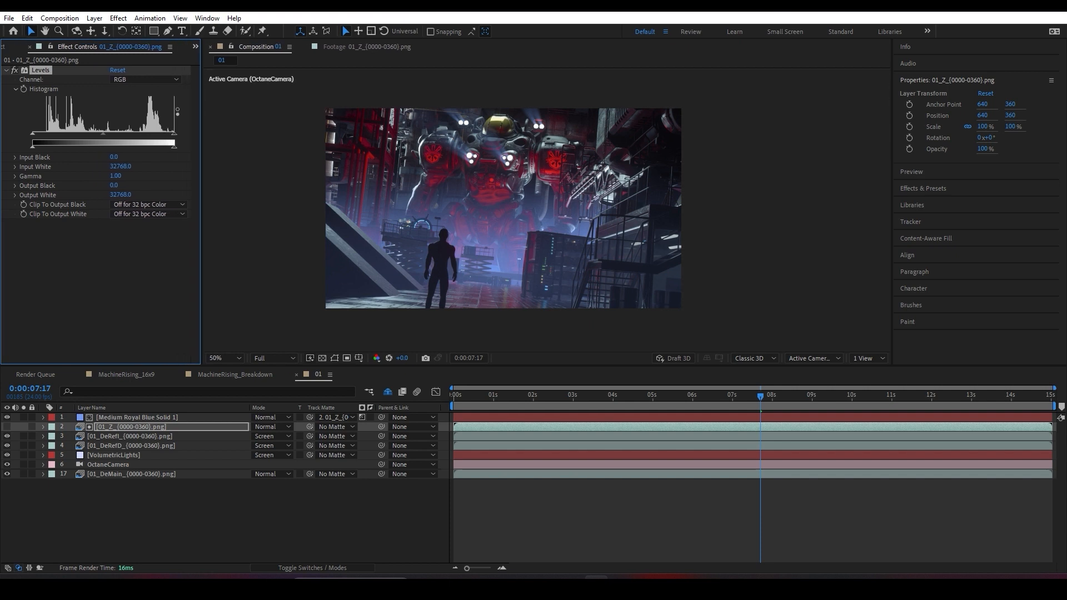
- Apply Levels to the 01_Z layer with input white 30712 and gamma 1.12
left_click(137, 417)
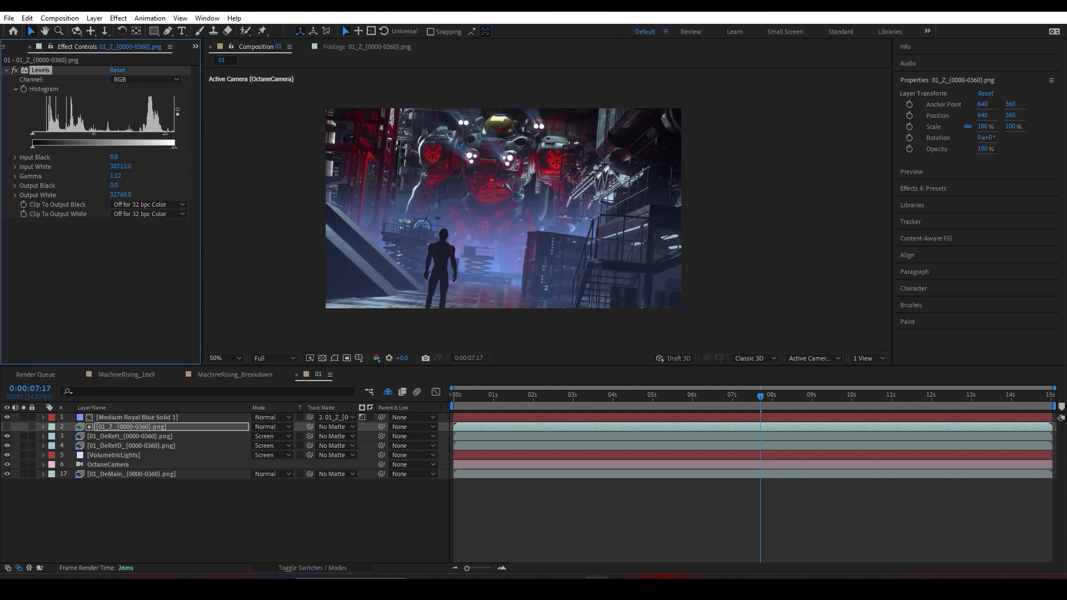
left_click(136, 417)
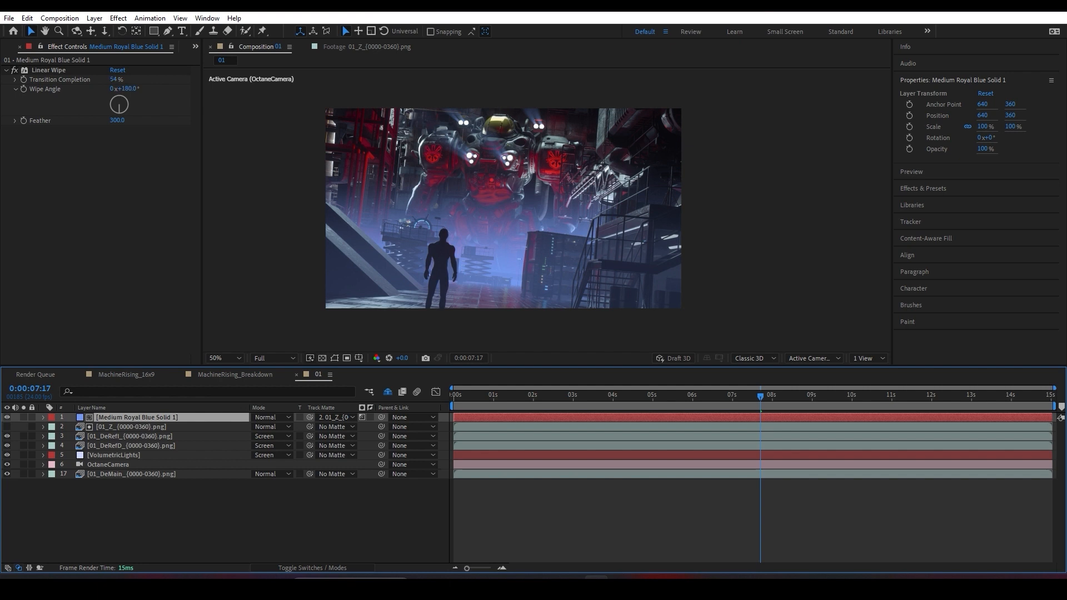
- Recolour the mist solid magenta-red C7326E in Screen mode, then add an adjustment layer
left_click(116, 79)
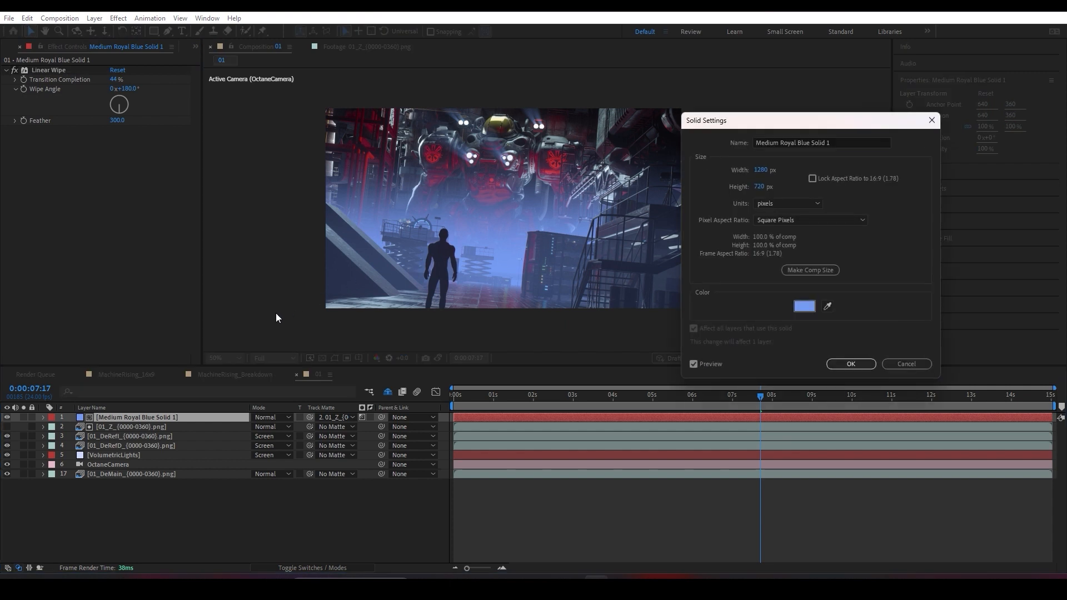
left_click(803, 307)
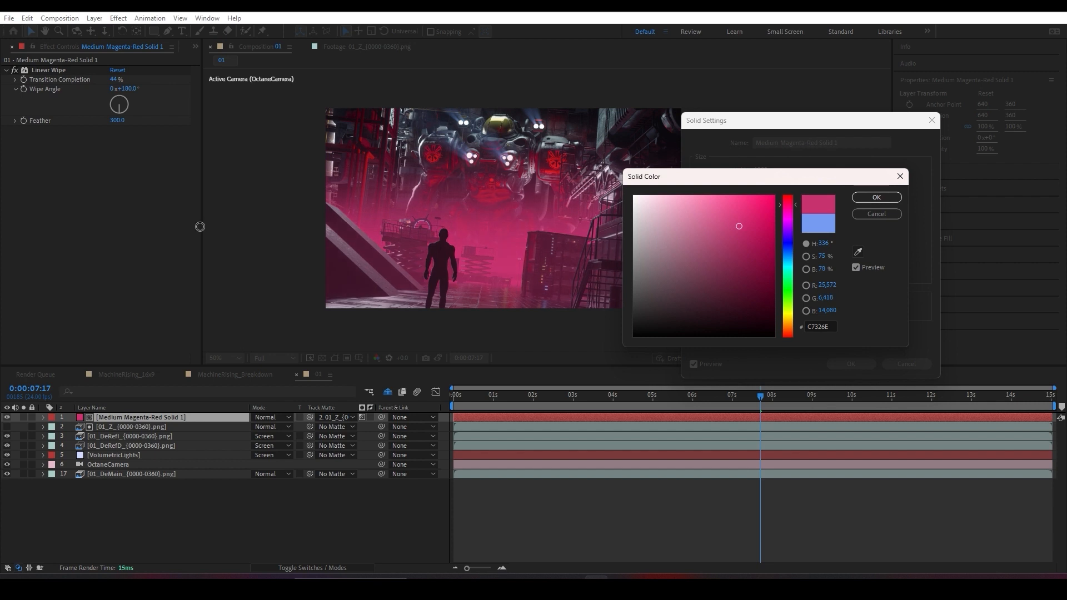
left_click(876, 197)
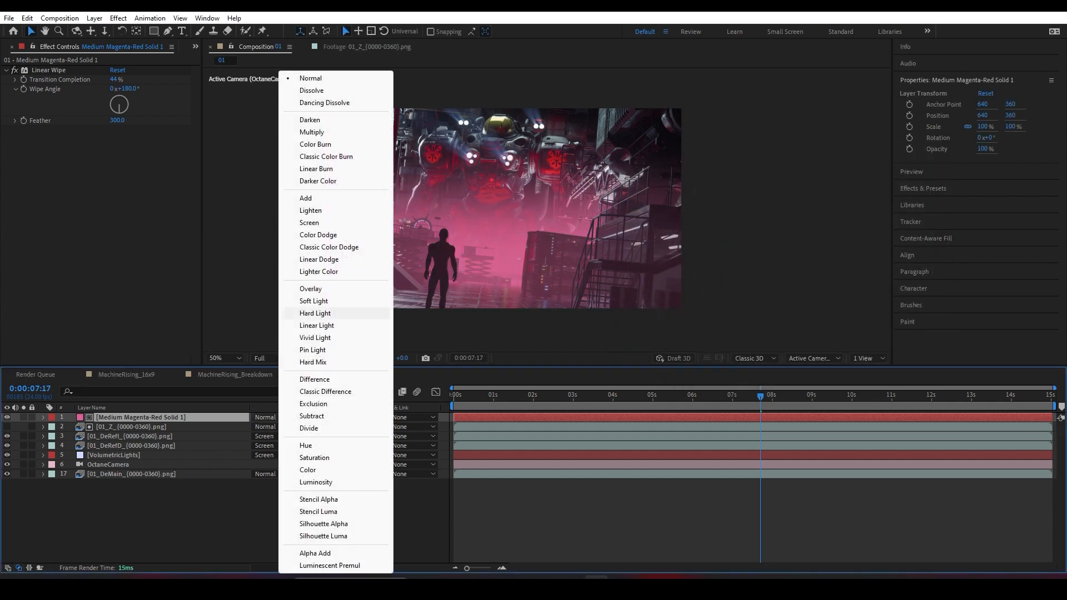
left_click(309, 223)
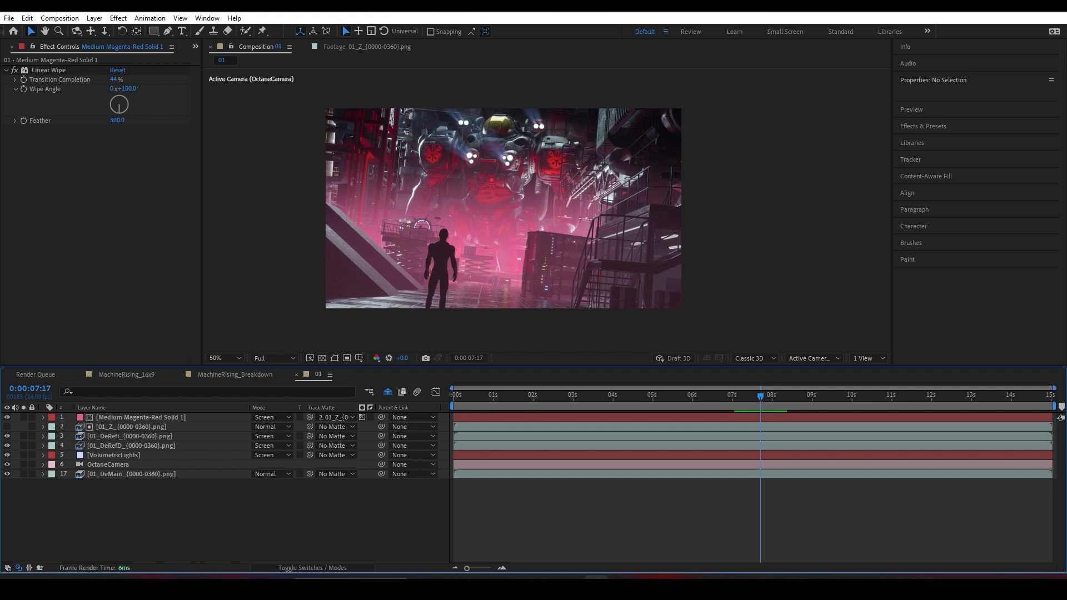
left_click(94, 17)
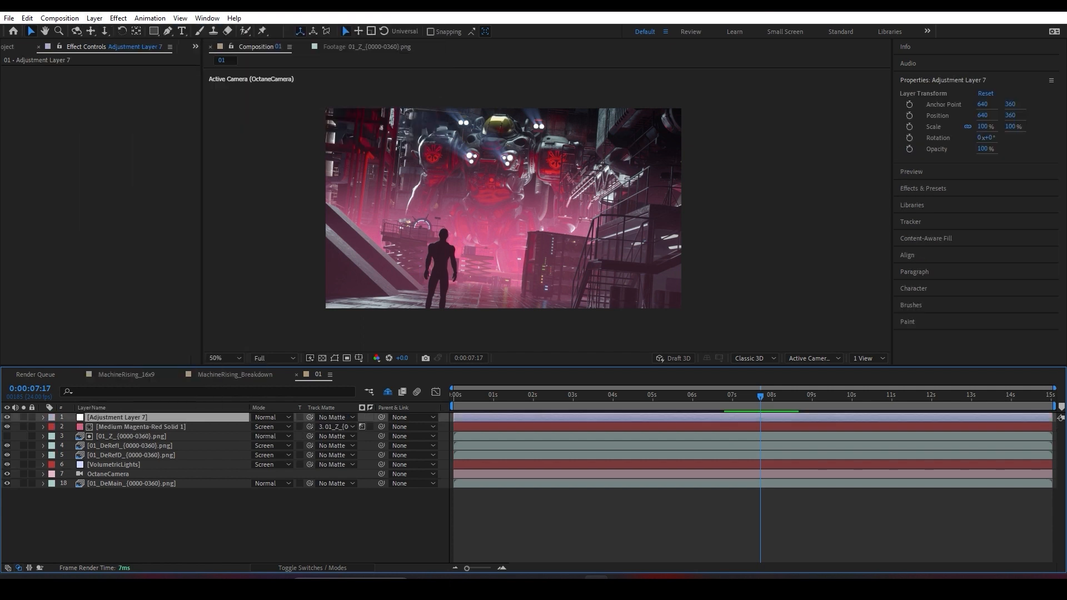
- Apply Magic Bullet Looks to Adjustment Layer 7 and launch its Looks editor
type("looks")
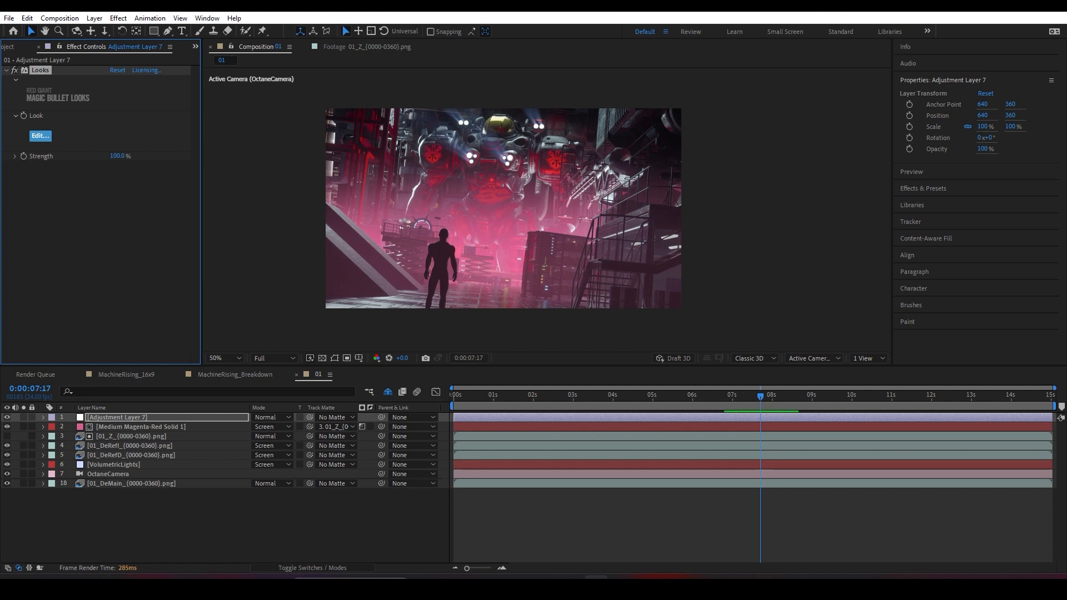
left_click(40, 136)
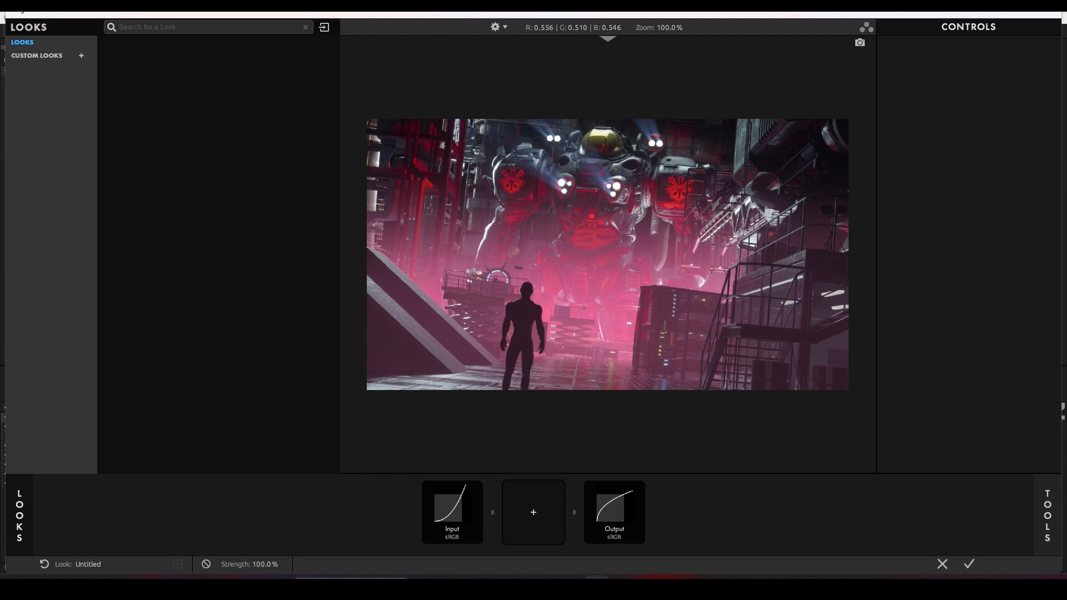
- Browse Grading Headstarts and Color Play, previewing the Emeraldaze and Potatocorn looks
left_click(40, 176)
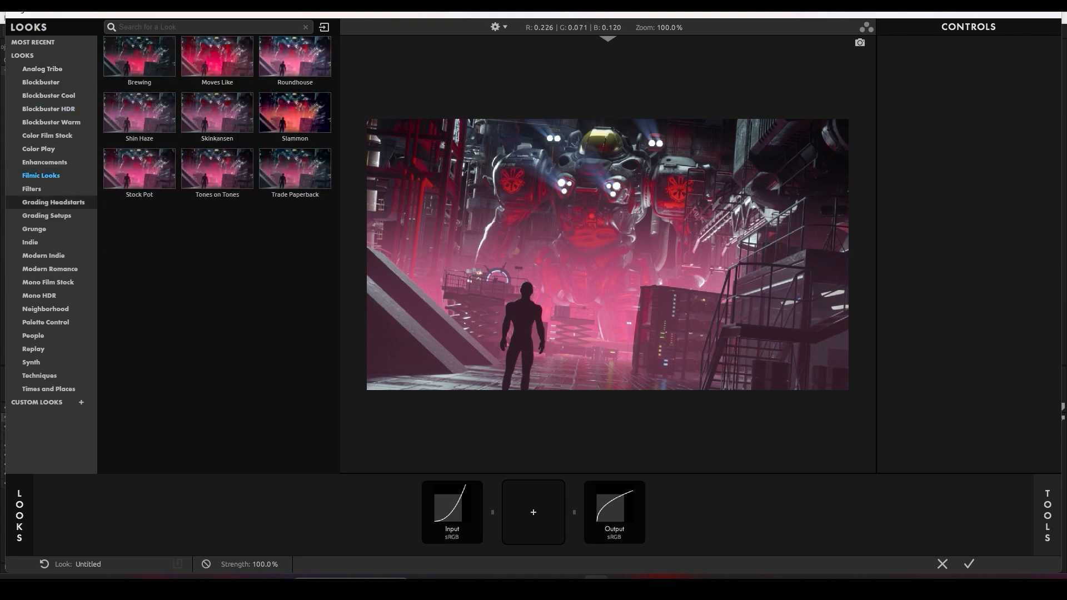
left_click(53, 203)
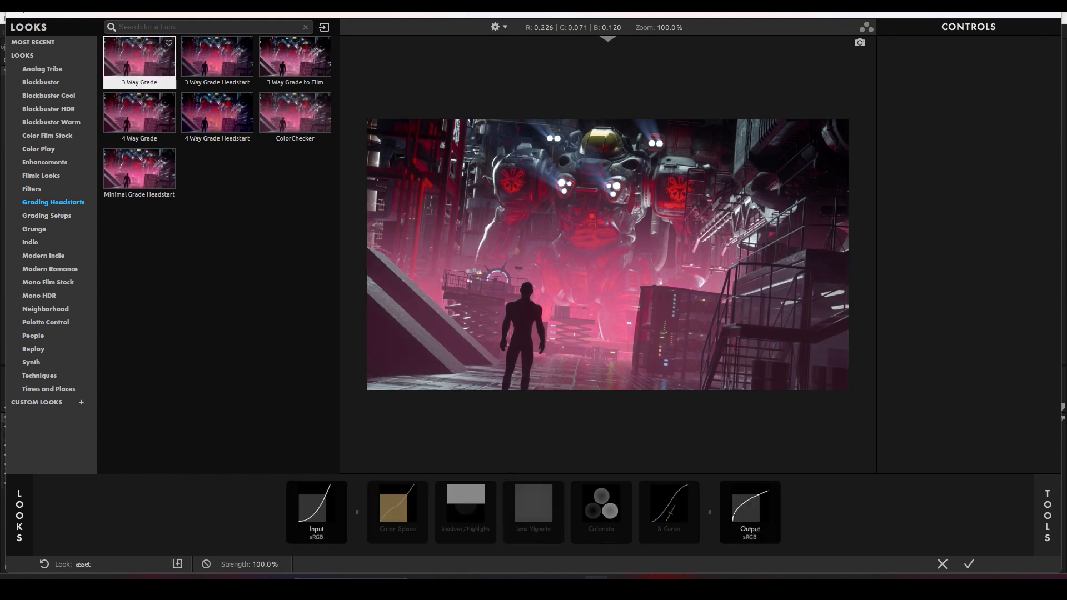
left_click(45, 322)
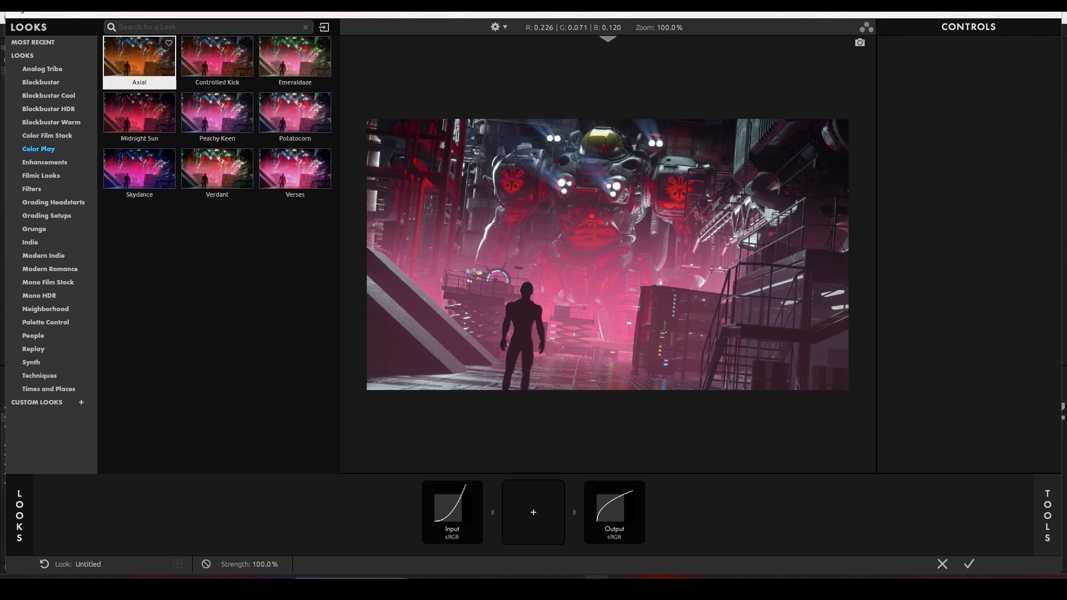
left_click(294, 57)
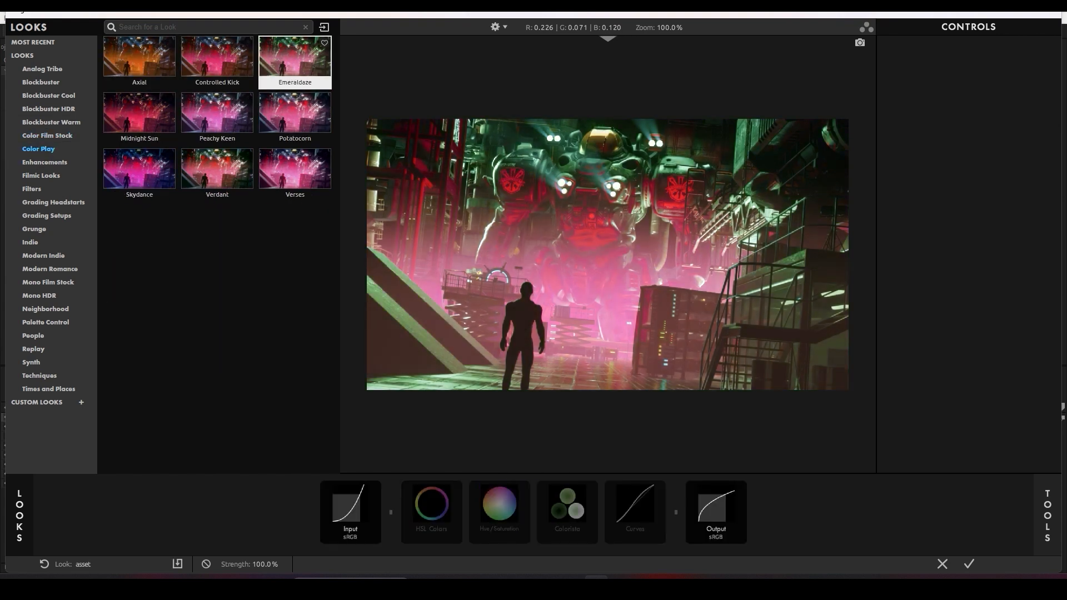
left_click(294, 112)
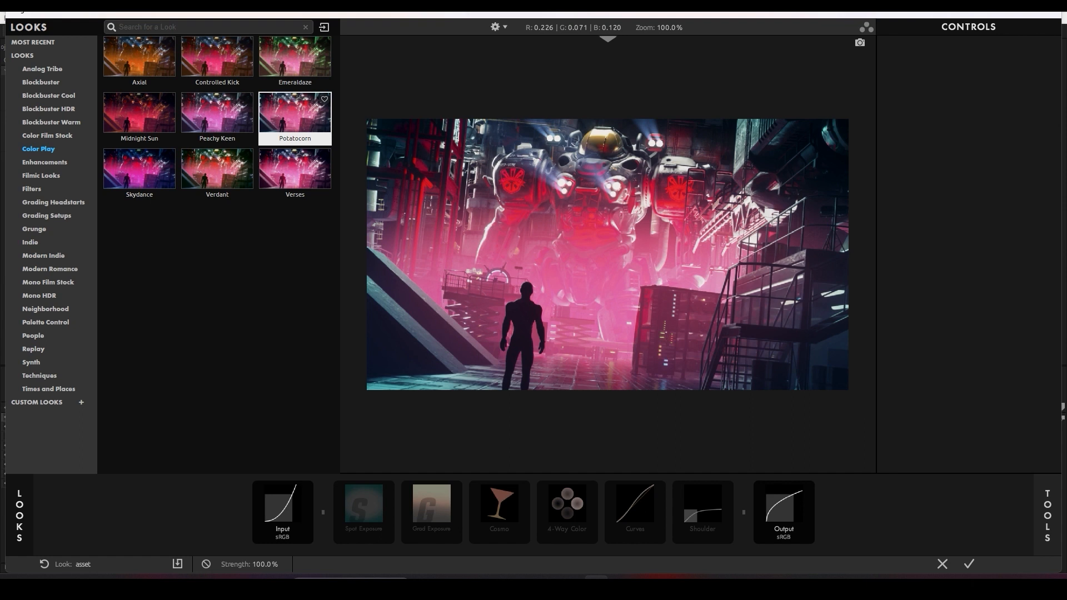
- Preview Classic Warm and Fuzzy and Harford Pills, then open the Blockbuster HDR collection
left_click(51, 122)
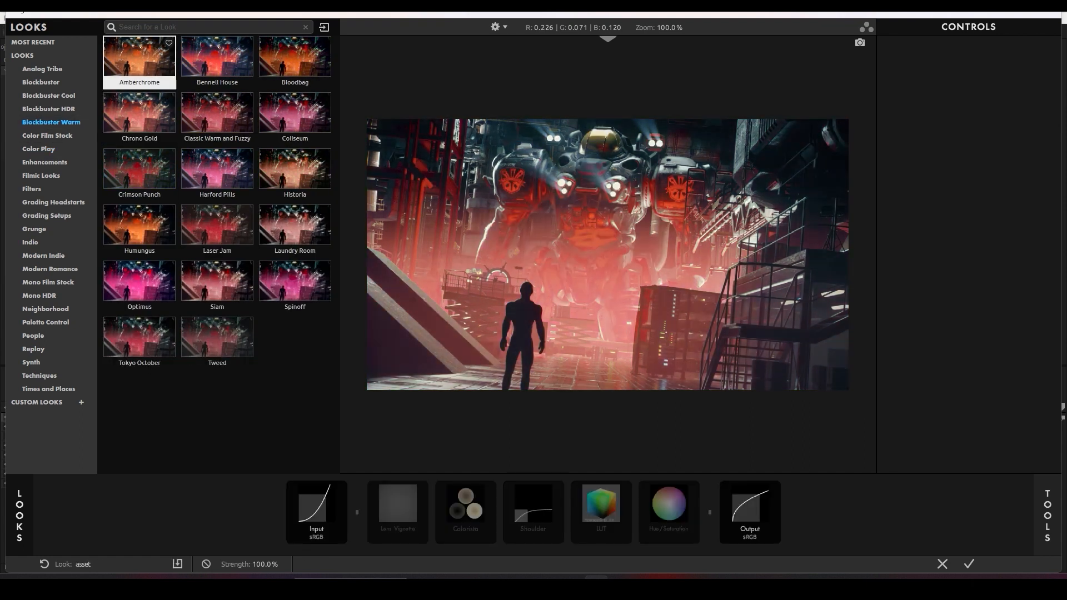
left_click(216, 112)
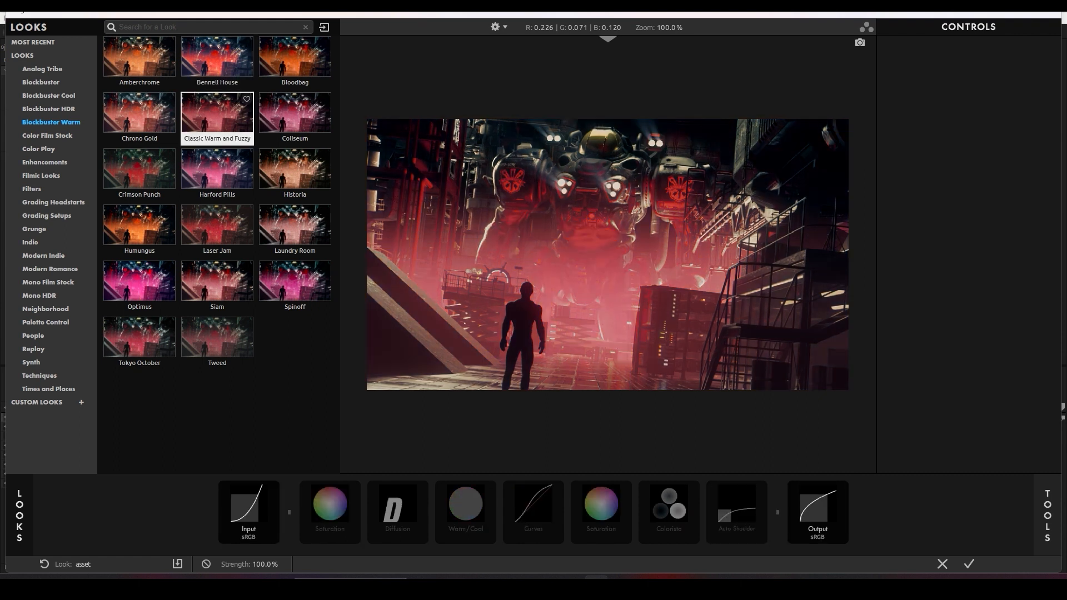
left_click(217, 168)
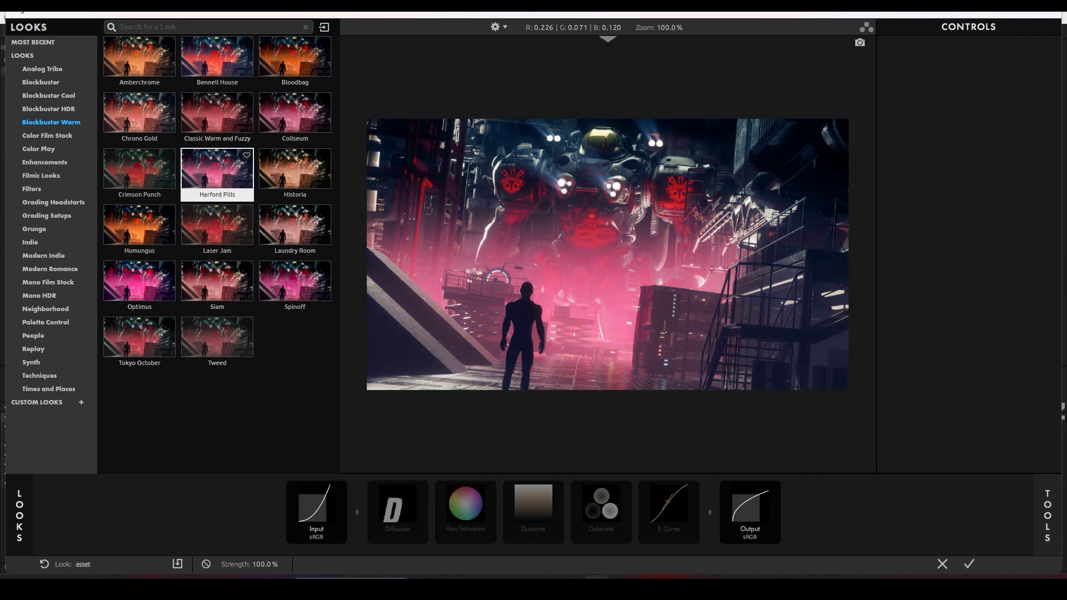
left_click(599, 507)
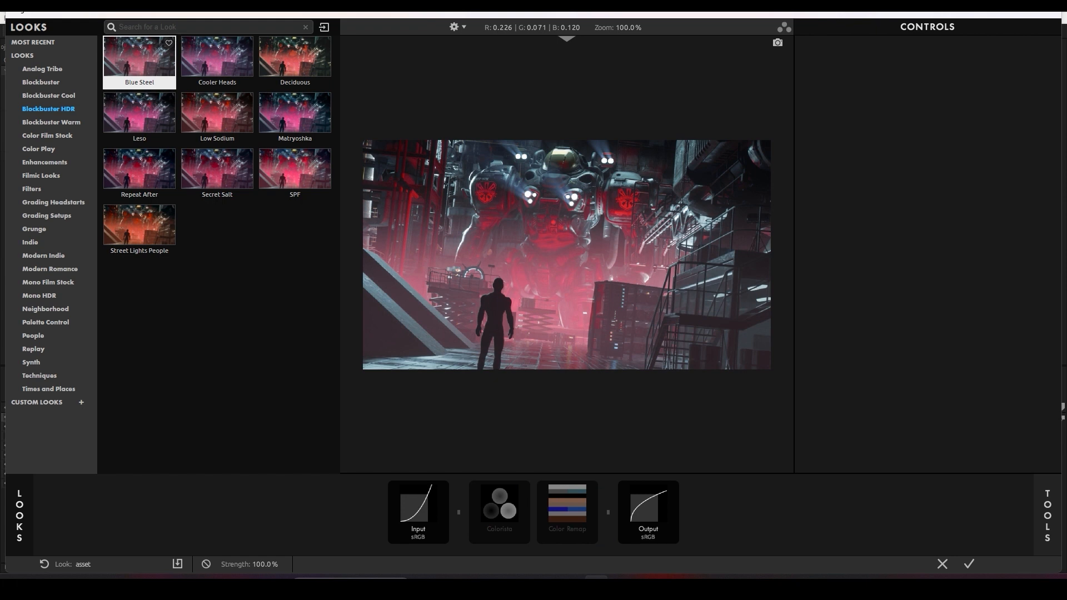
left_click(498, 512)
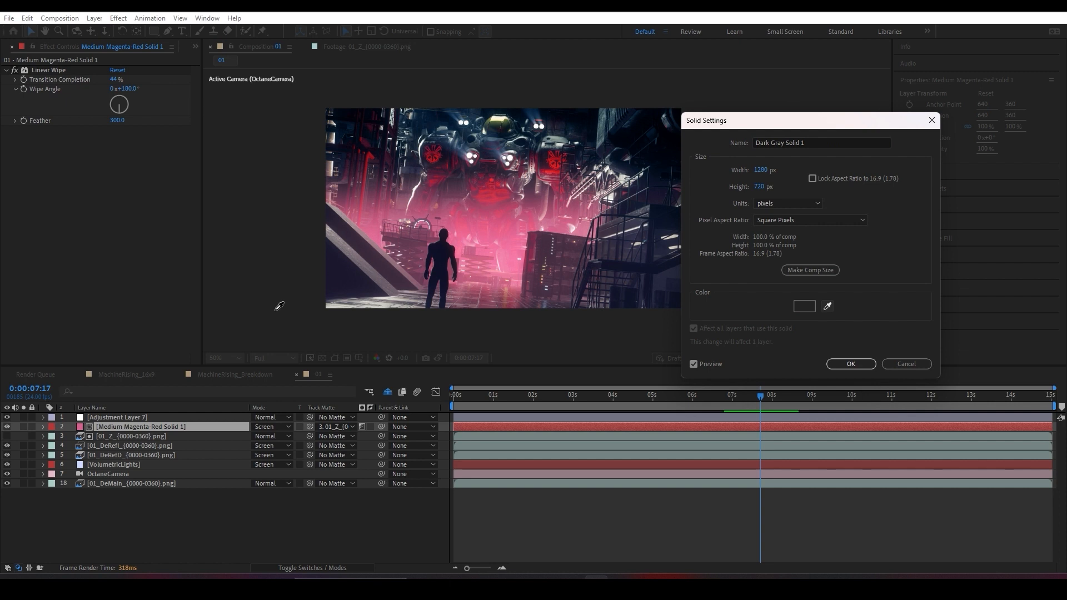
- Recolour the Medium Magenta-Red mist solid to royal blue, then check an earlier frame and the 8-second frame
left_click(803, 306)
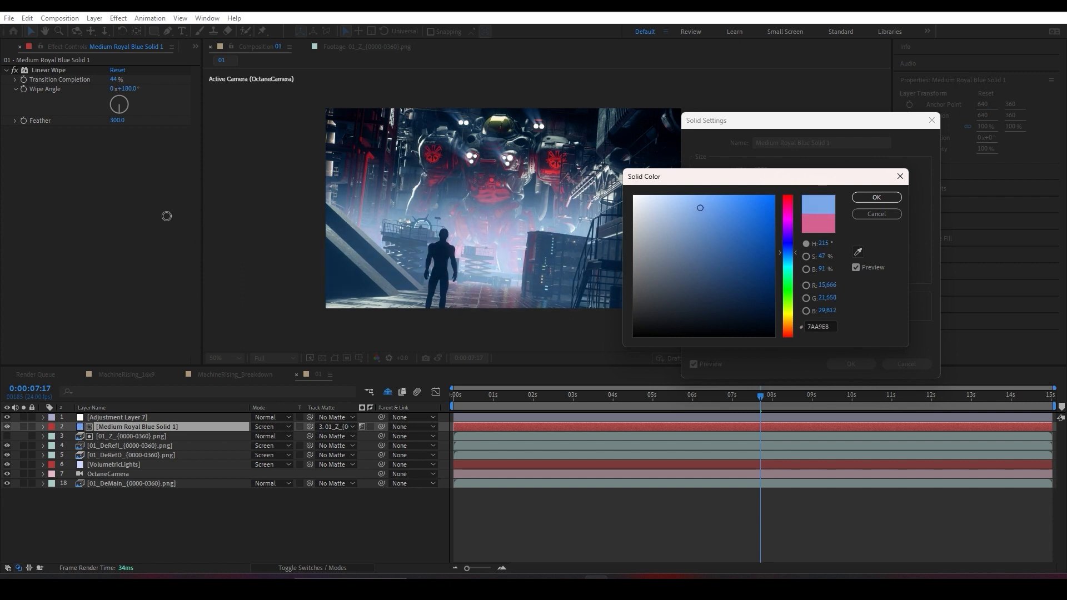
left_click(876, 197)
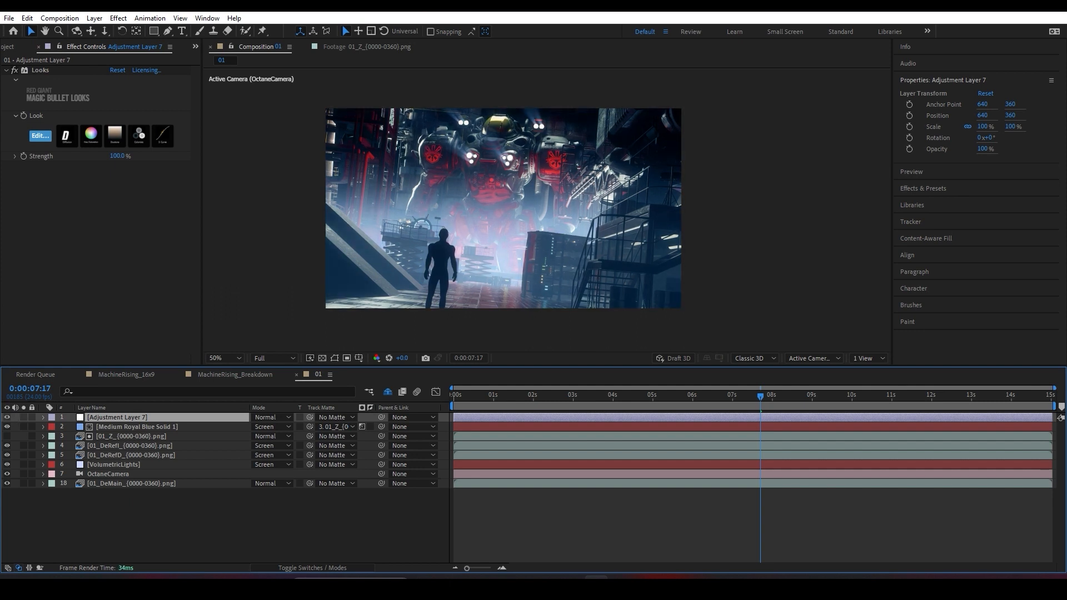
left_click(572, 395)
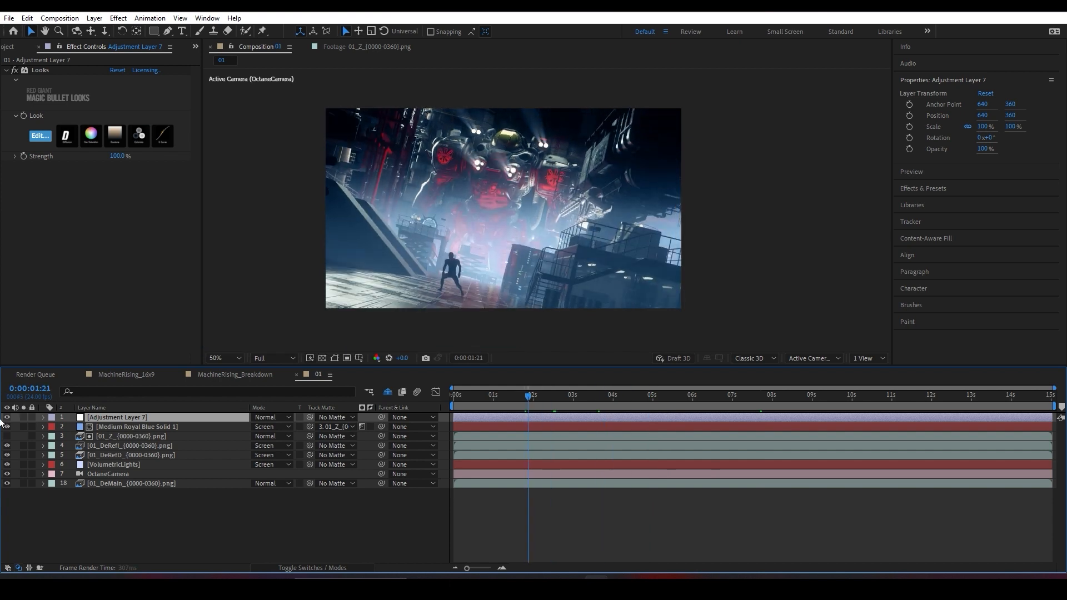
left_click(773, 395)
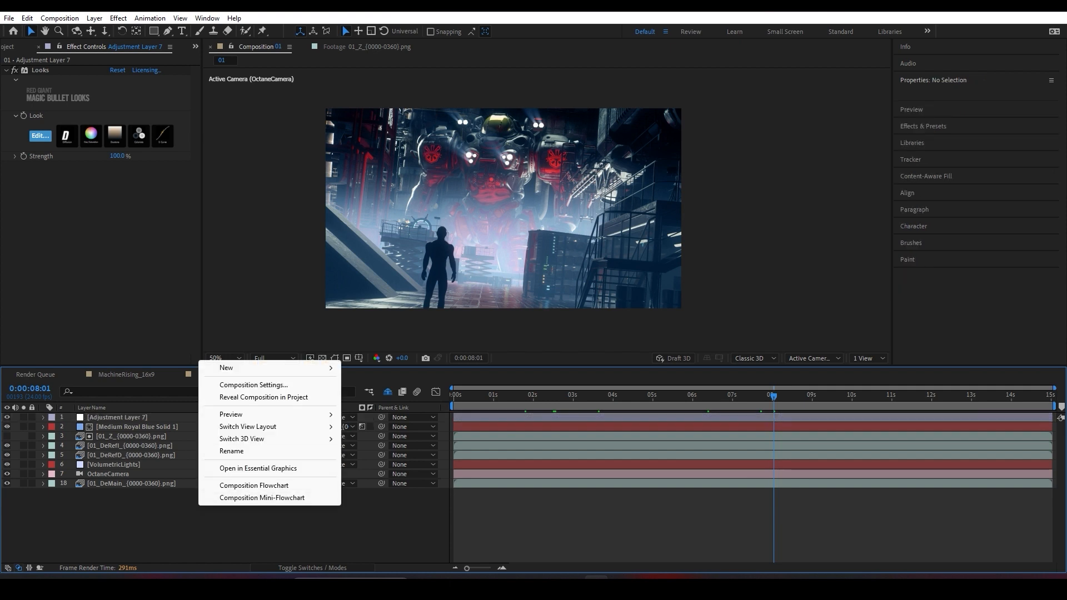
mouse_move(226, 367)
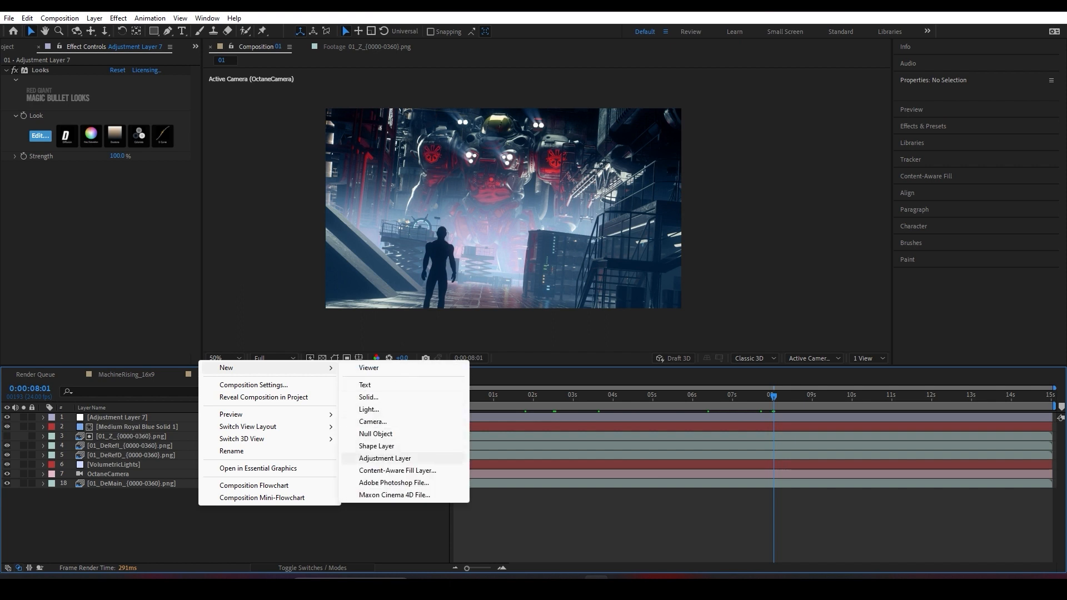
- Add a top adjustment layer with Universe ChromaTown and Grain16, grain opacity set to 30
left_click(384, 458)
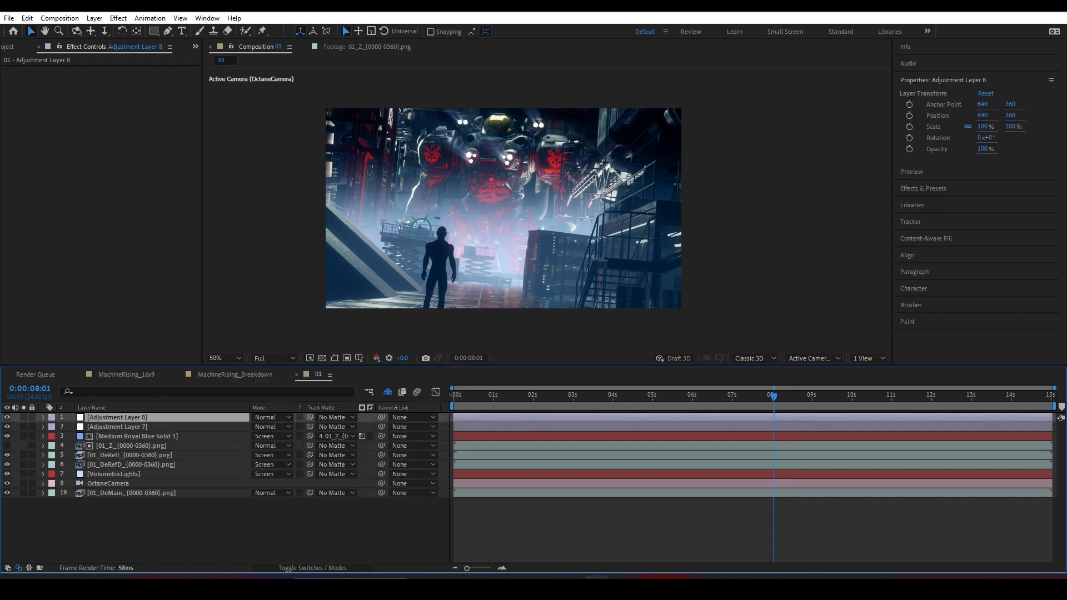
left_click(206, 17)
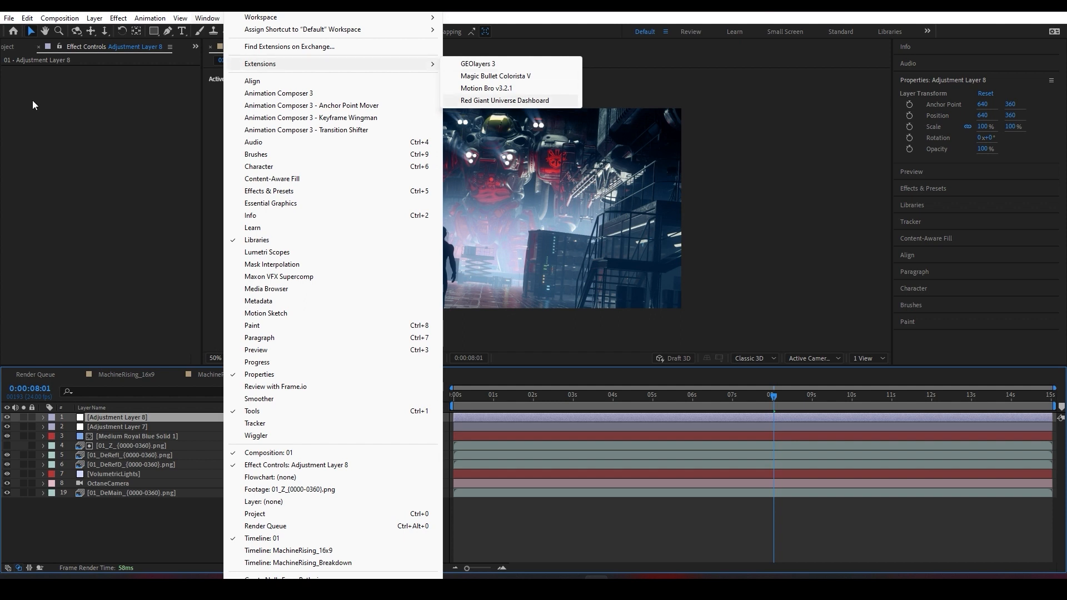
left_click(506, 100)
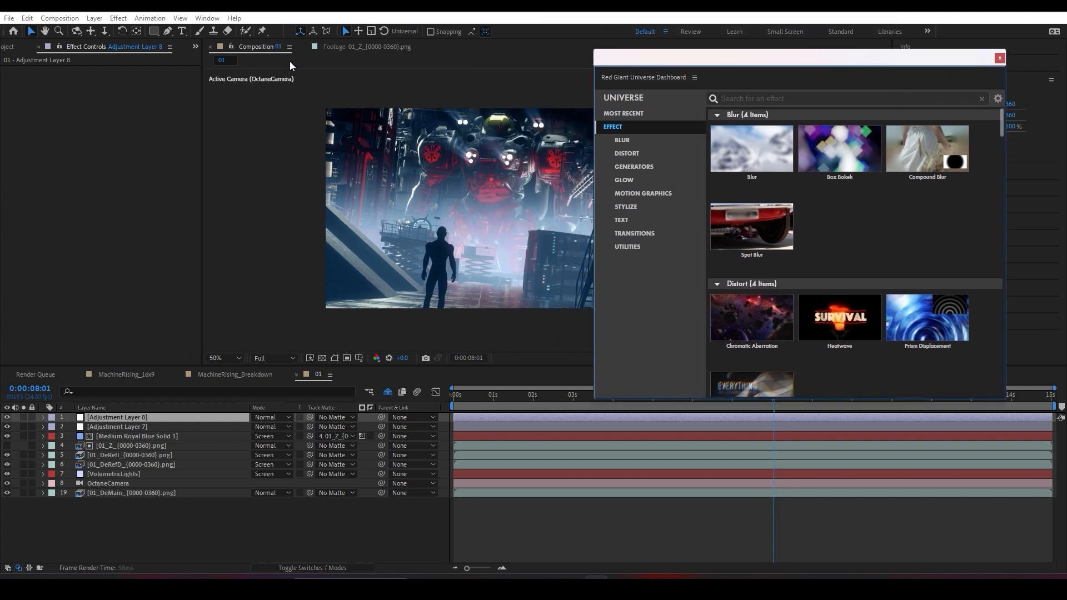
mouse_move(150, 84)
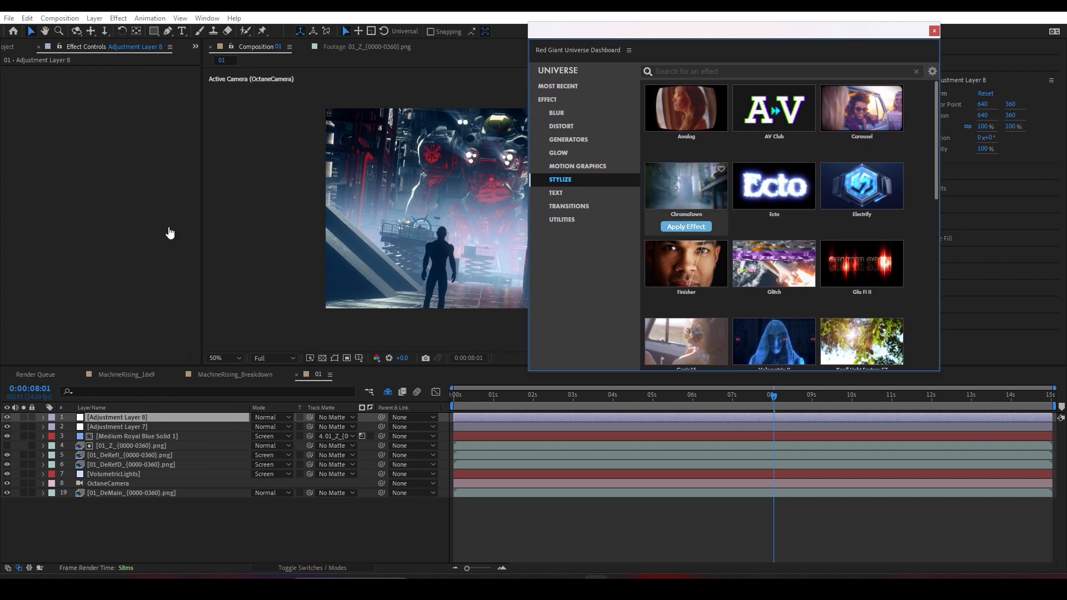
left_click(686, 226)
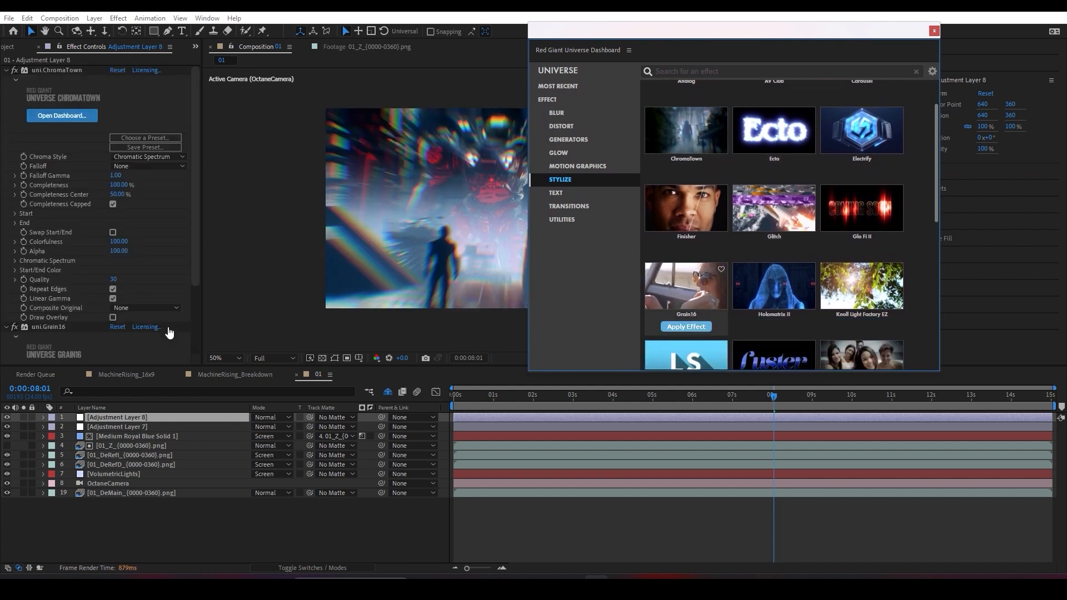
left_click(934, 31)
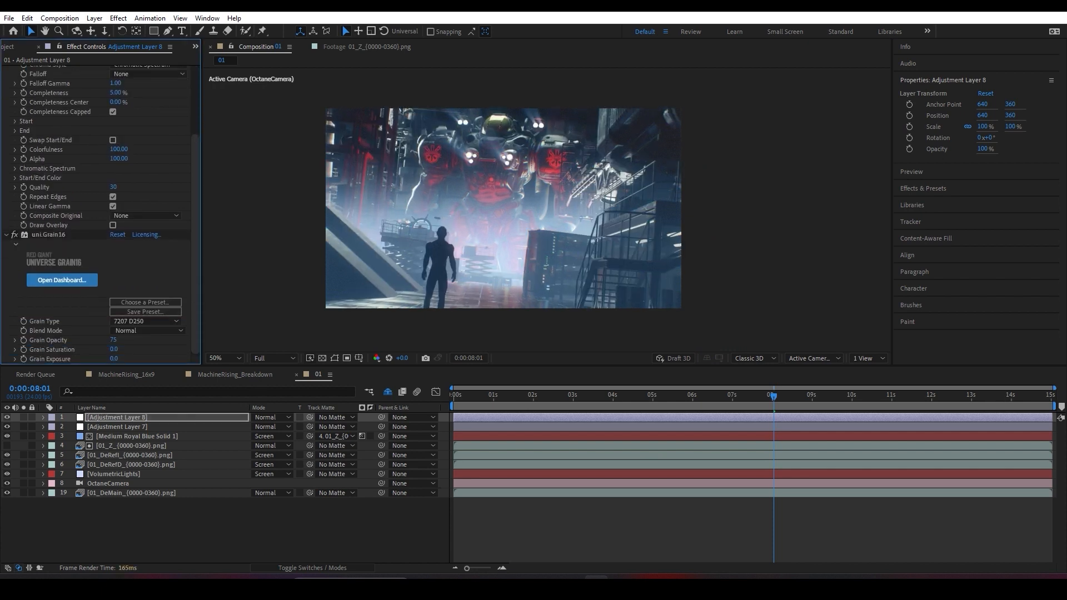
double_click(118, 340)
type("30")
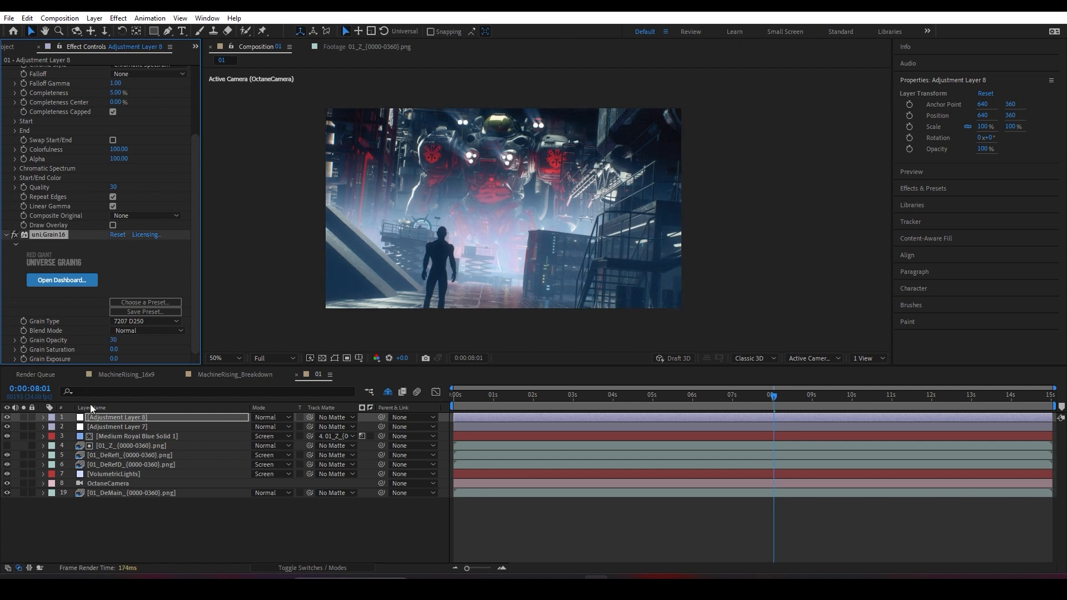
left_click(566, 395)
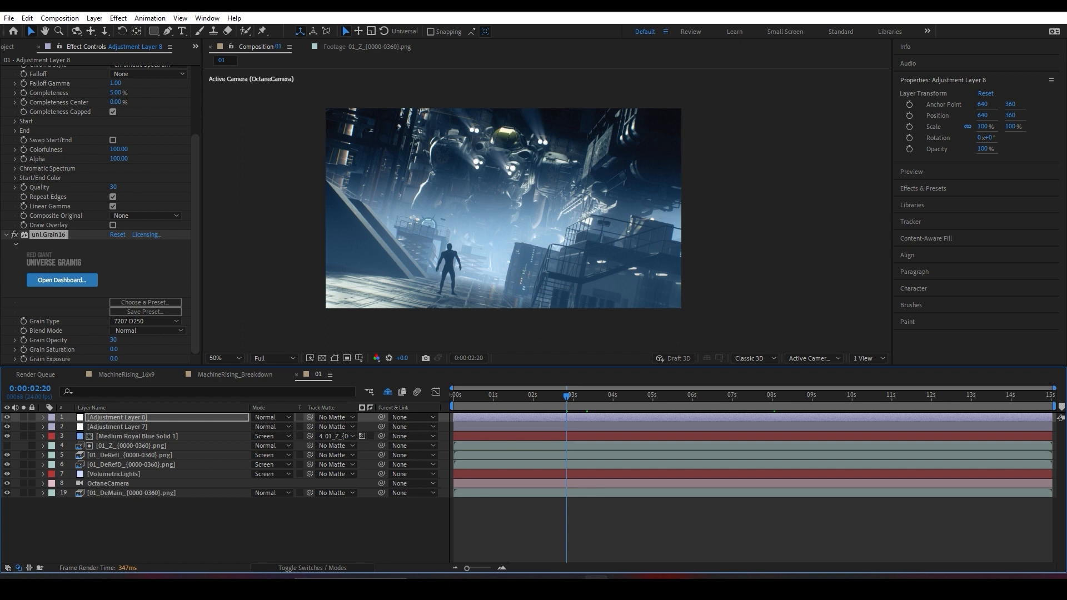
left_click(221, 360)
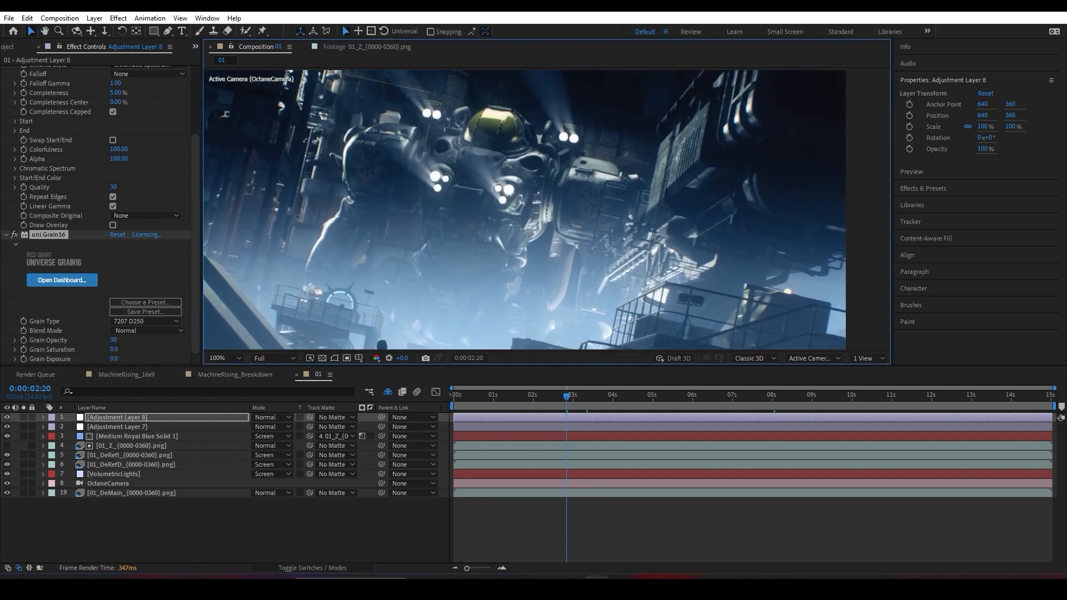
left_click(221, 358)
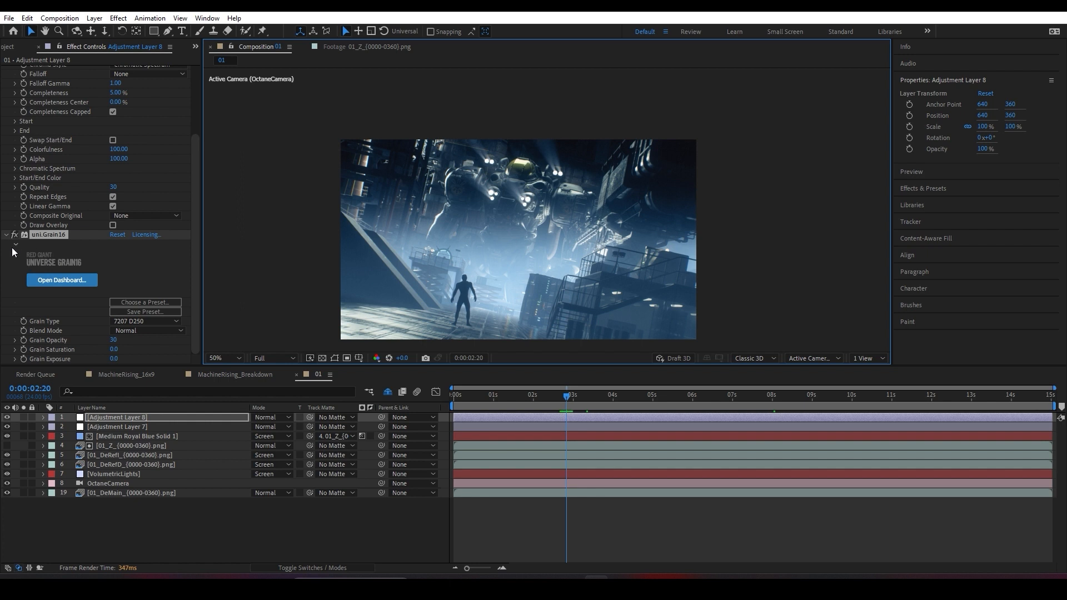
left_click(224, 358)
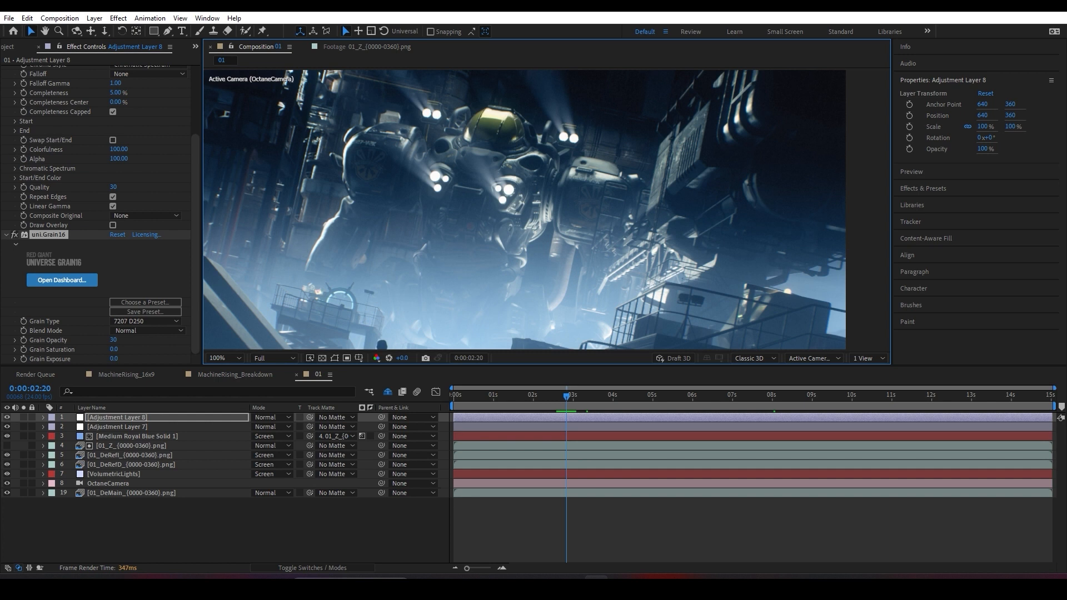
left_click(221, 358)
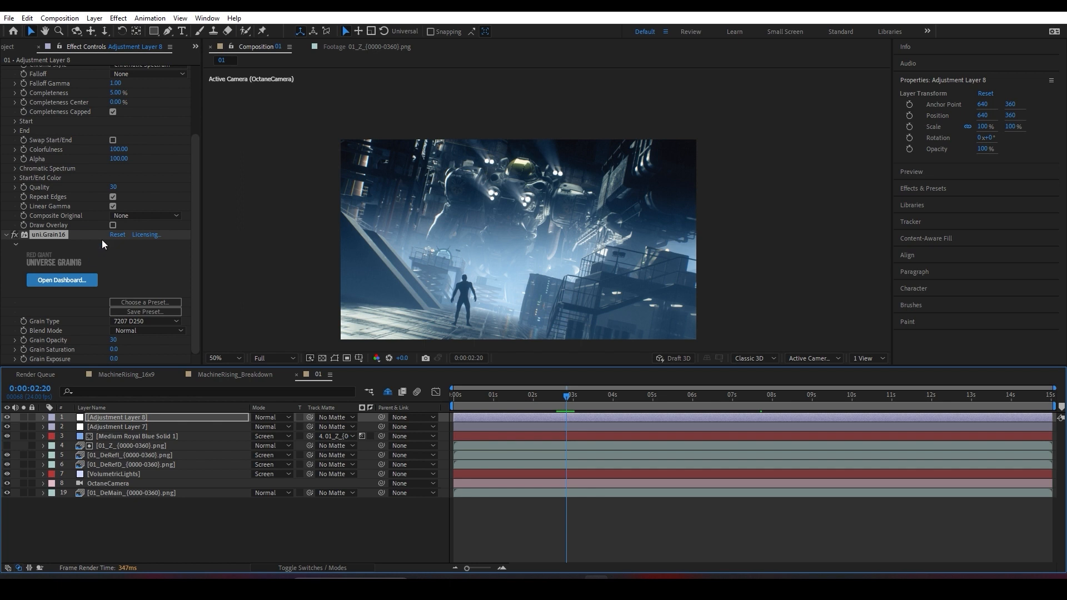
mouse_move(106, 277)
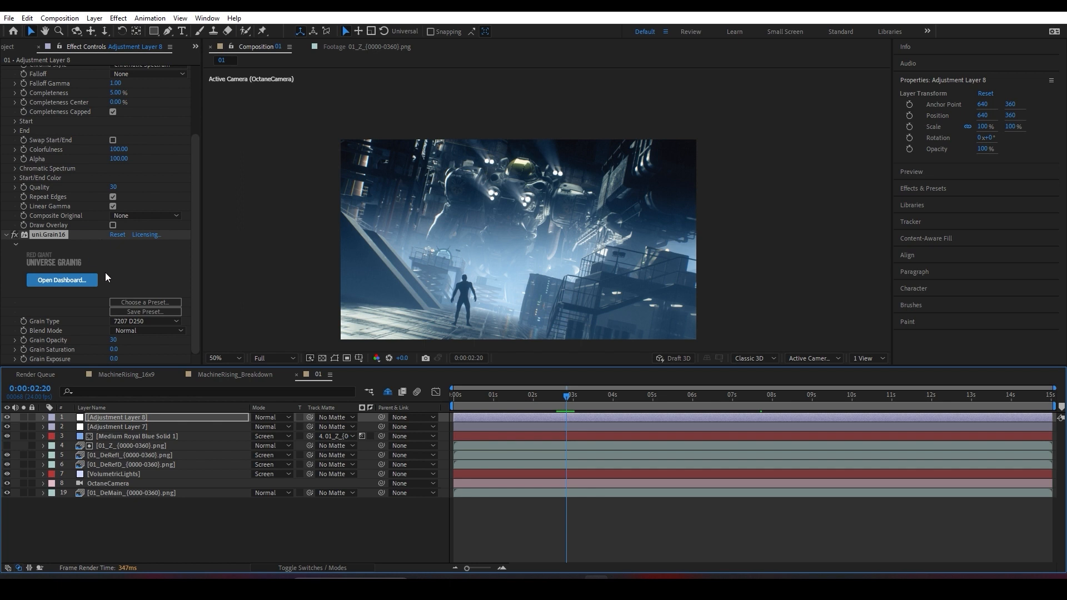